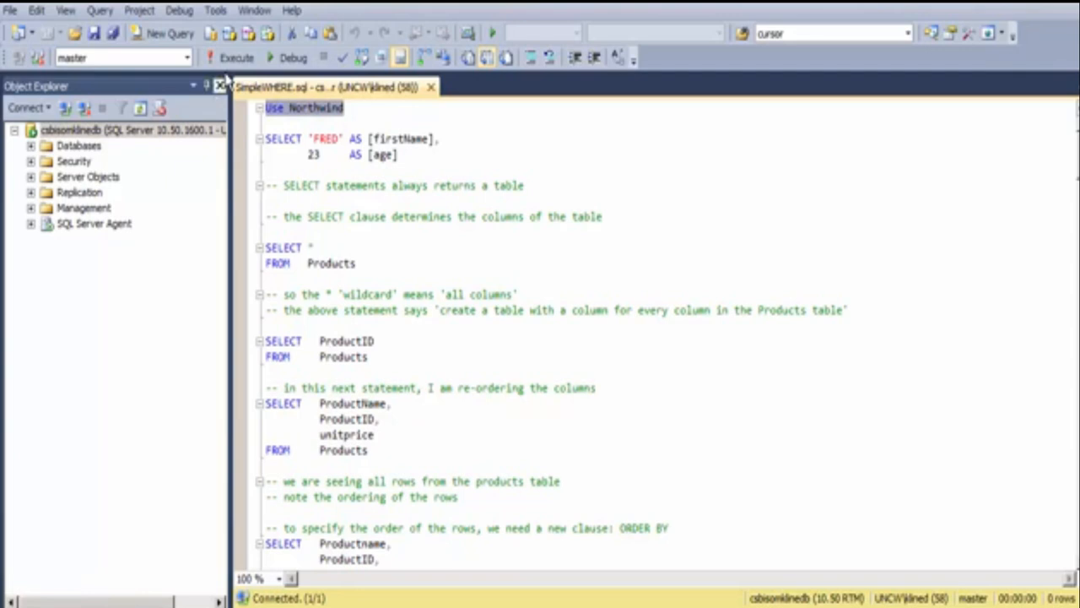
Run 'Use Northwind', then the literal SELECT returning FRED as firstName and 23 as age.
click(236, 58)
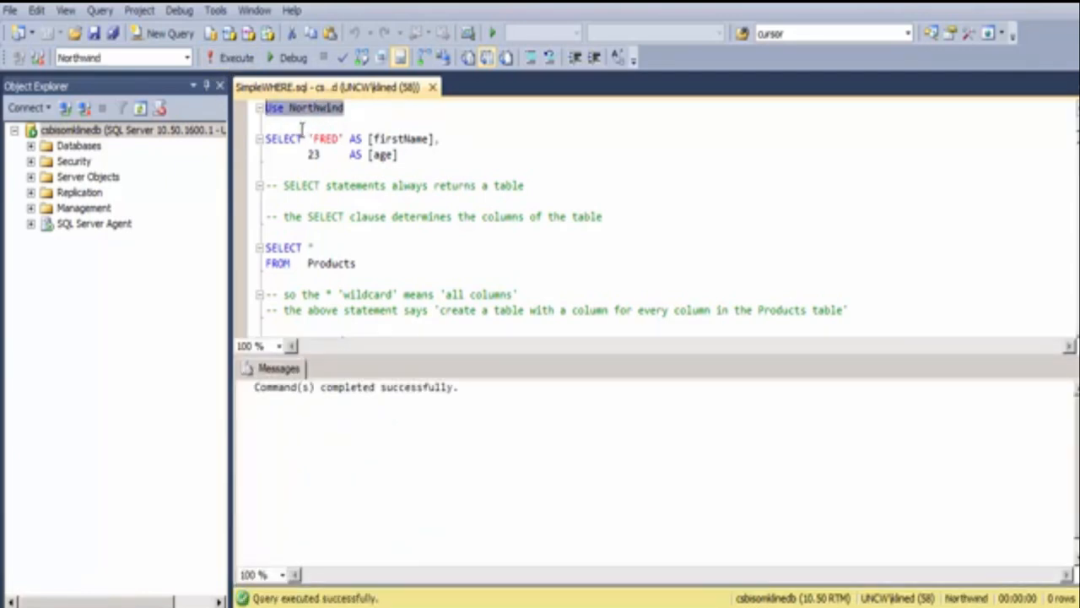
mouse_move(121, 57)
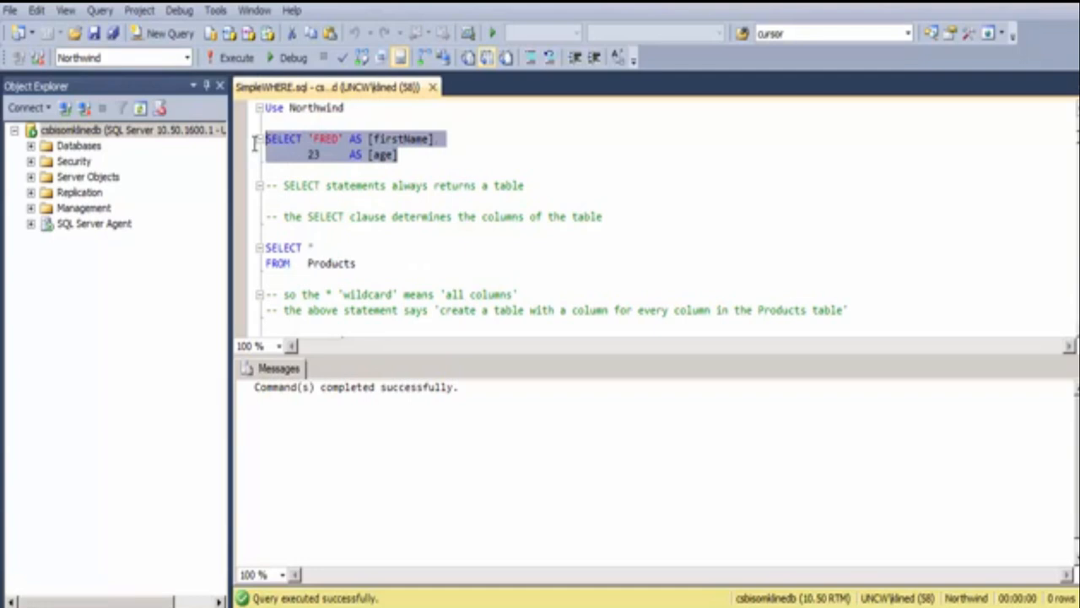
click(236, 58)
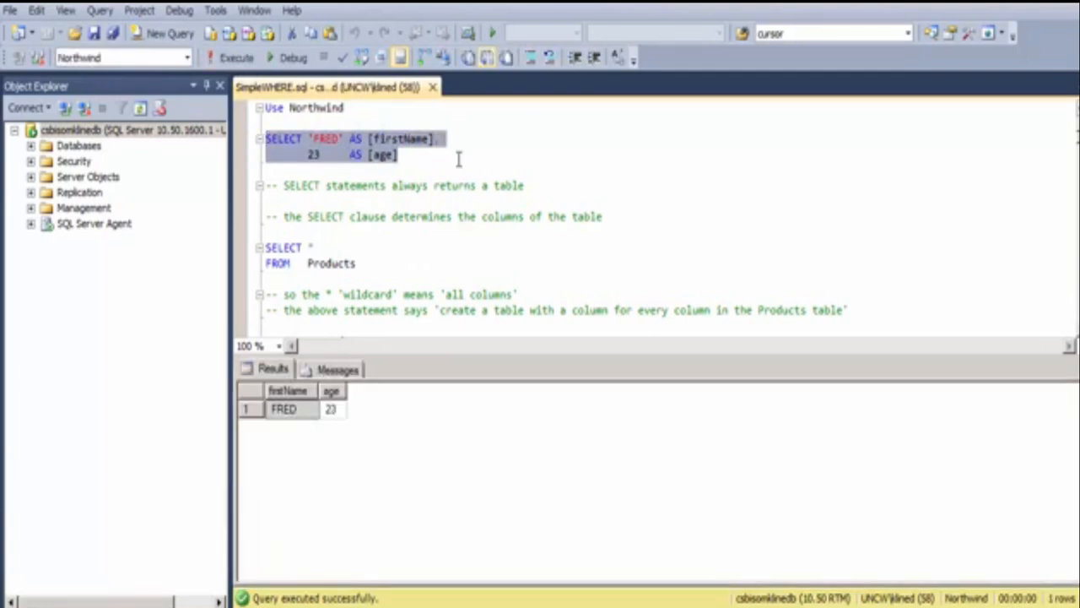
mouse_move(327, 162)
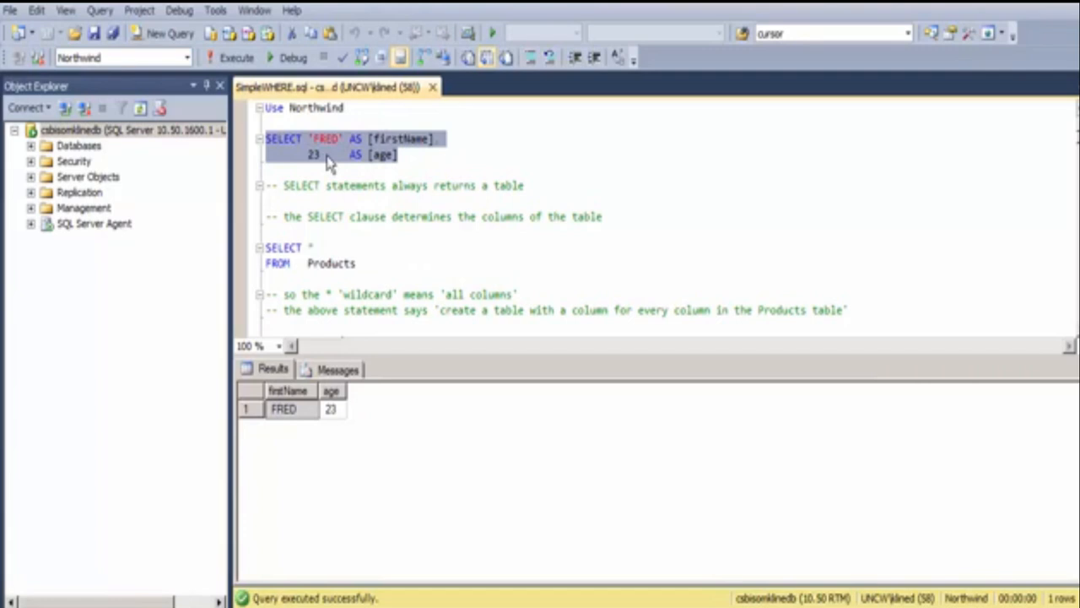
mouse_move(300, 177)
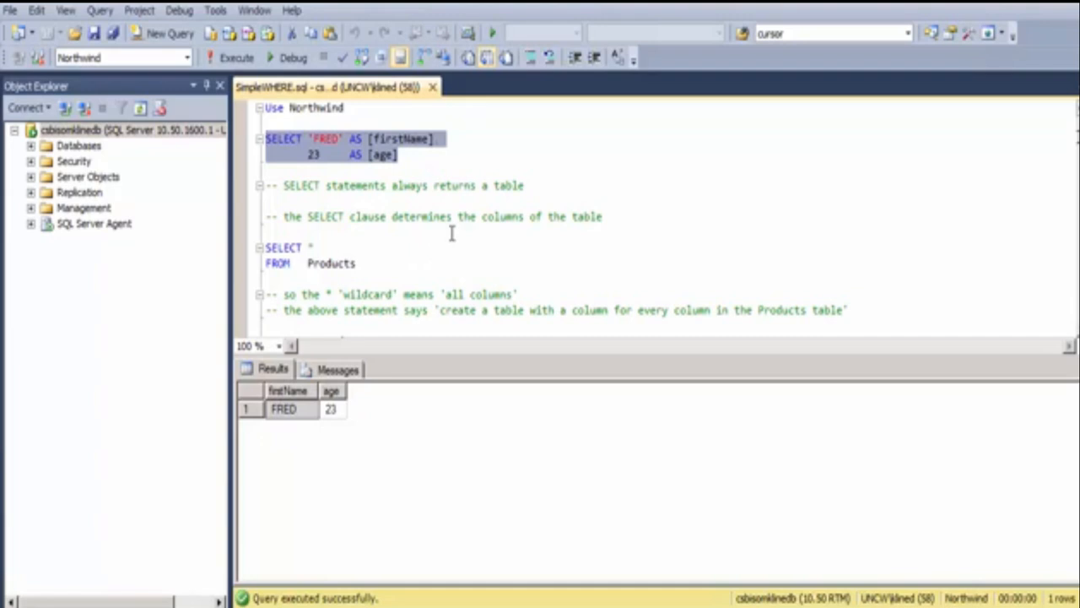
mouse_move(473, 240)
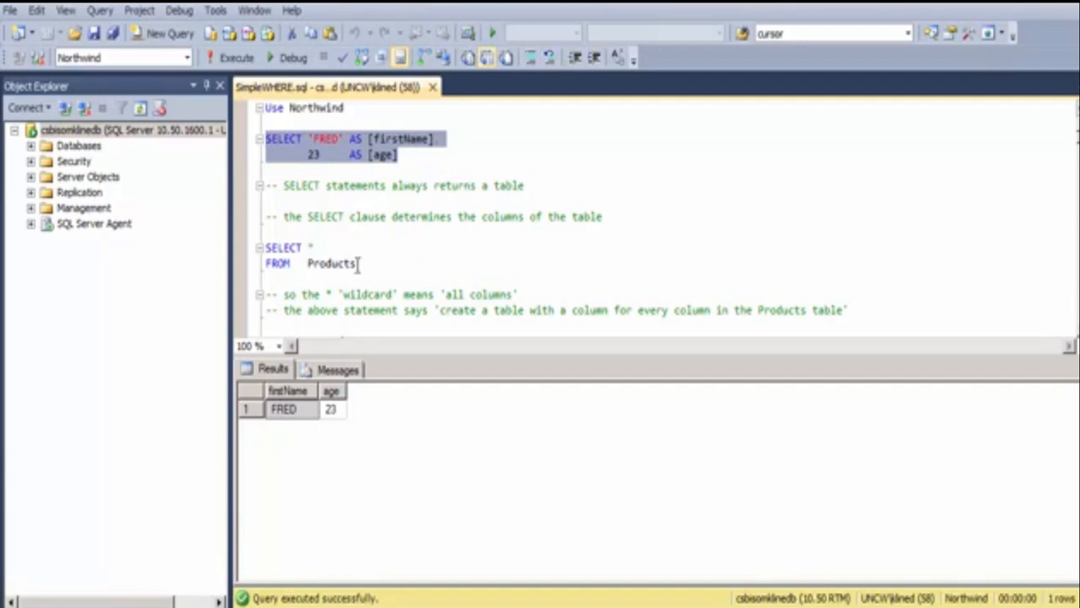
mouse_move(269, 246)
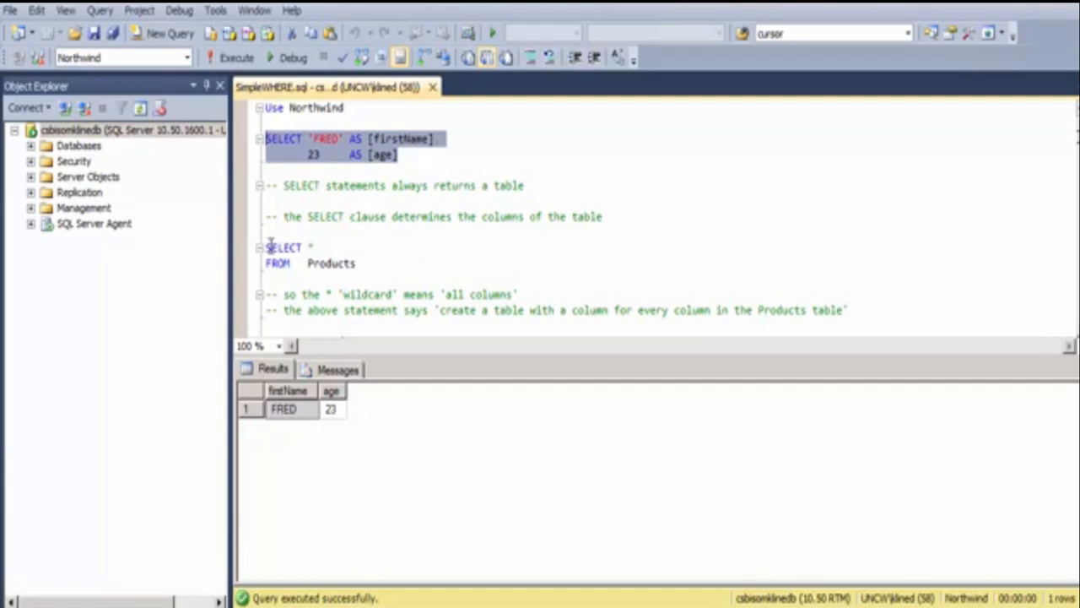
Execute SELECT * FROM Products to list all product columns across 91 rows.
double_click(284, 246)
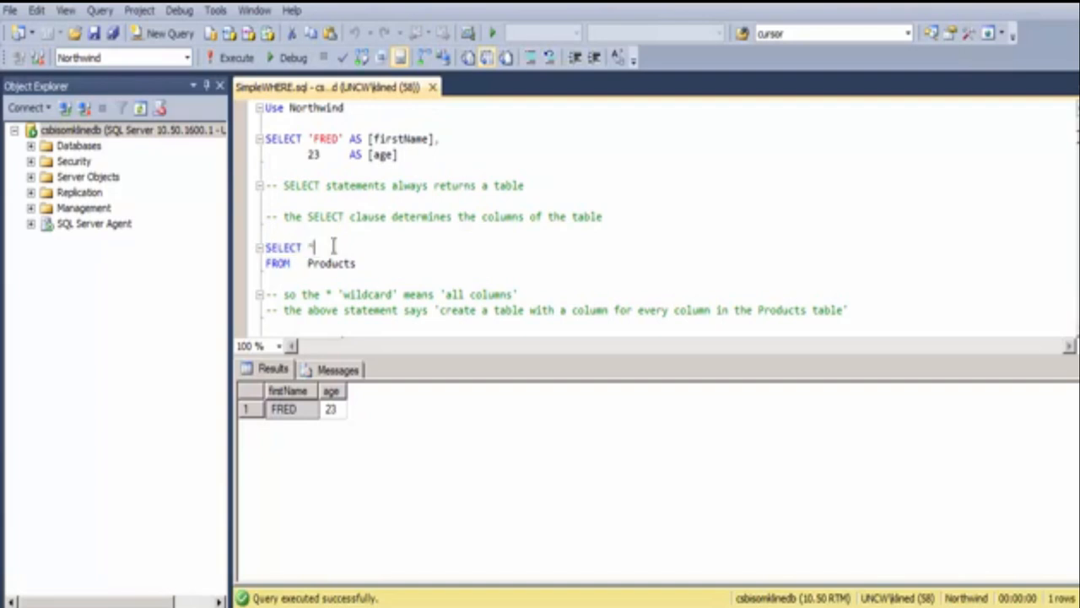
mouse_move(314, 247)
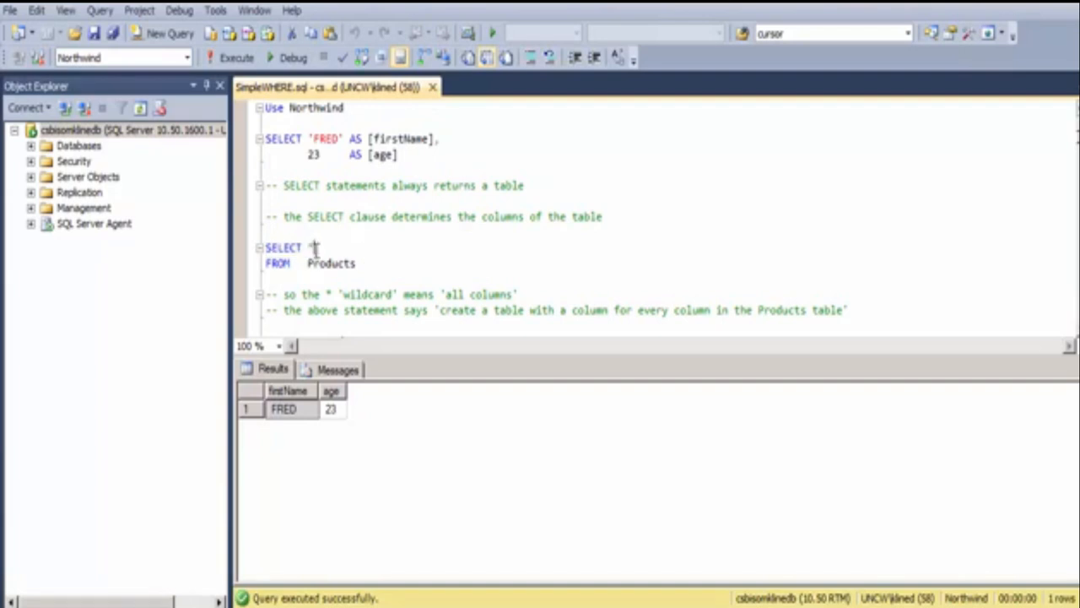
drag(265, 246, 354, 263)
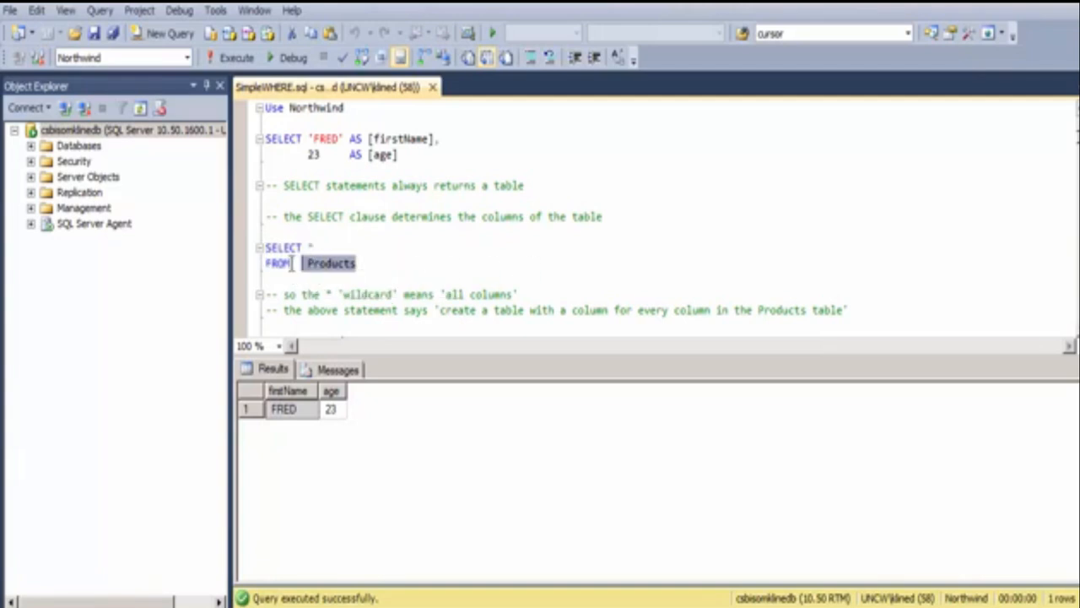
click(237, 58)
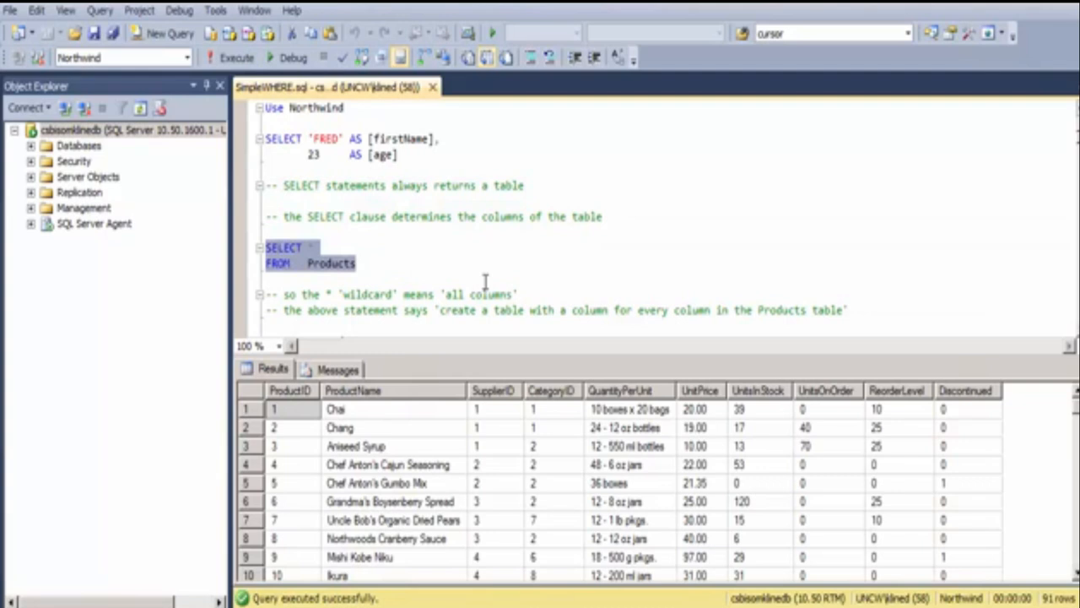
click(378, 252)
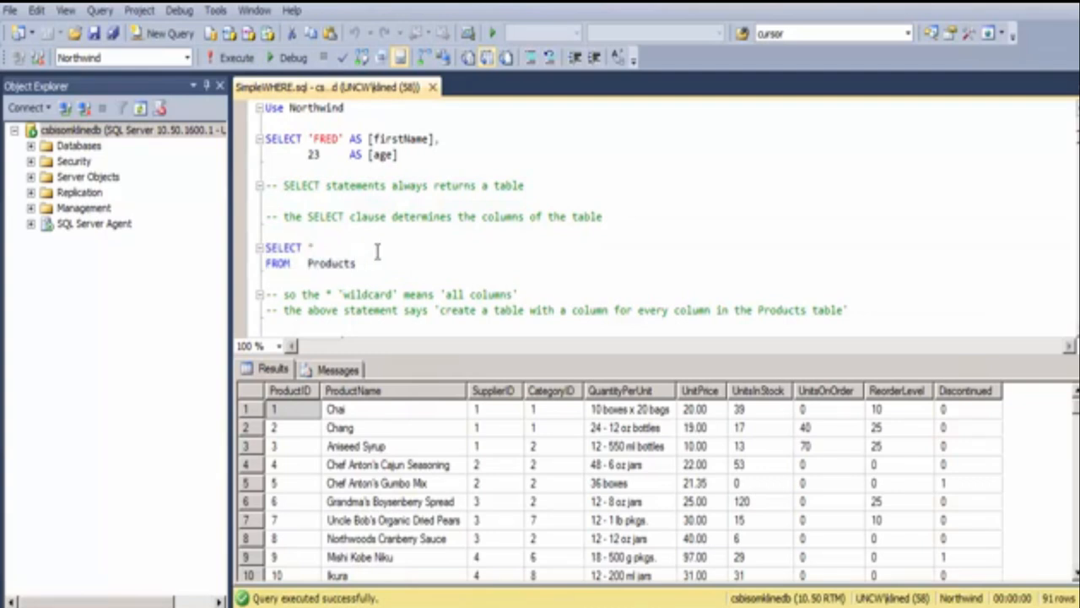
mouse_move(509, 293)
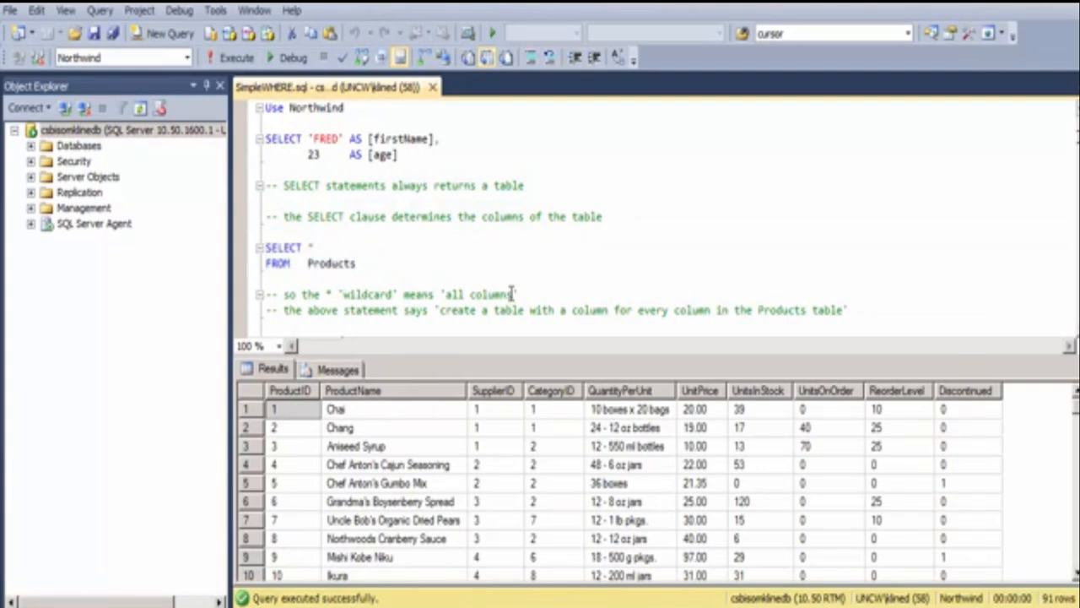
drag(263, 246, 355, 264)
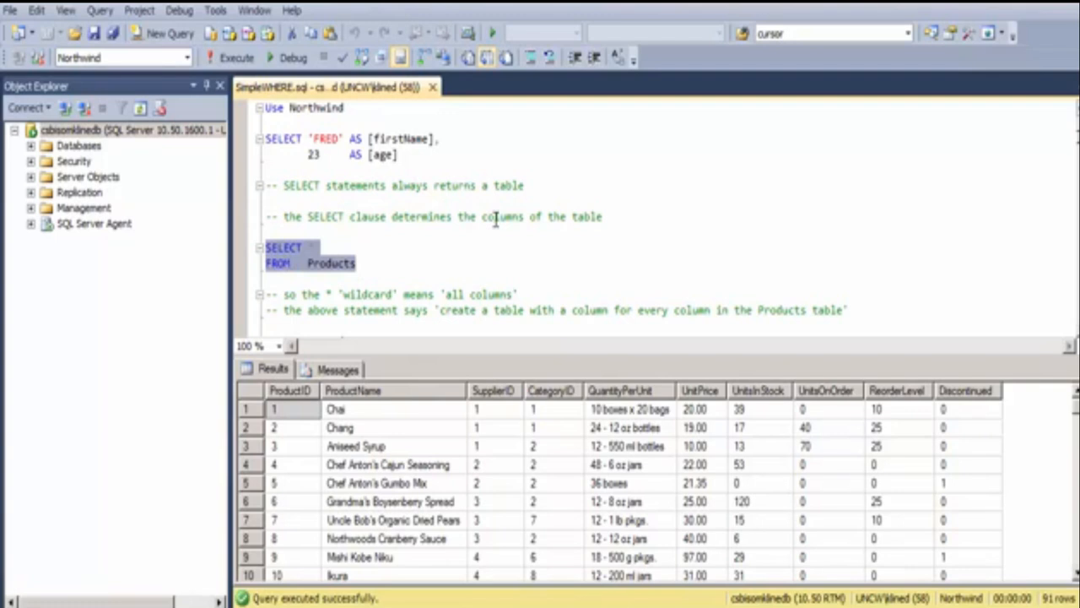
click(466, 264)
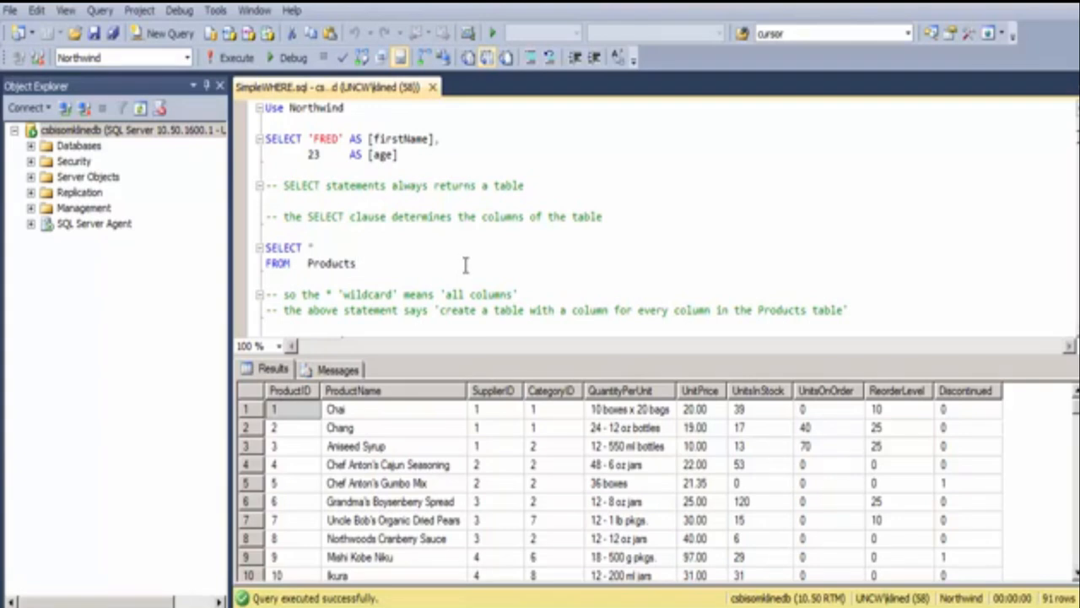
Execute SELECT ProductID FROM Products to list only the ProductID column.
scroll(down, 3)
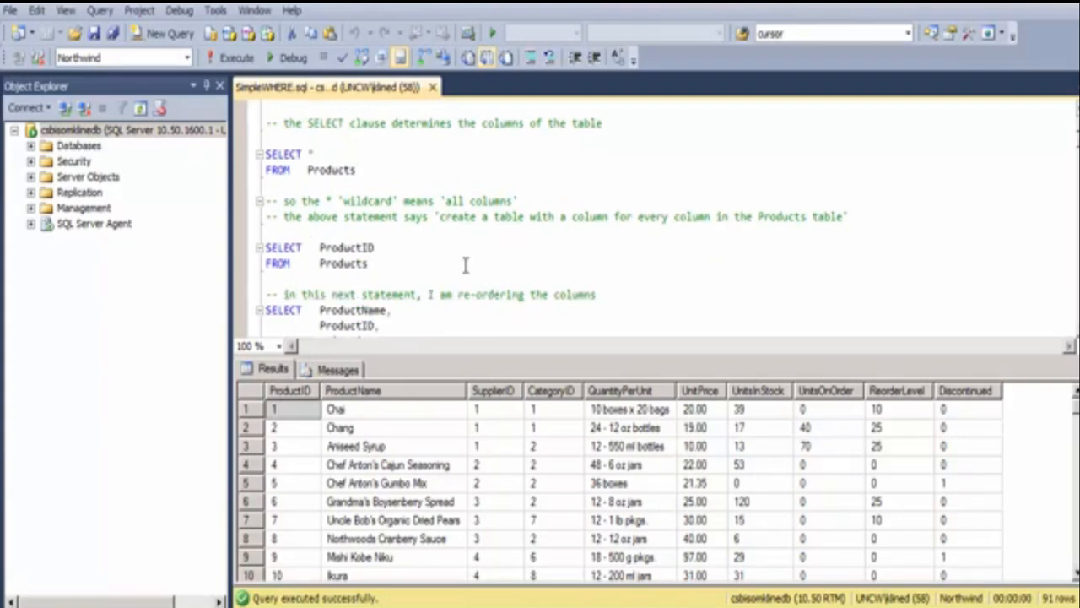
drag(263, 247, 367, 263)
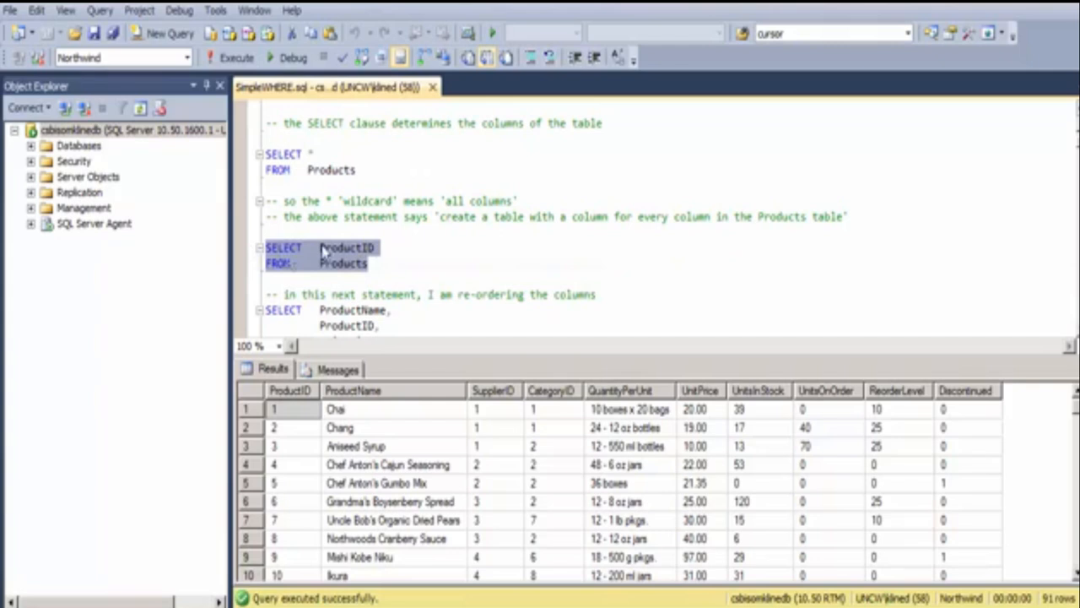
click(237, 57)
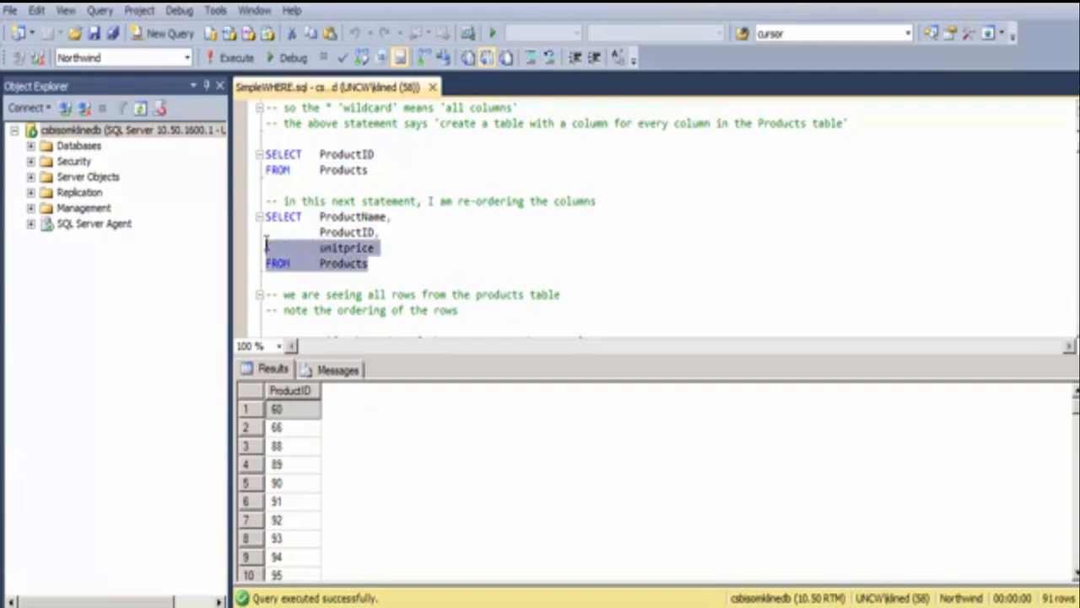
Execute the query listing ProductName, ProductID and unitprice from Products.
click(229, 57)
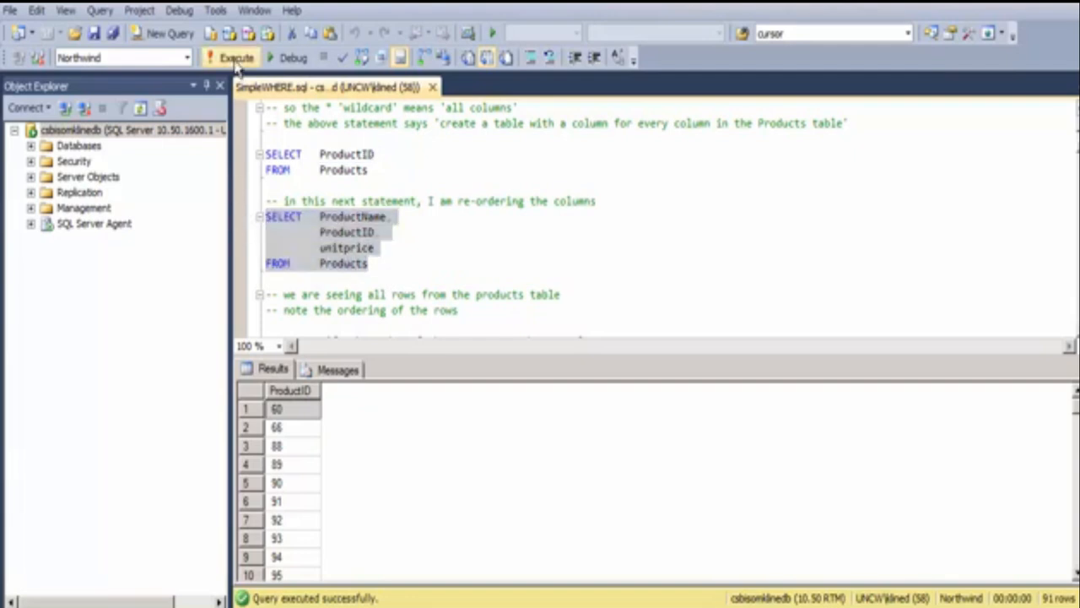
click(229, 58)
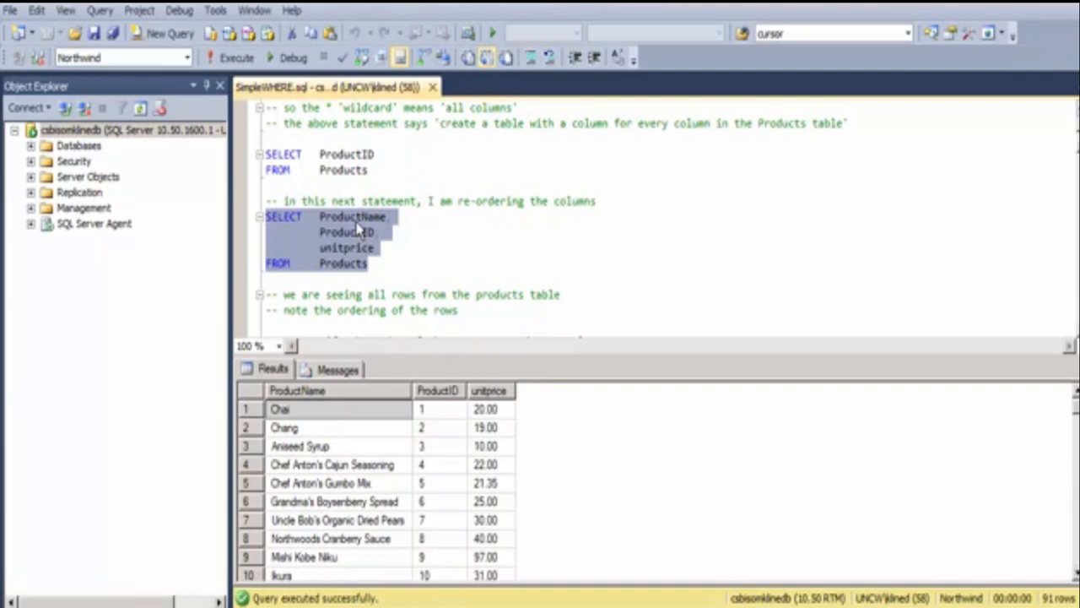
mouse_move(355, 411)
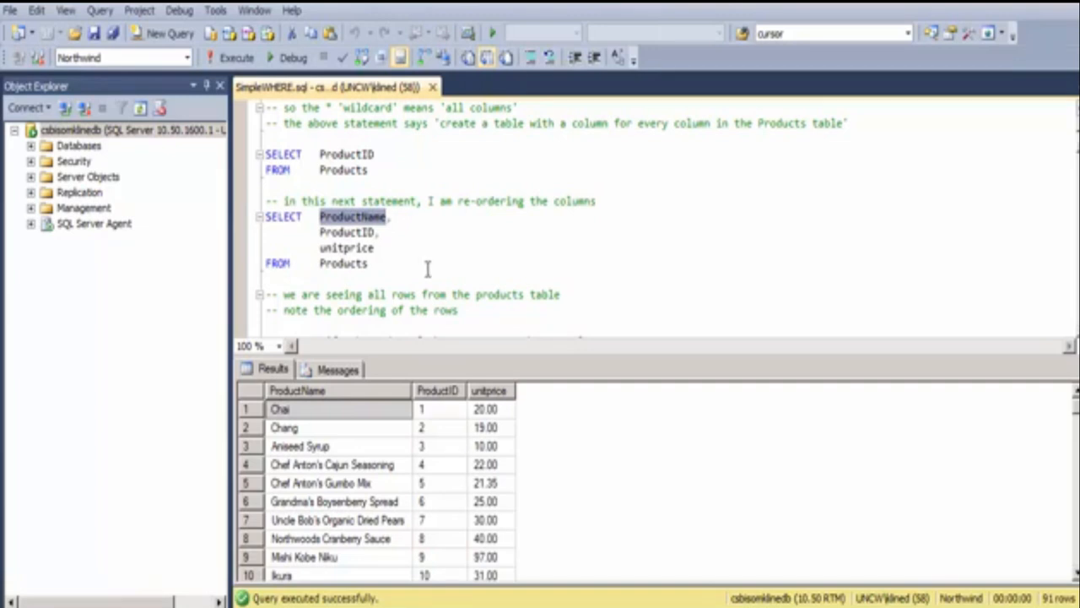
scroll(down, 3)
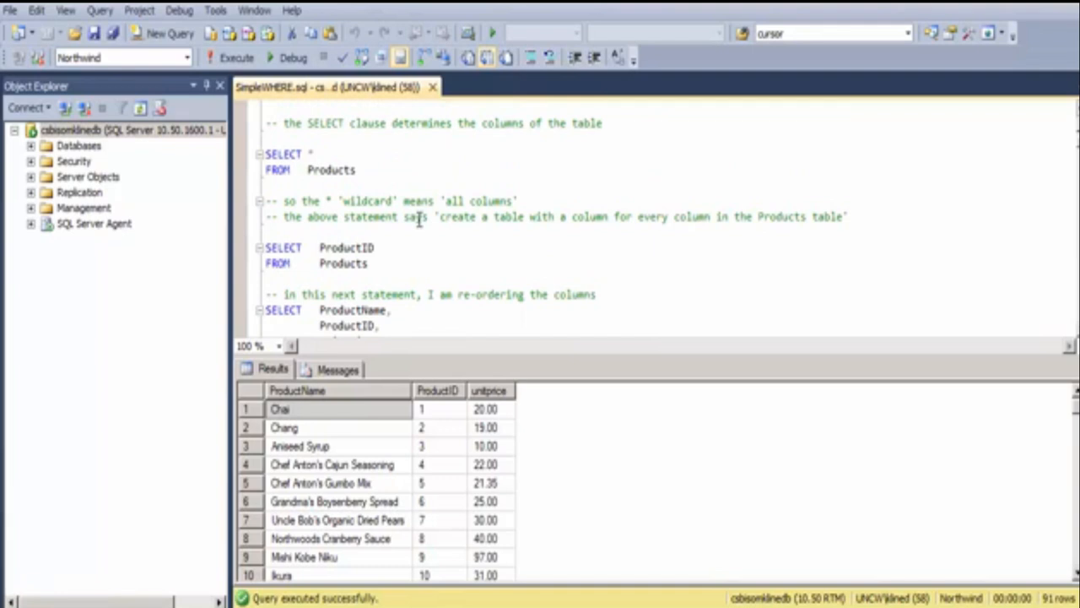
Re-execute SELECT * FROM Products to show every product column again.
click(230, 58)
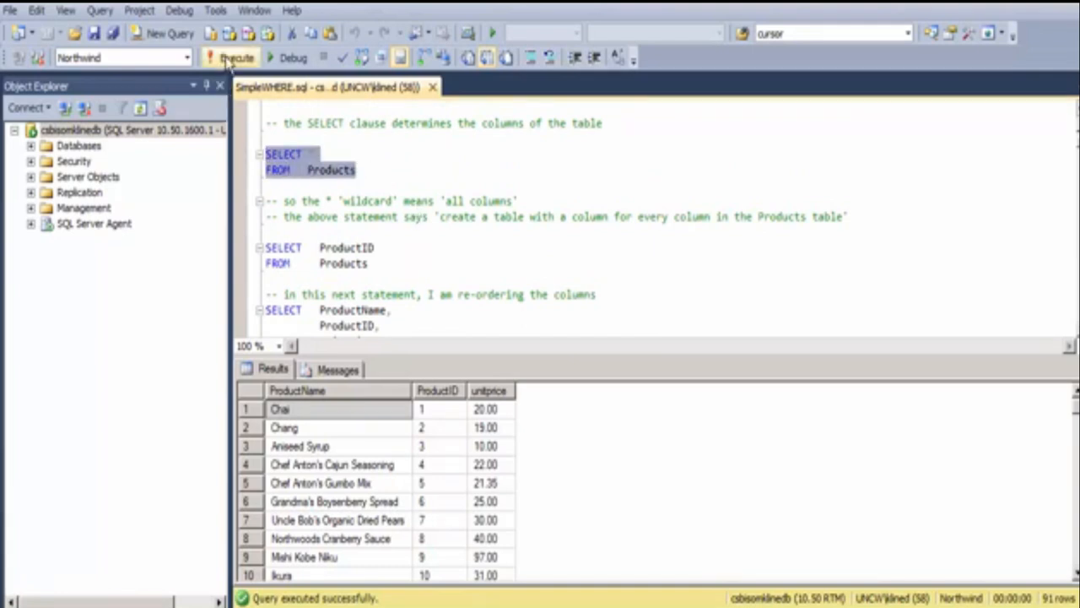
click(229, 57)
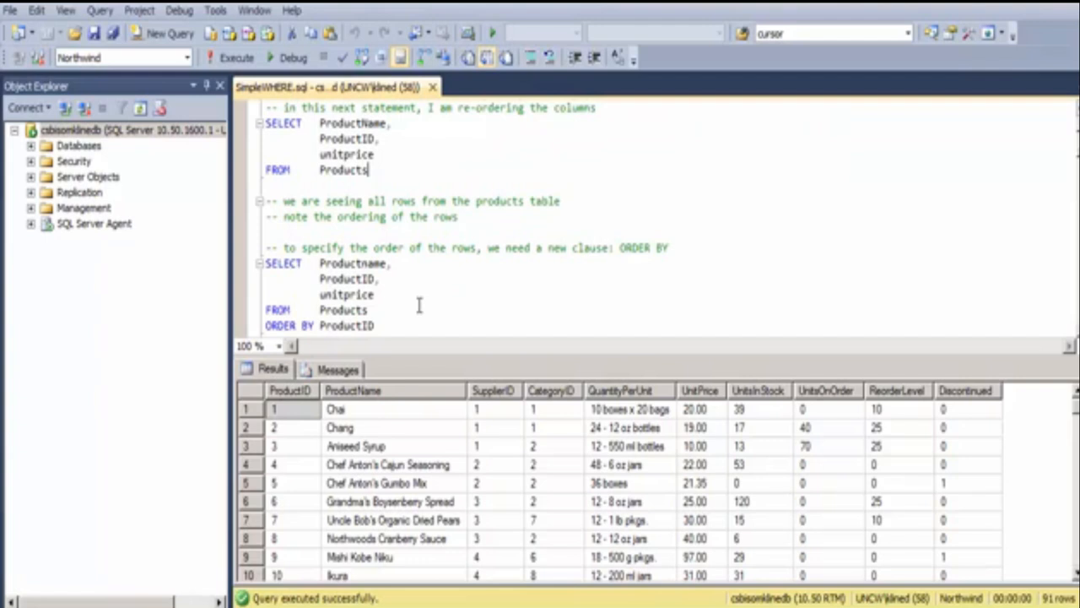
Execute the Productname, ProductID, unitprice query ordered by ProductID.
scroll(down, 3)
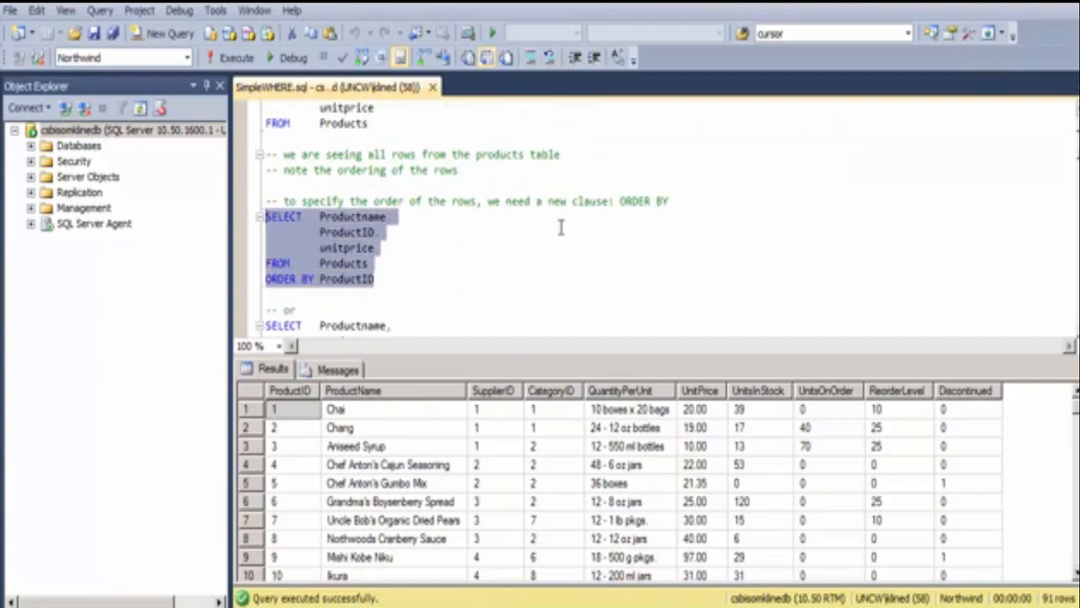
mouse_move(375, 290)
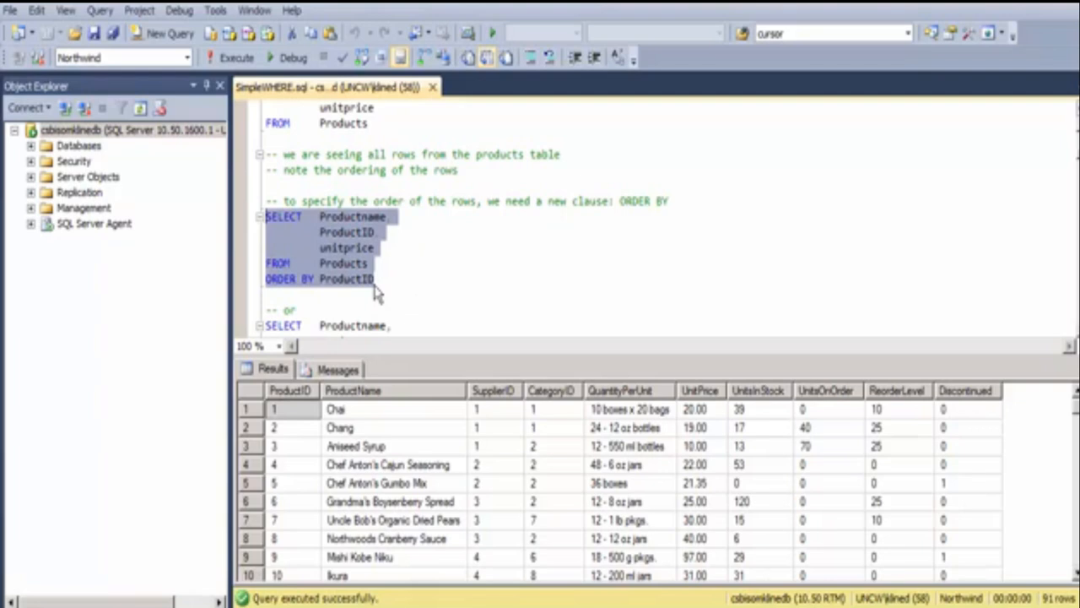
mouse_move(348, 411)
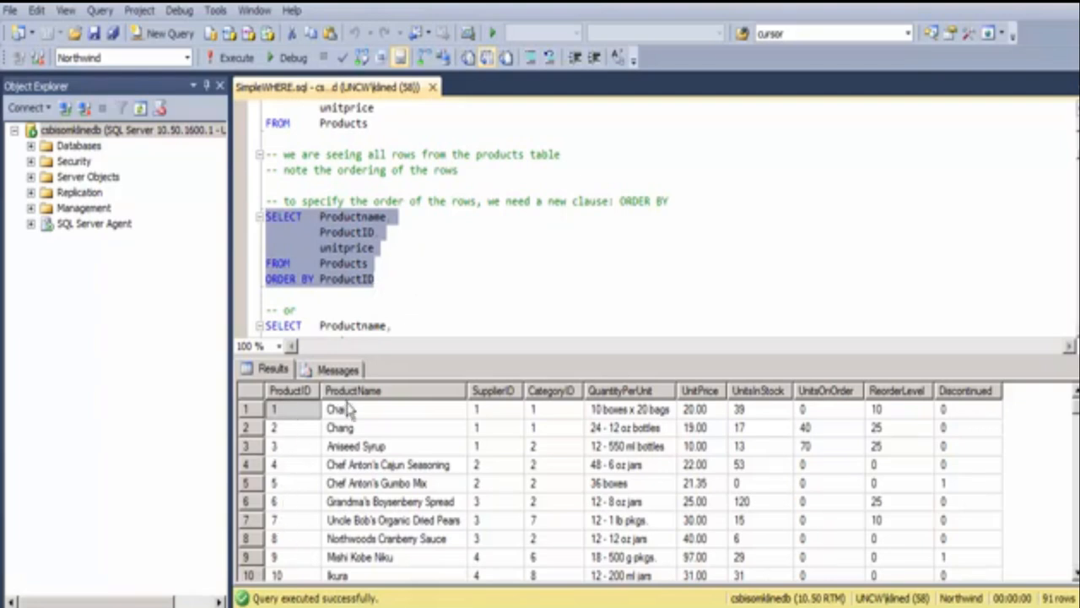
click(336, 408)
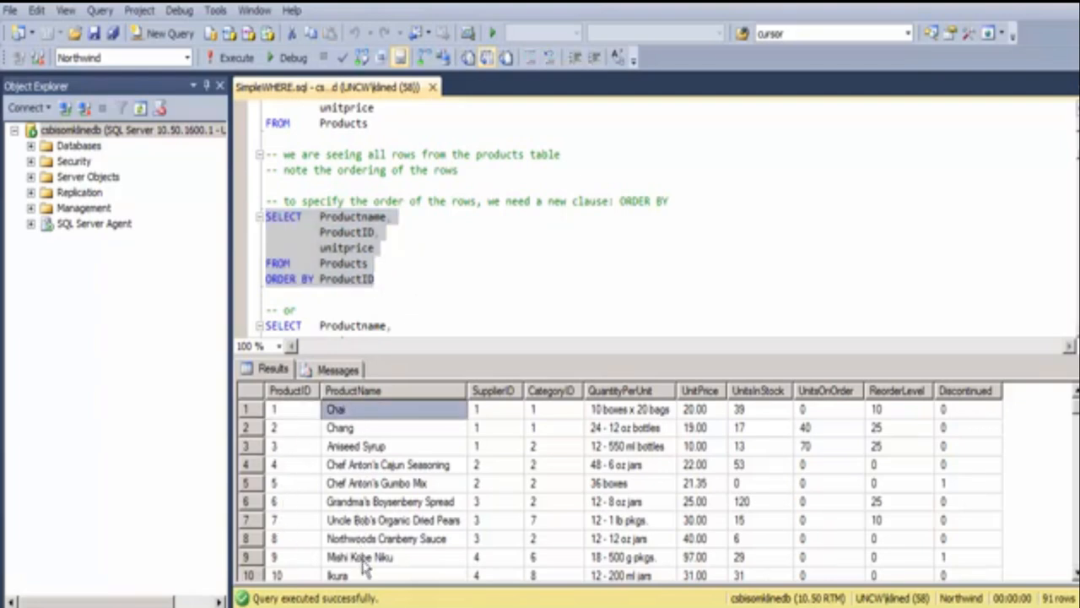
click(362, 573)
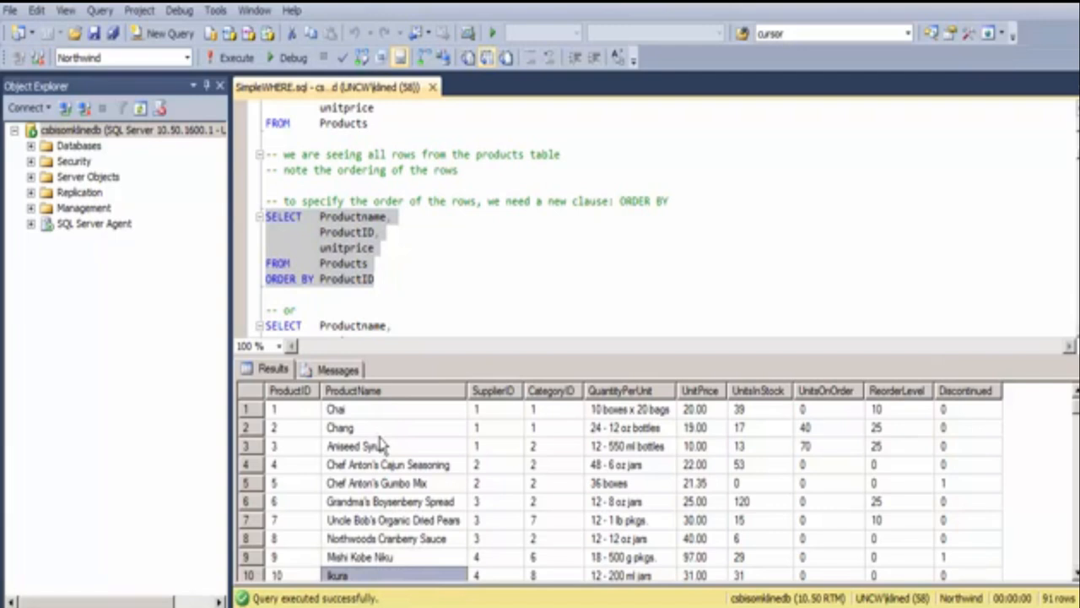
click(355, 446)
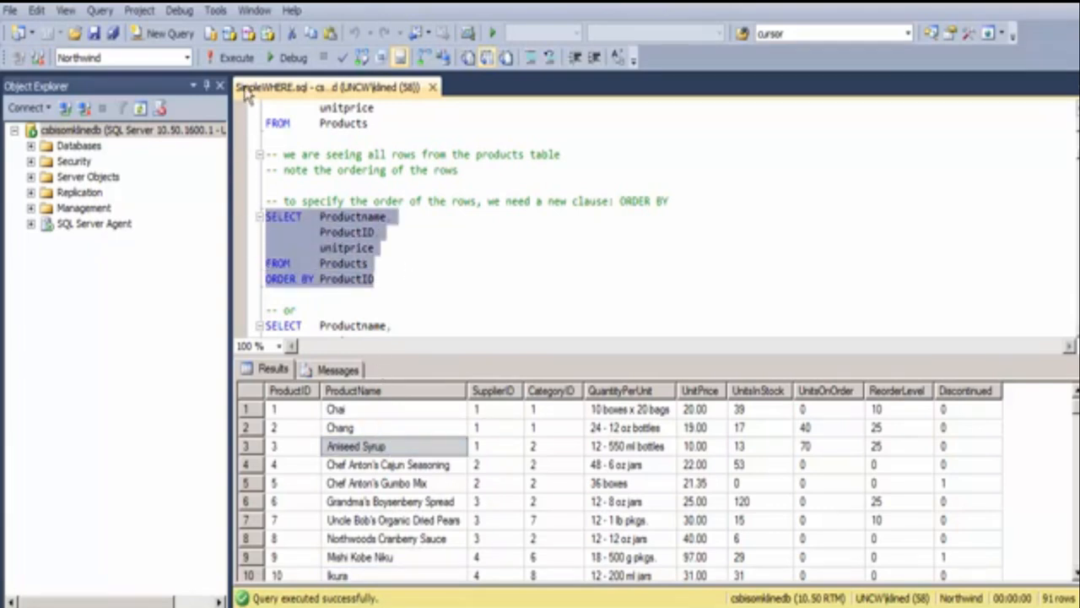
click(236, 58)
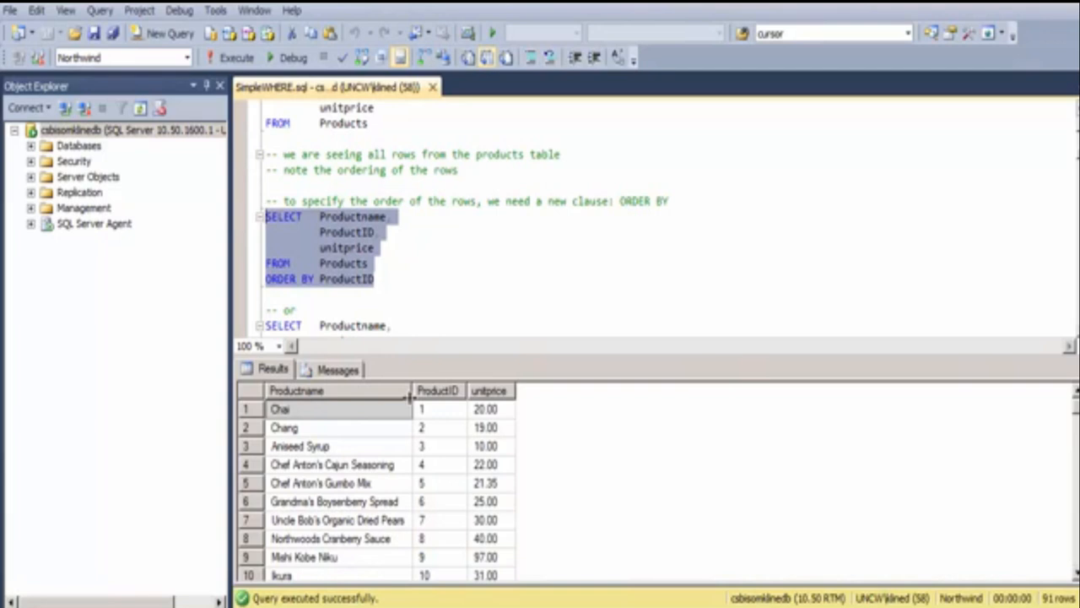
Review the sorted results from ProductID 1 down to the last value, 96.
click(435, 409)
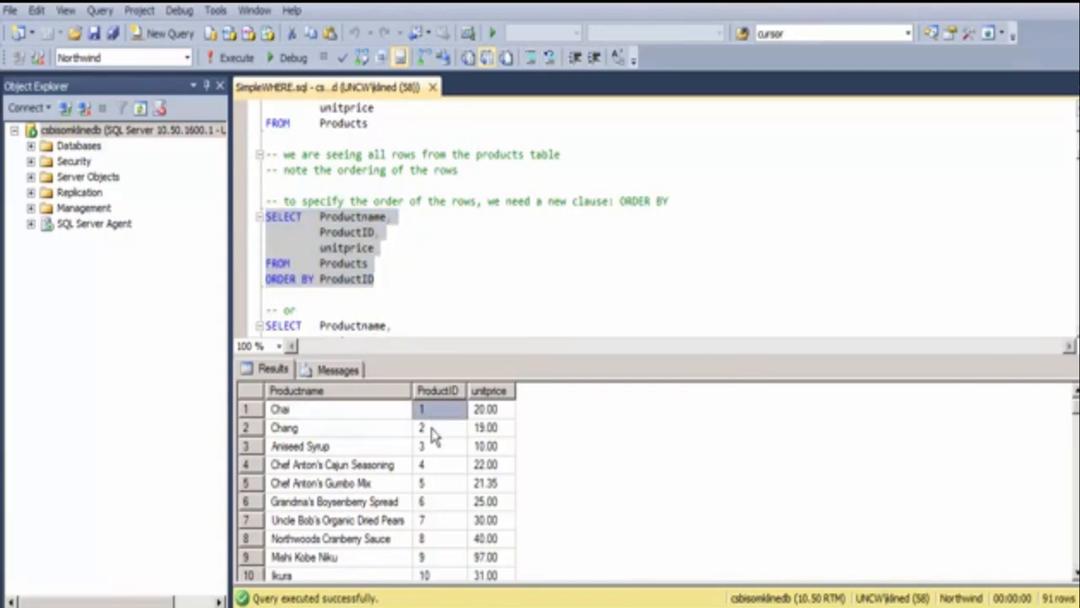
click(437, 500)
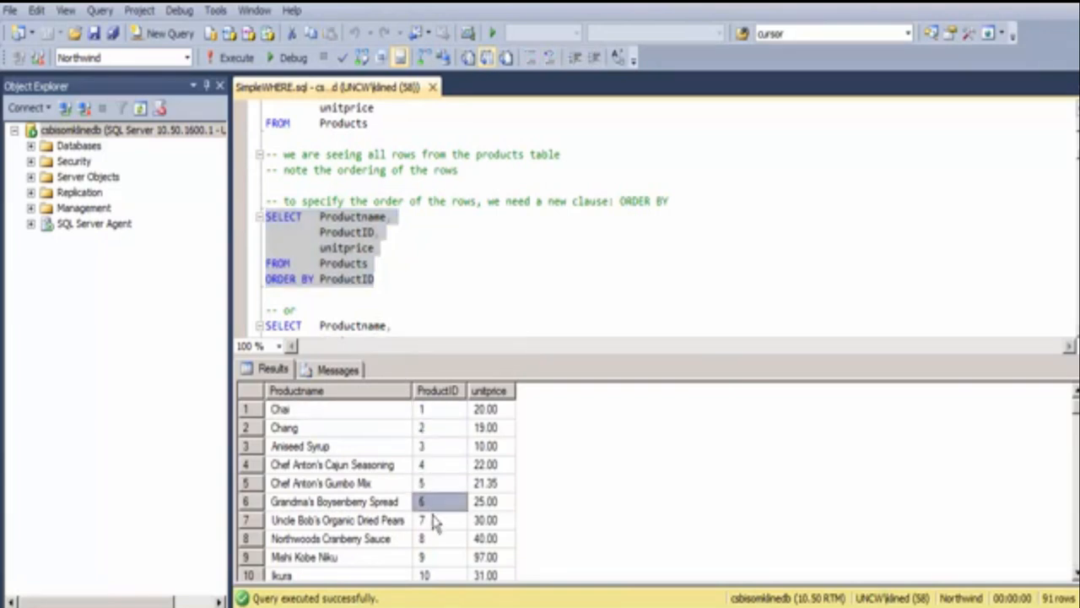
click(437, 520)
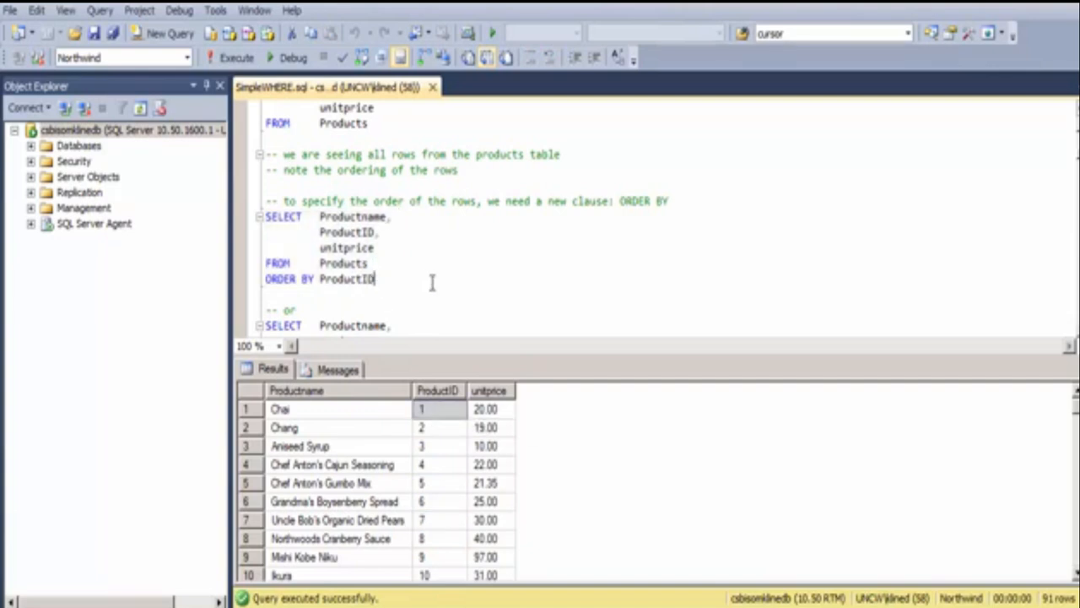
mouse_move(446, 373)
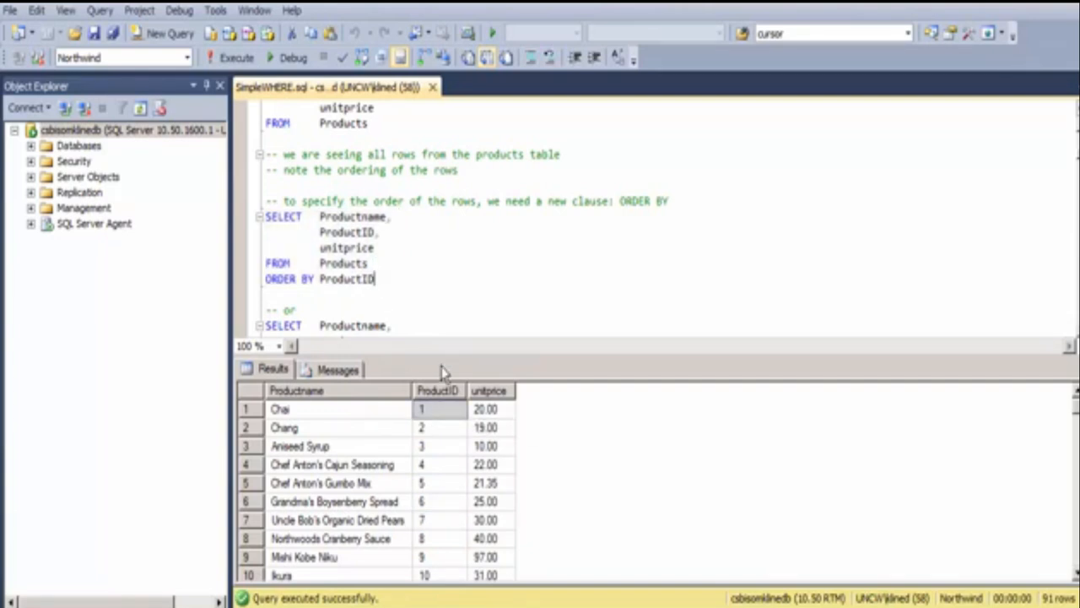
scroll(down, 3)
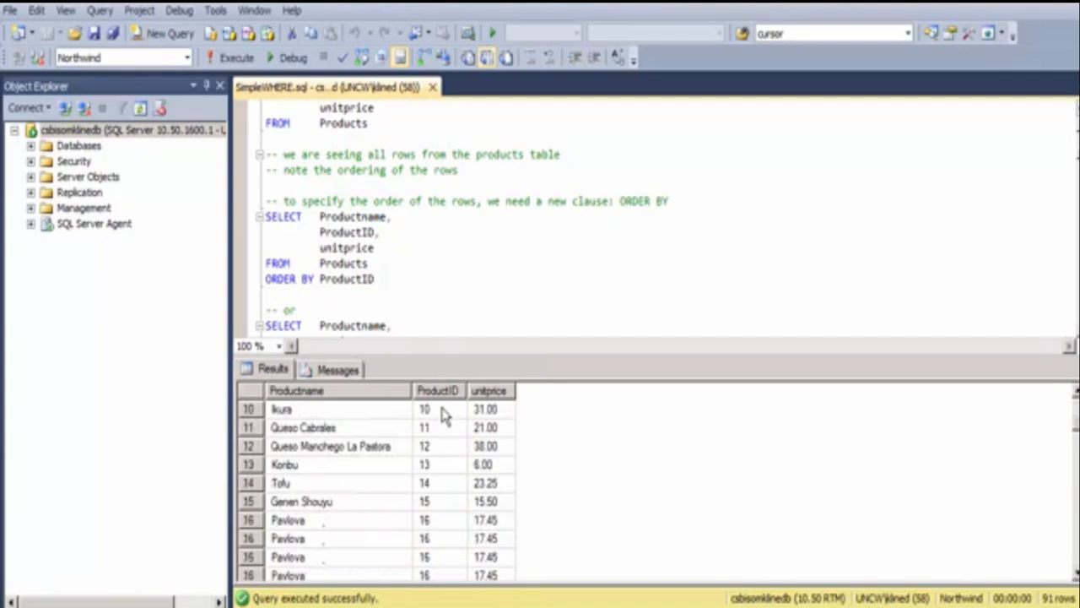
scroll(down, 3)
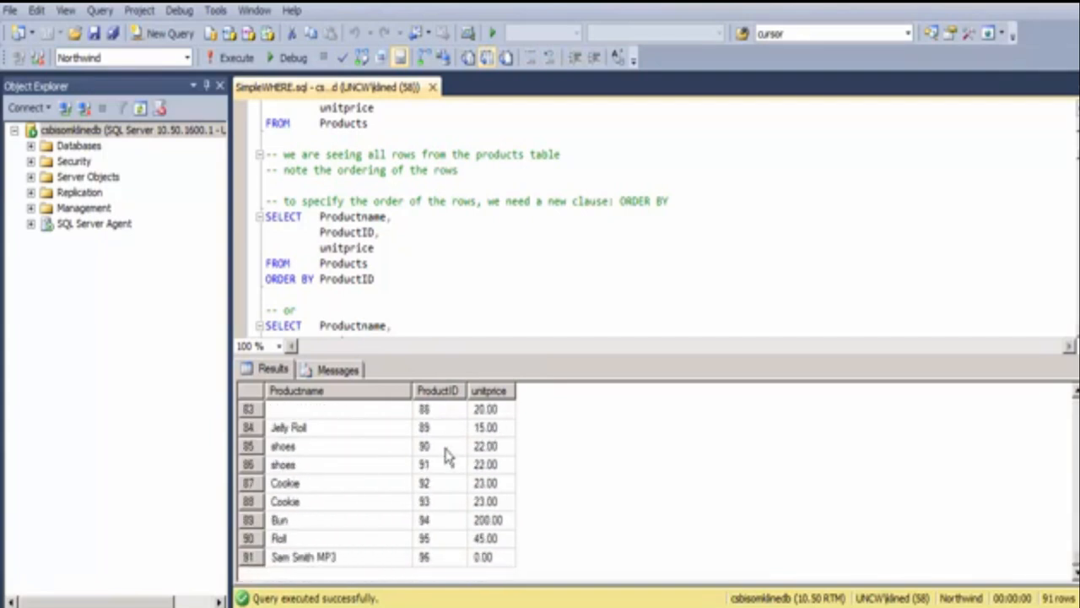
click(424, 557)
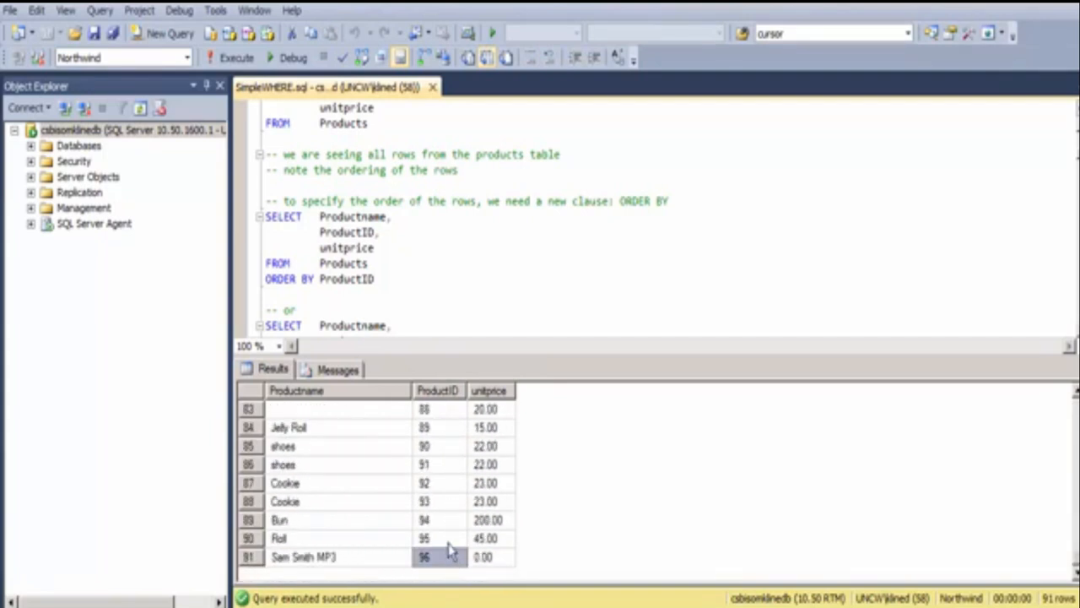
scroll(up, 3)
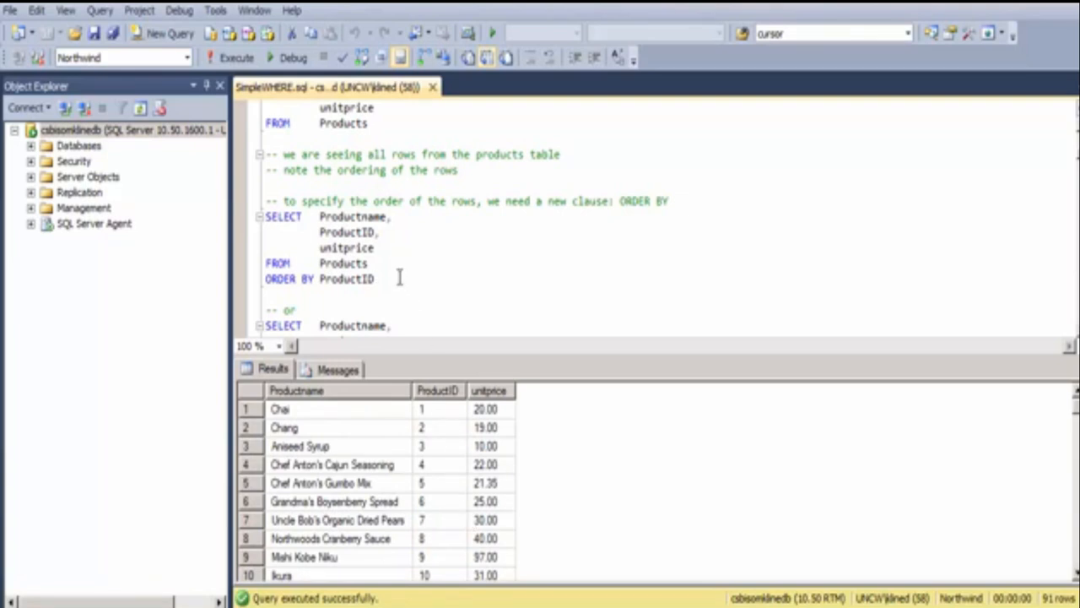
Add ASC to ORDER BY ProductID and run the ORDER BY UnitPrice DESC query, prices from 263.50 down.
text(ASC)
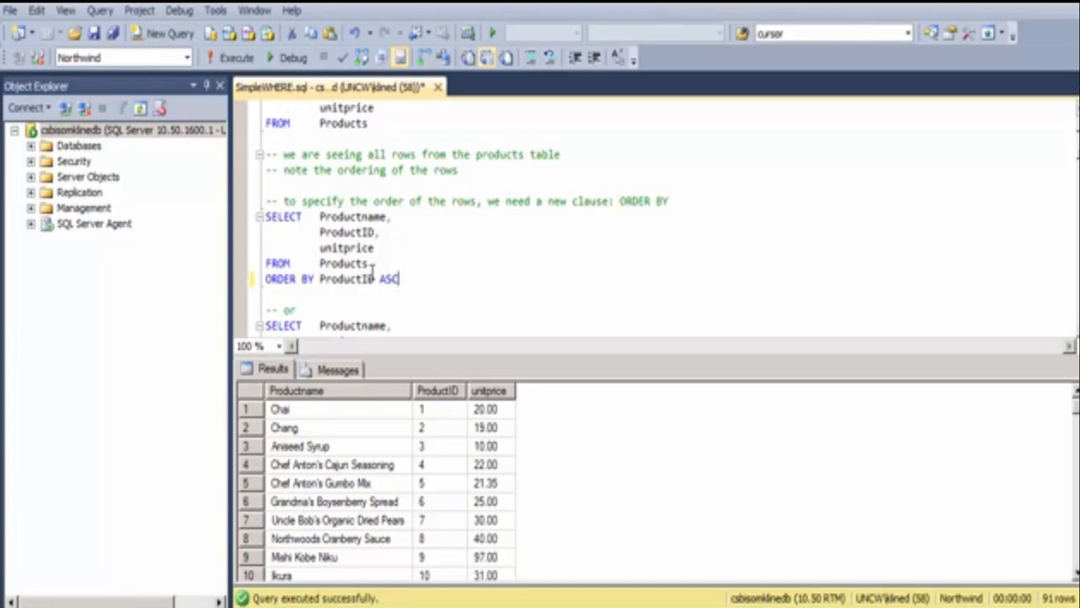
click(234, 58)
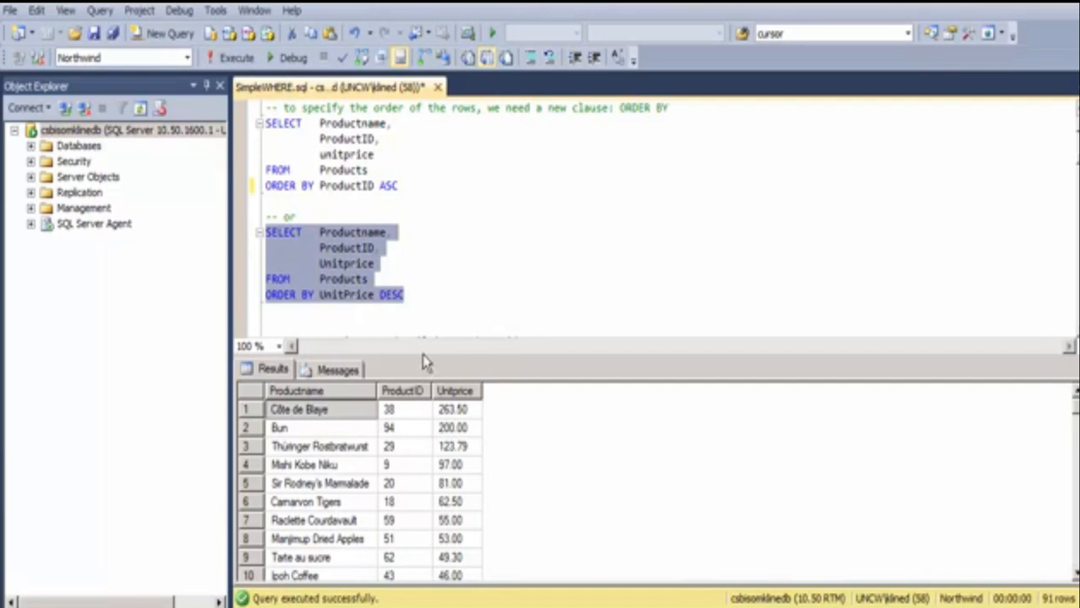
click(454, 410)
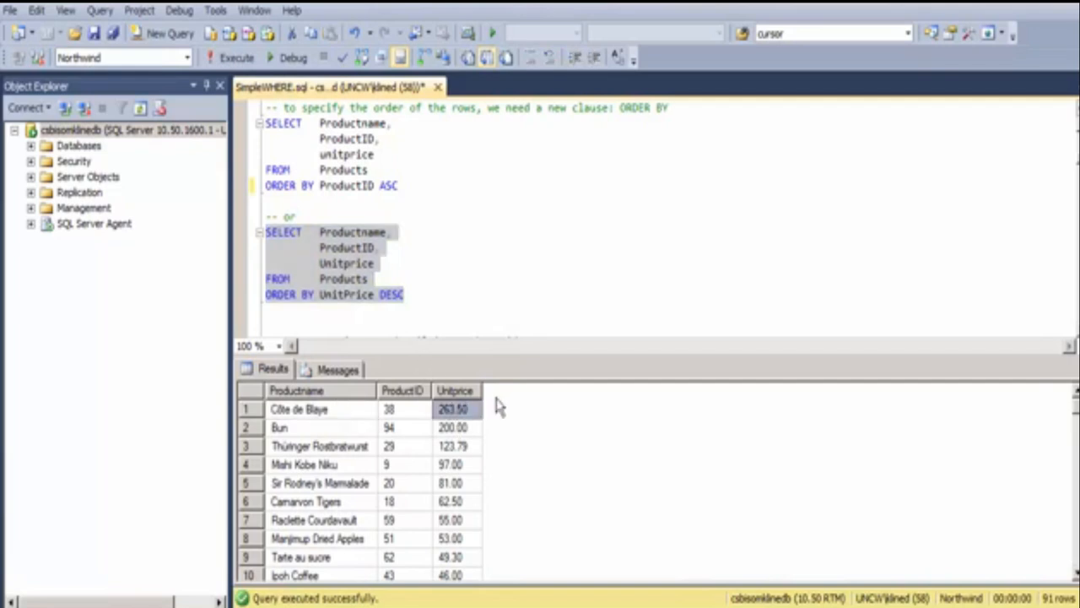
mouse_move(473, 419)
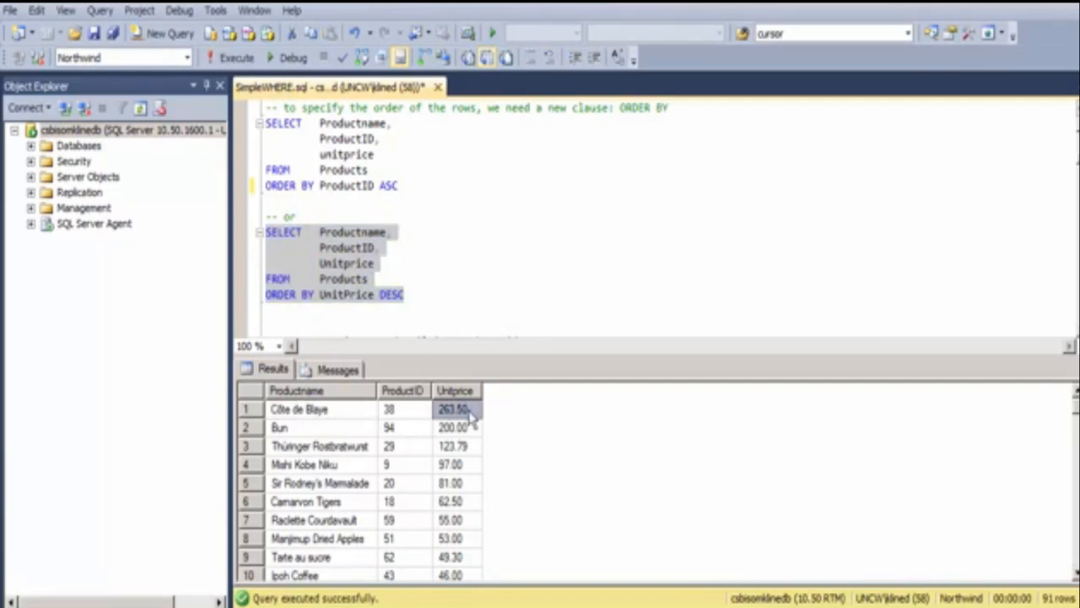
scroll(down, 3)
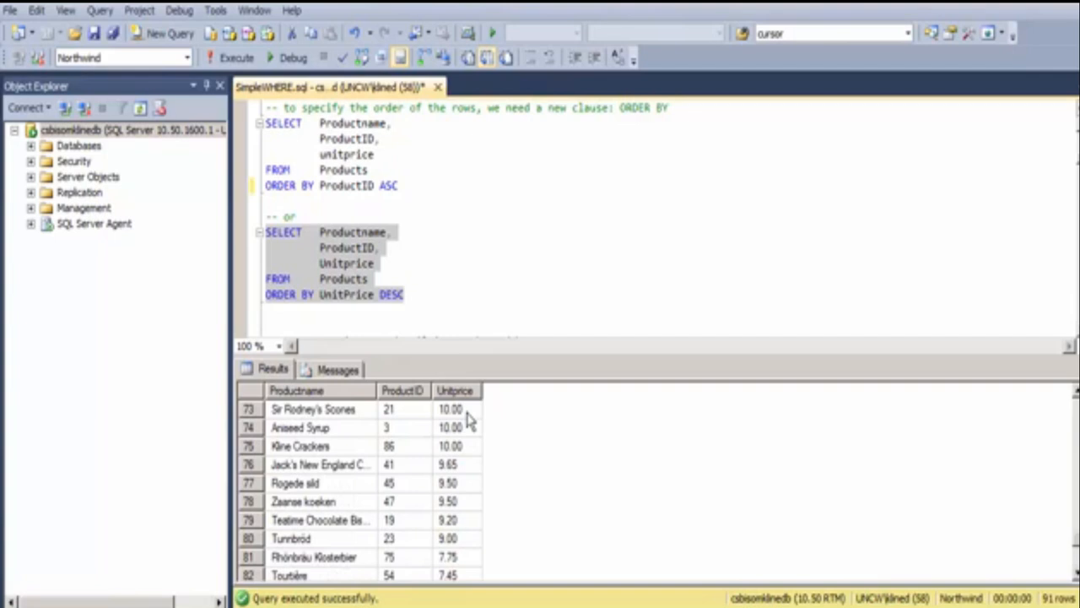
scroll(down, 3)
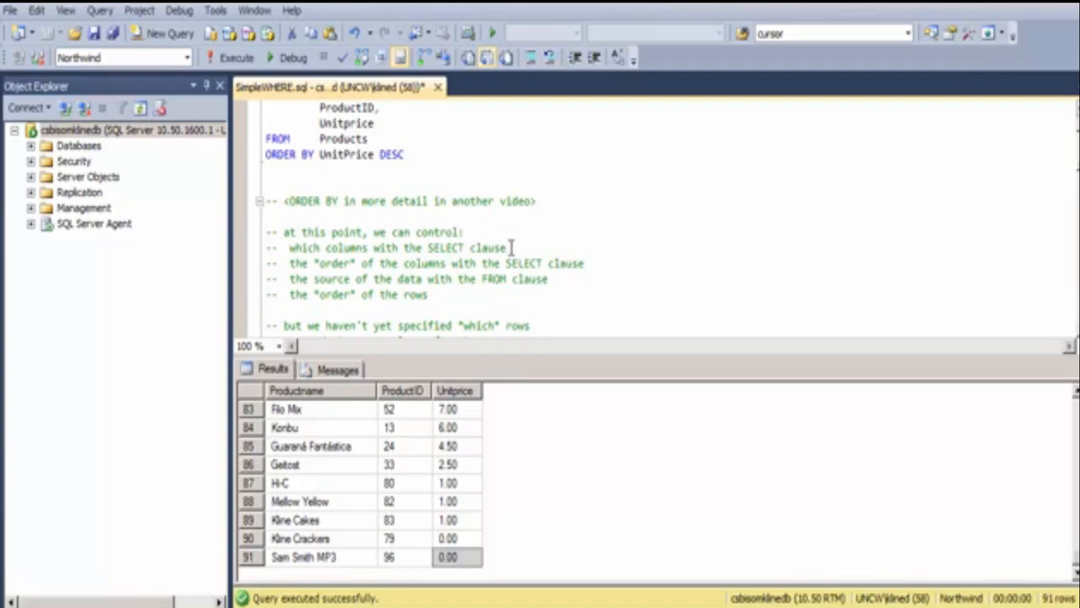
mouse_move(324, 263)
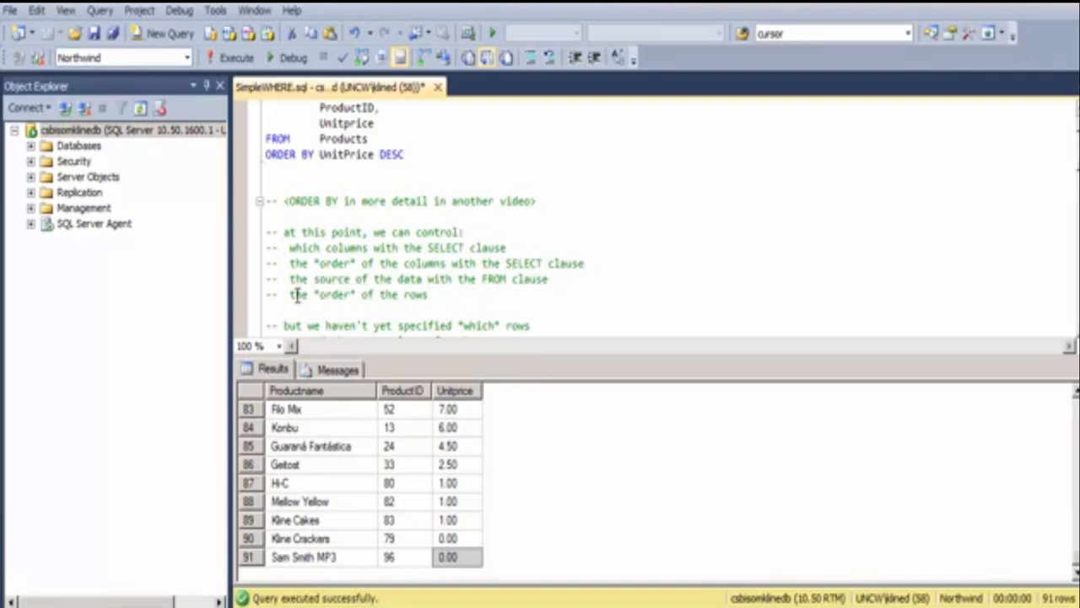
mouse_move(449, 293)
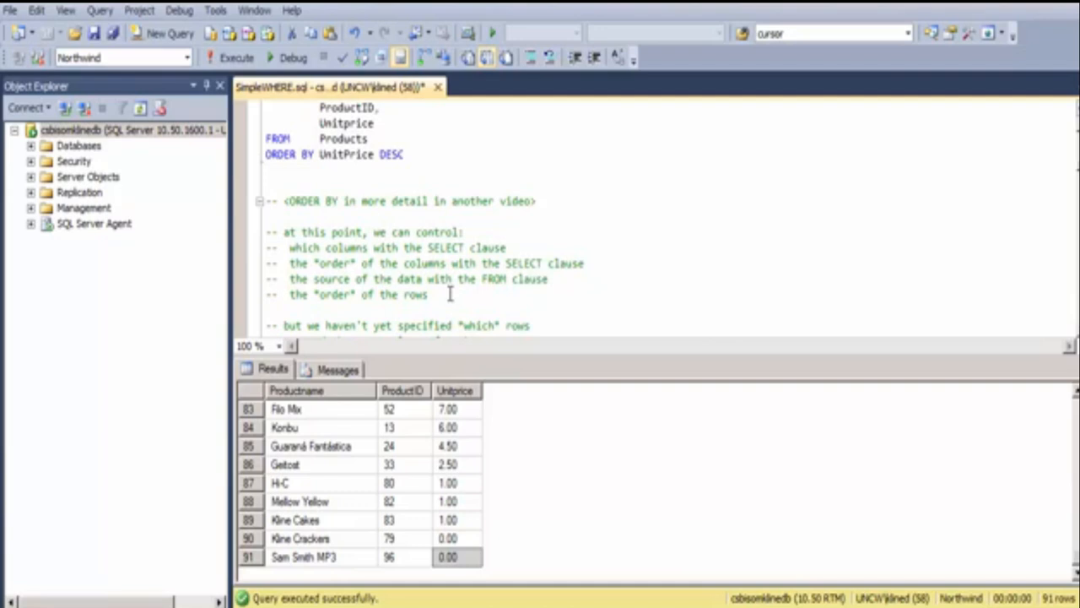
scroll(down, 3)
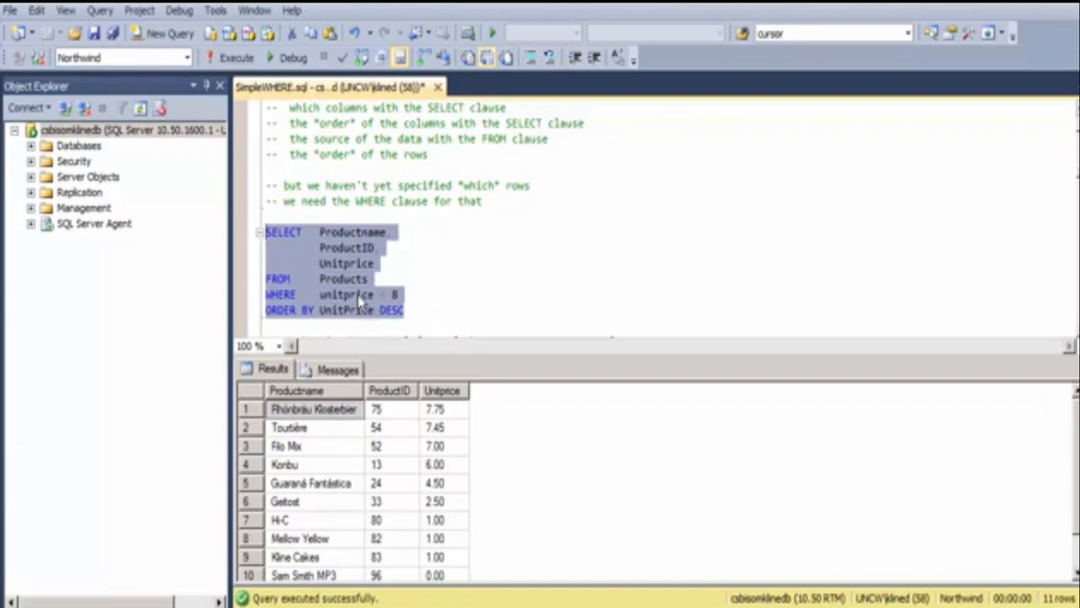
Run the WHERE unitprice < 8 ORDER BY UnitPrice DESC query, returning 11 products.
double_click(346, 294)
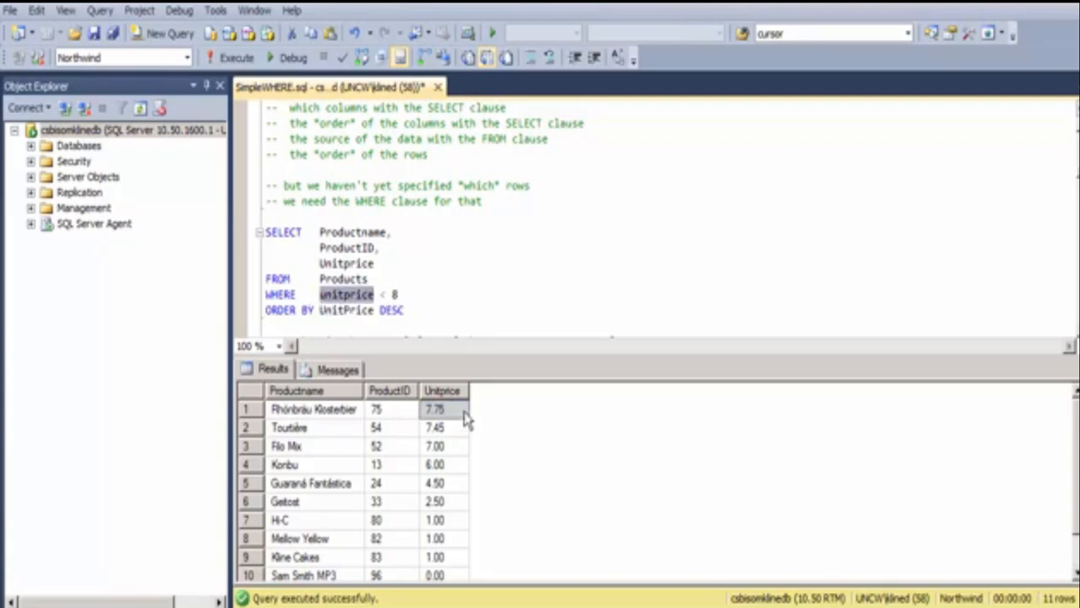
click(435, 464)
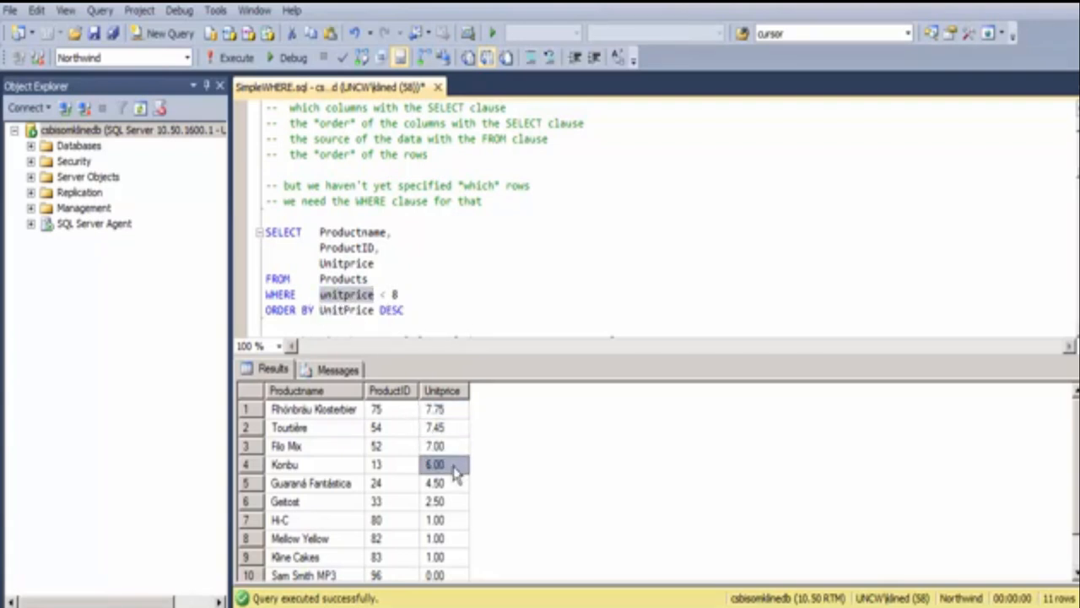
mouse_move(341, 305)
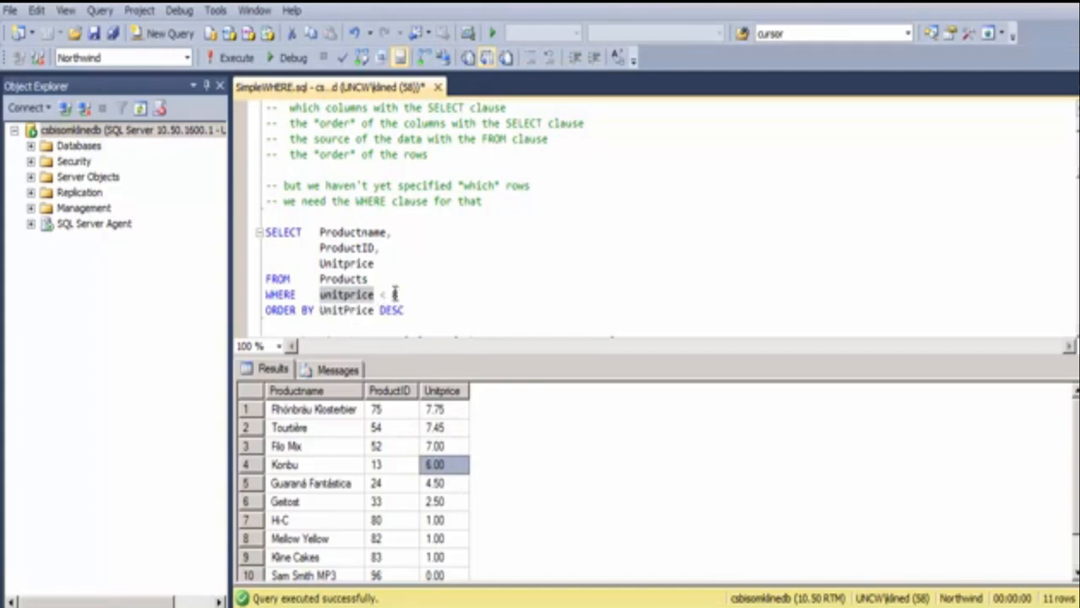
text(8)
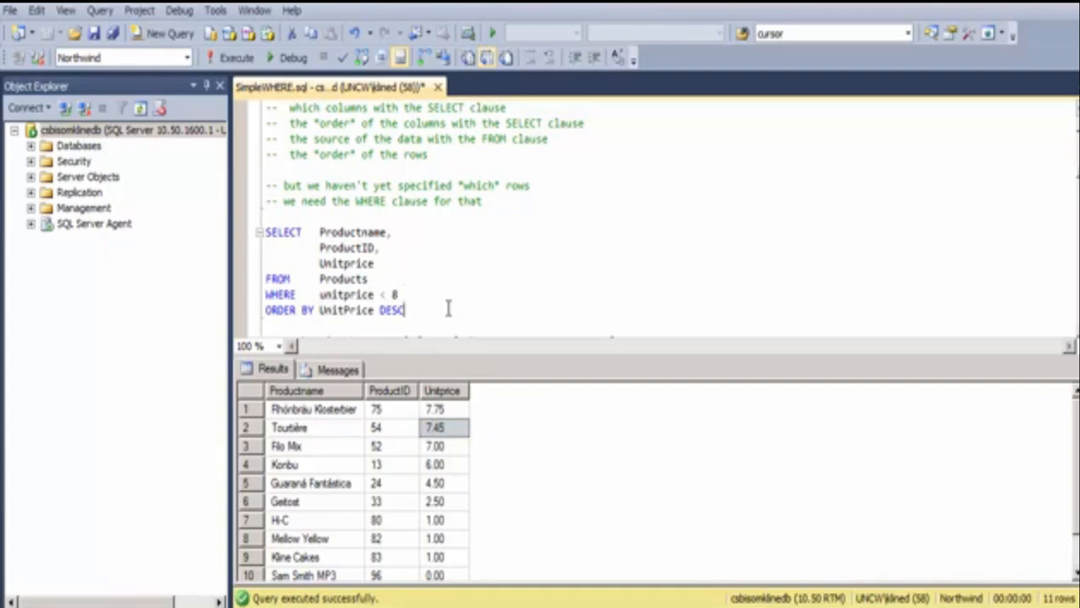
scroll(down, 3)
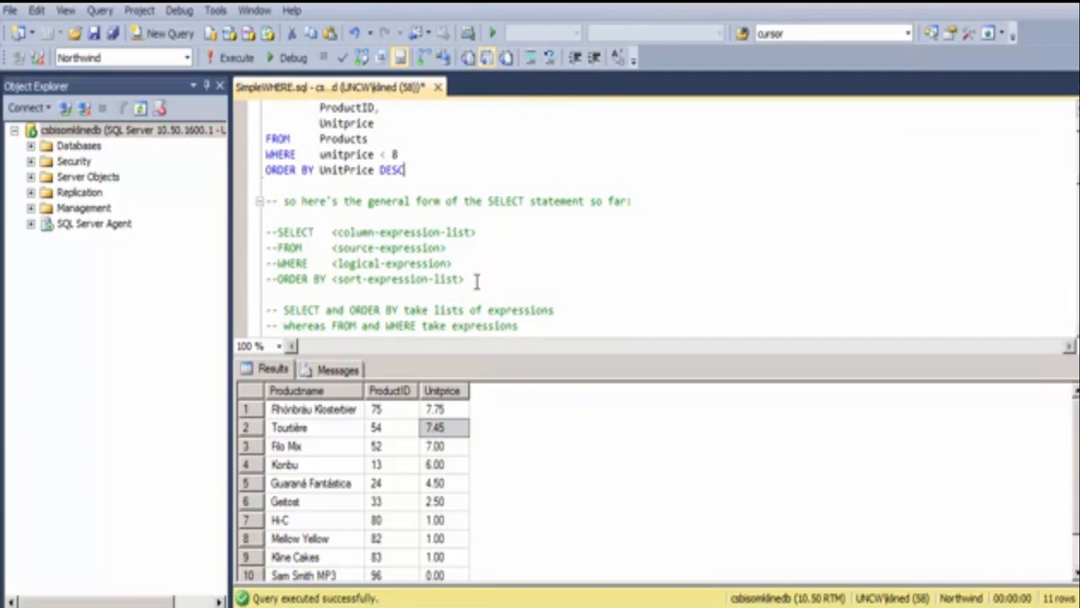
Highlight the general SELECT statement form and its column-expression-list placeholder.
drag(267, 232, 462, 280)
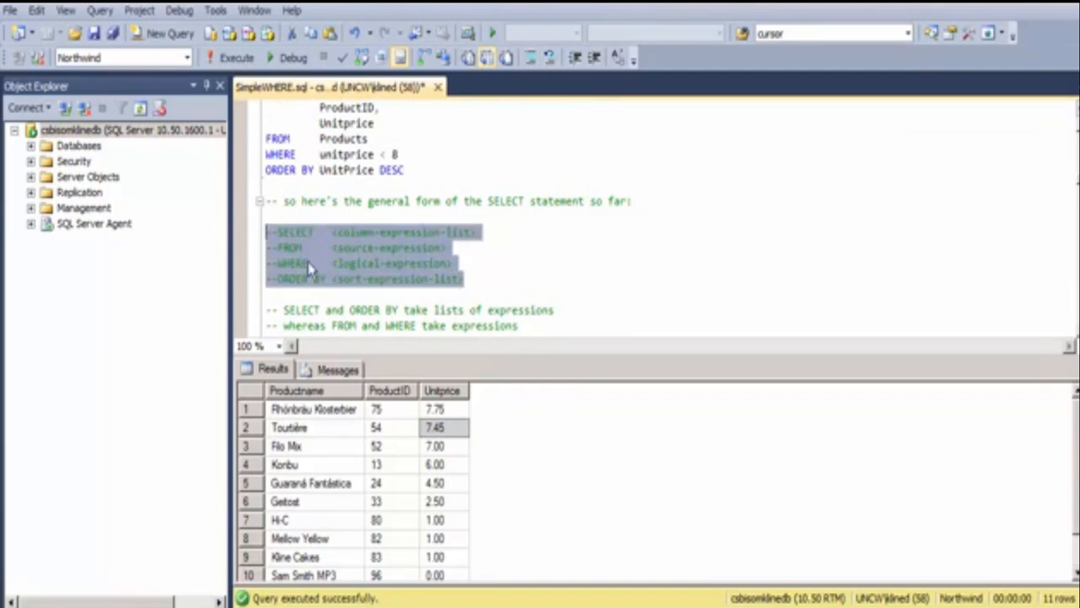
click(503, 270)
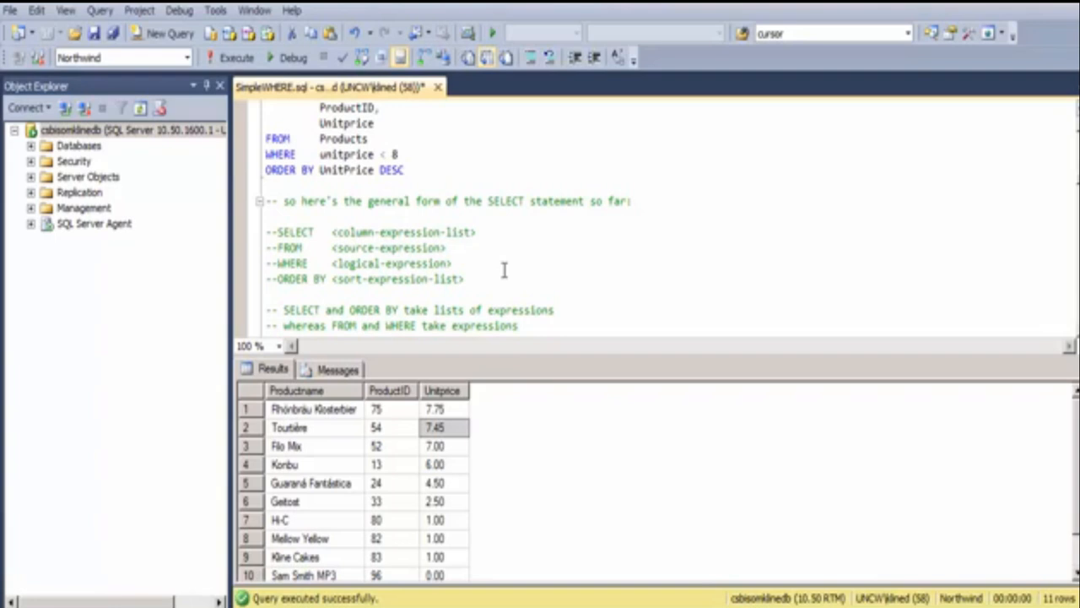
mouse_move(425, 240)
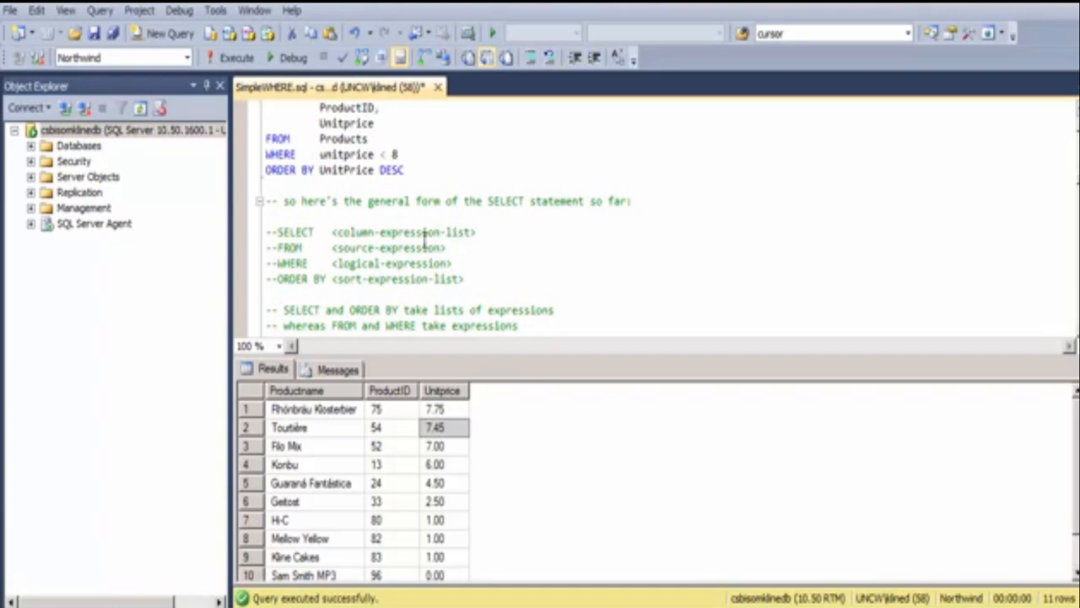
double_click(397, 233)
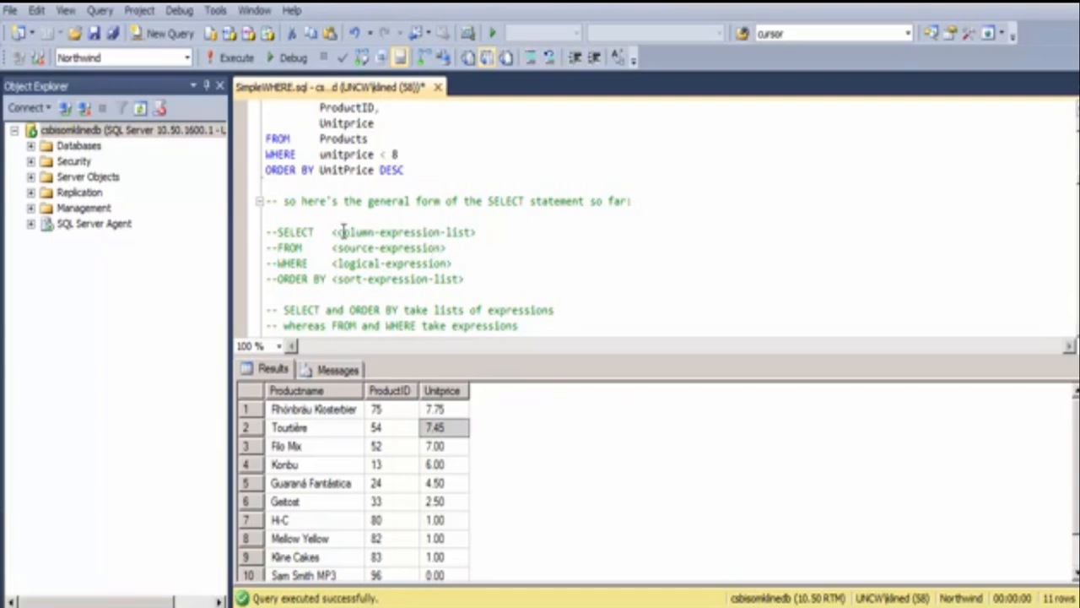
double_click(404, 233)
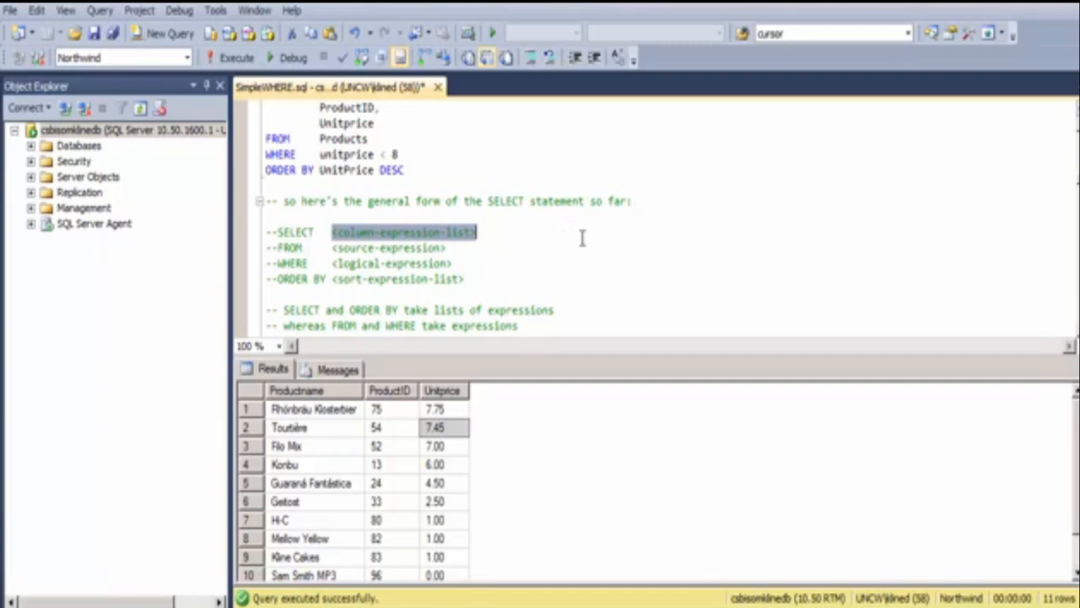
mouse_move(498, 250)
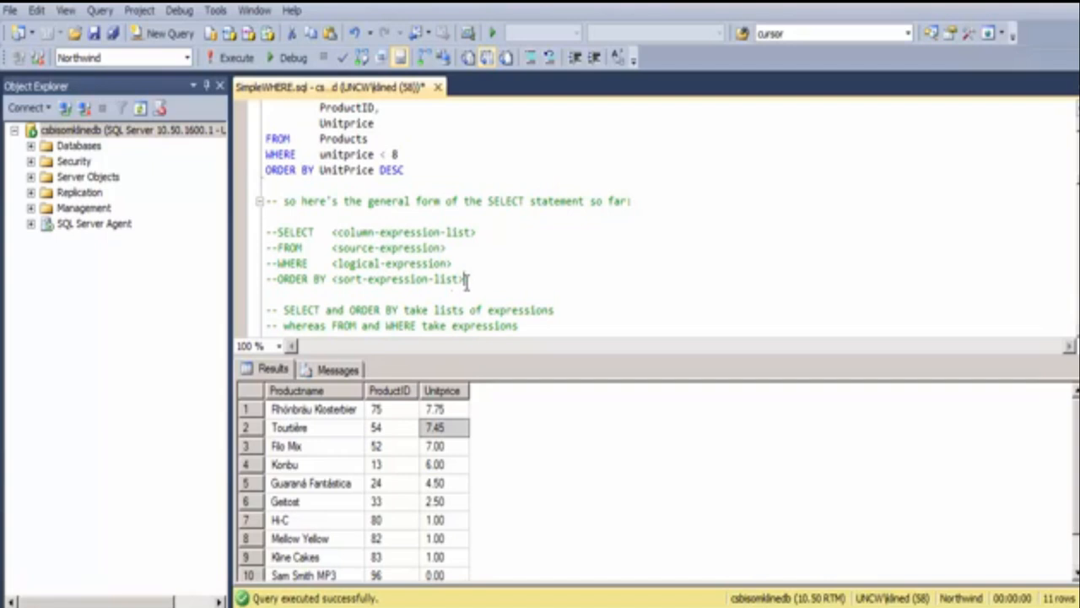
Highlight the sort-expression-list and logical-expression placeholders of the general form.
double_click(396, 280)
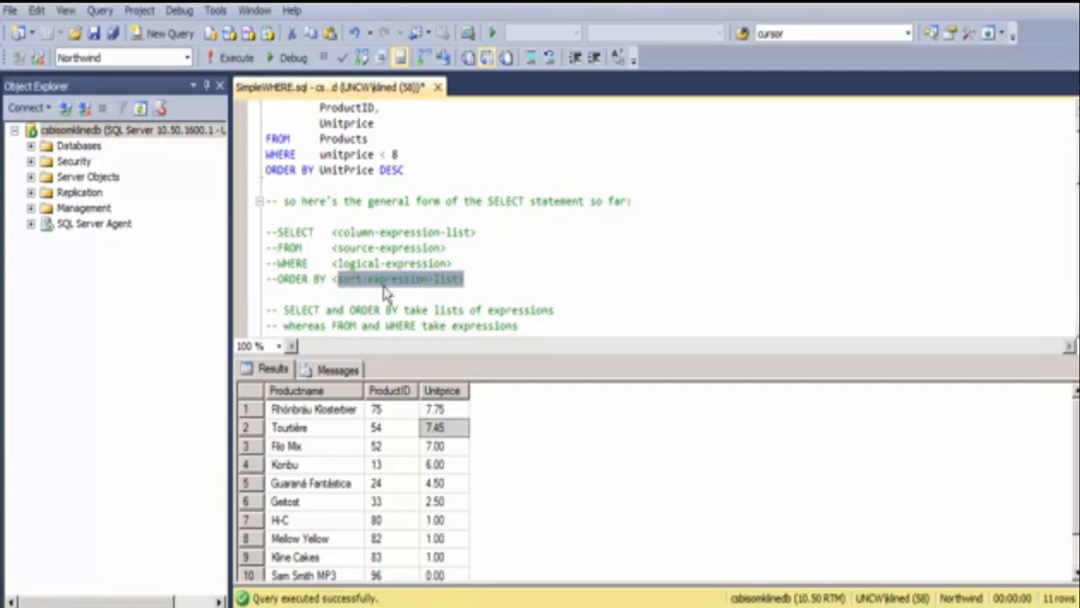
mouse_move(355, 293)
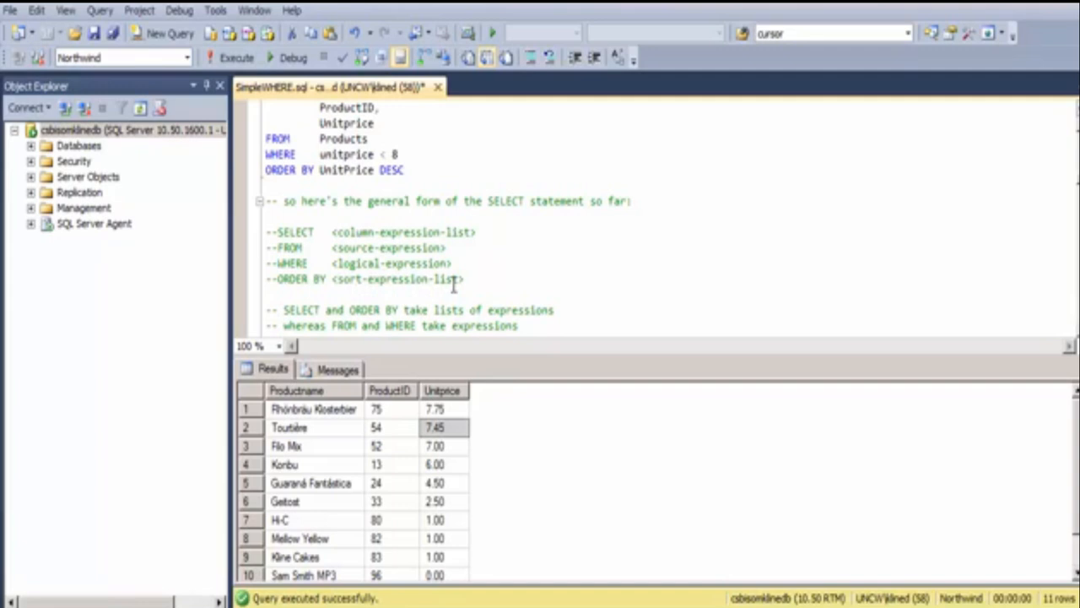
double_click(391, 263)
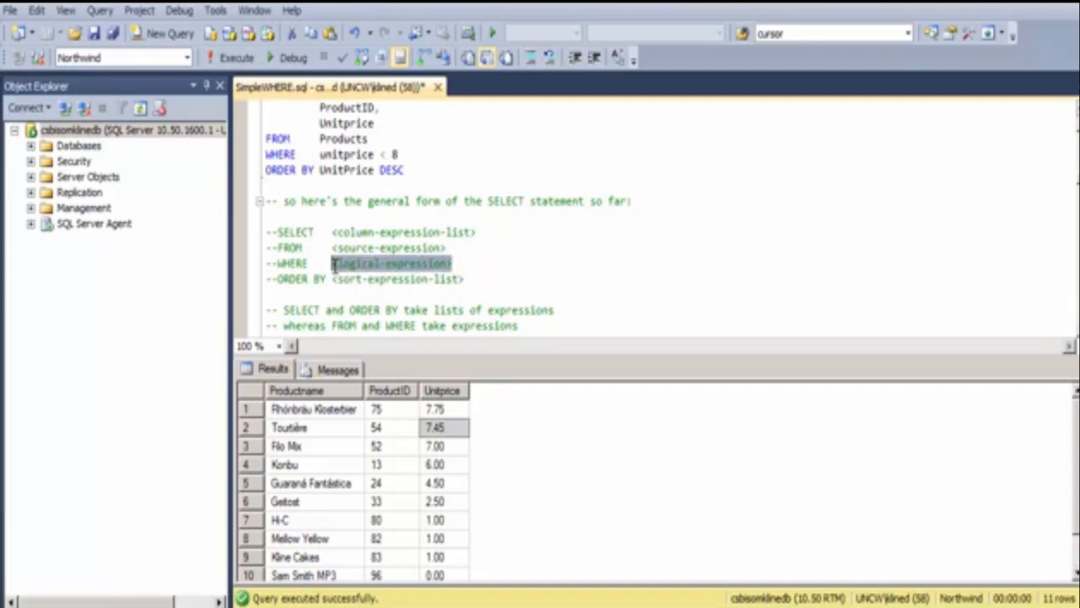
mouse_move(527, 284)
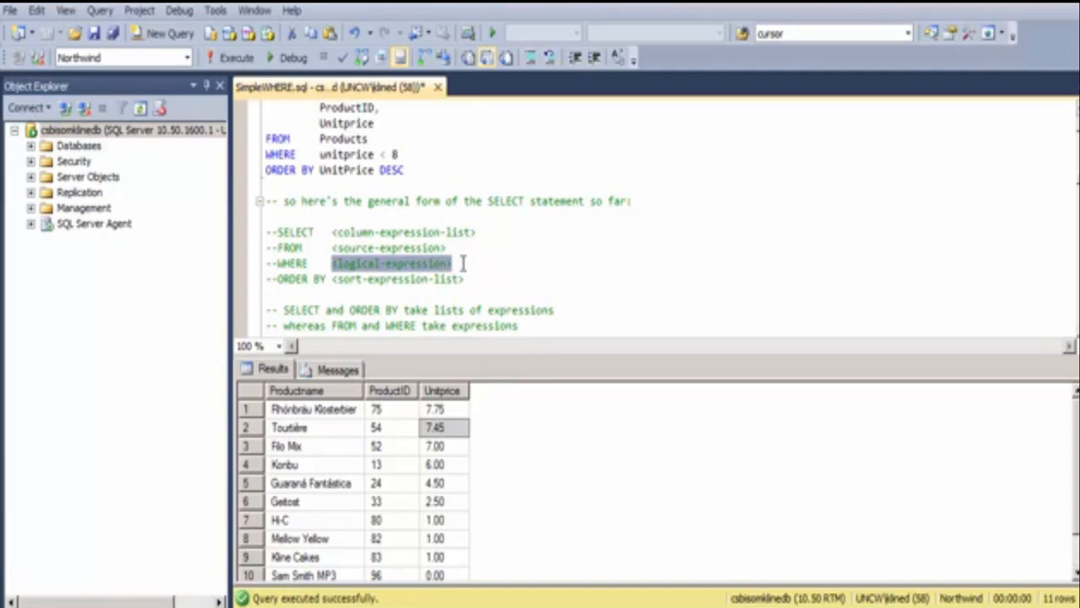
click(543, 294)
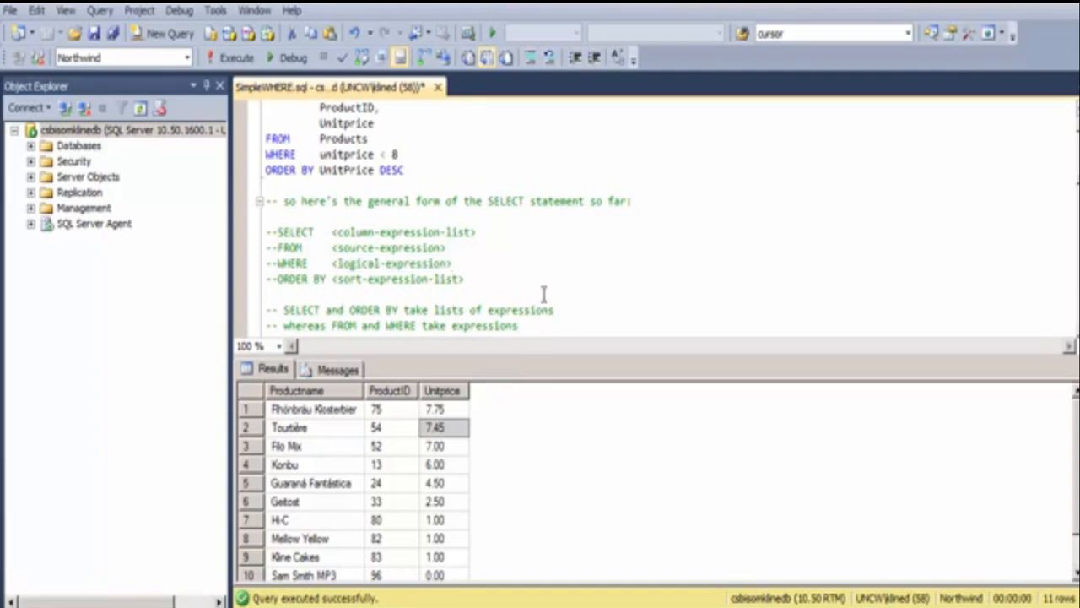
scroll(down, 3)
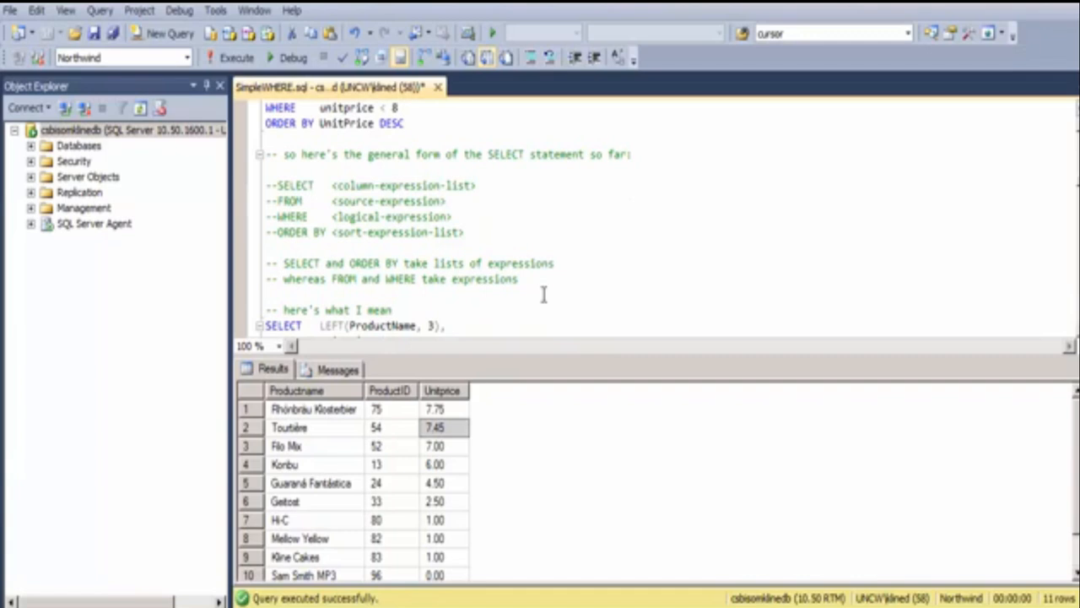
Run the LEFT(ProductName, 3), unitprice * 2.2 query ordered by ProductName and SQRT(unitprice) DESC.
scroll(down, 3)
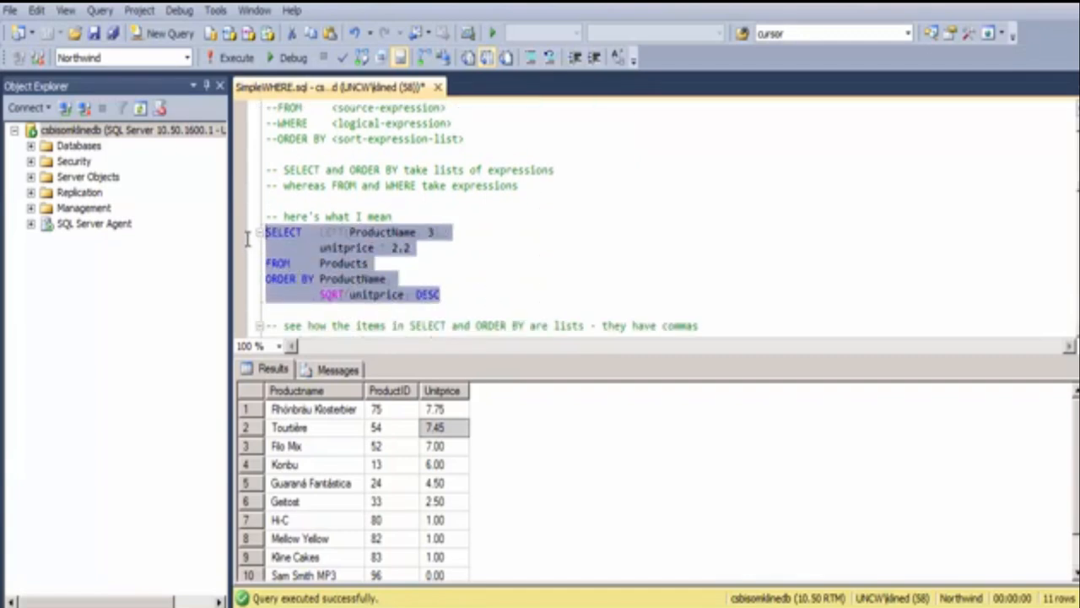
click(233, 57)
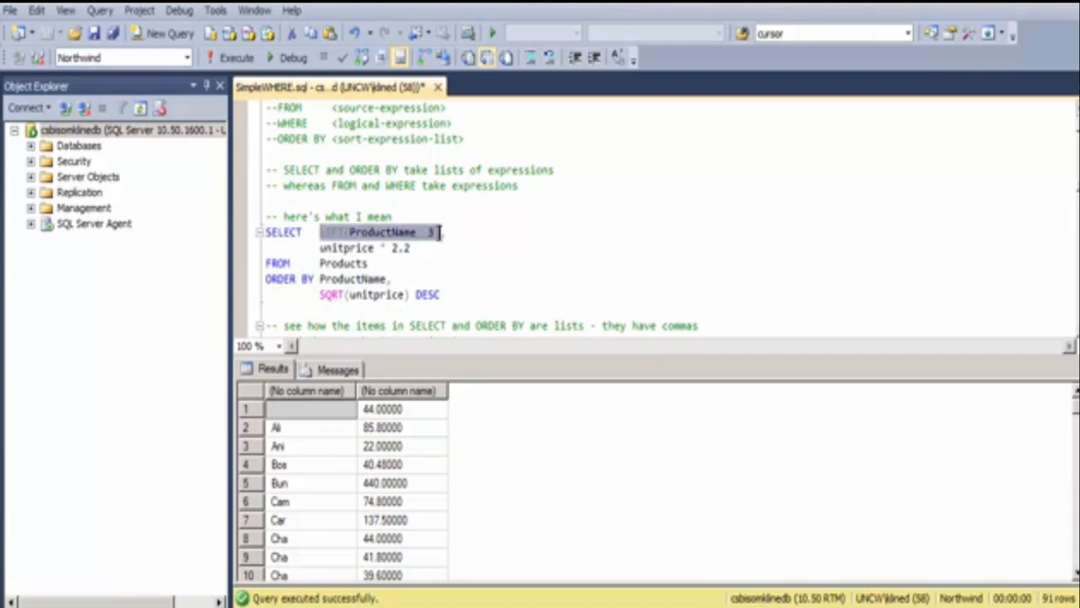
mouse_move(493, 266)
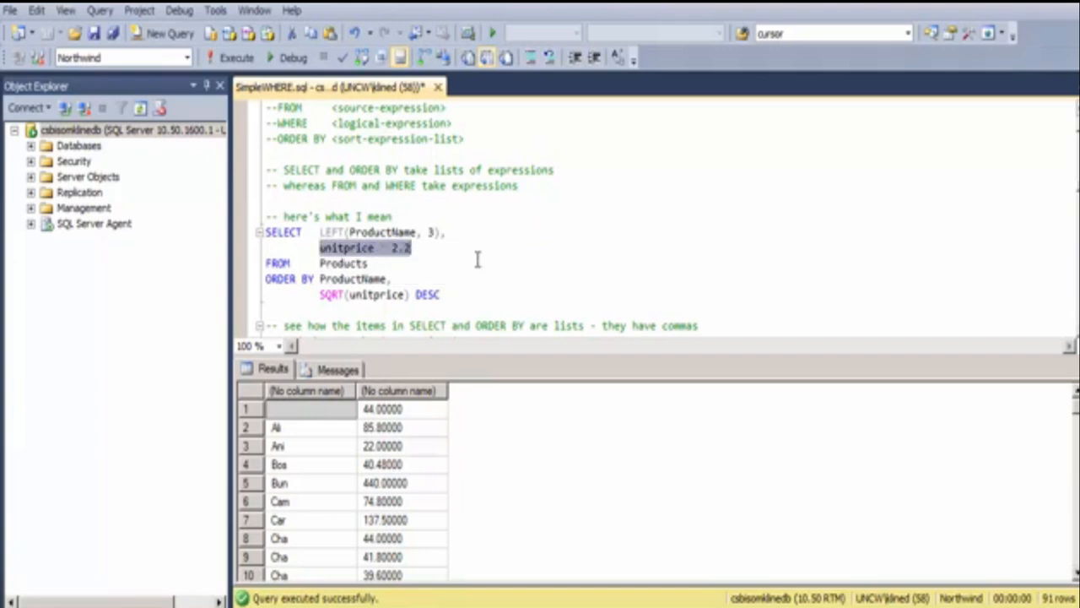
mouse_move(469, 267)
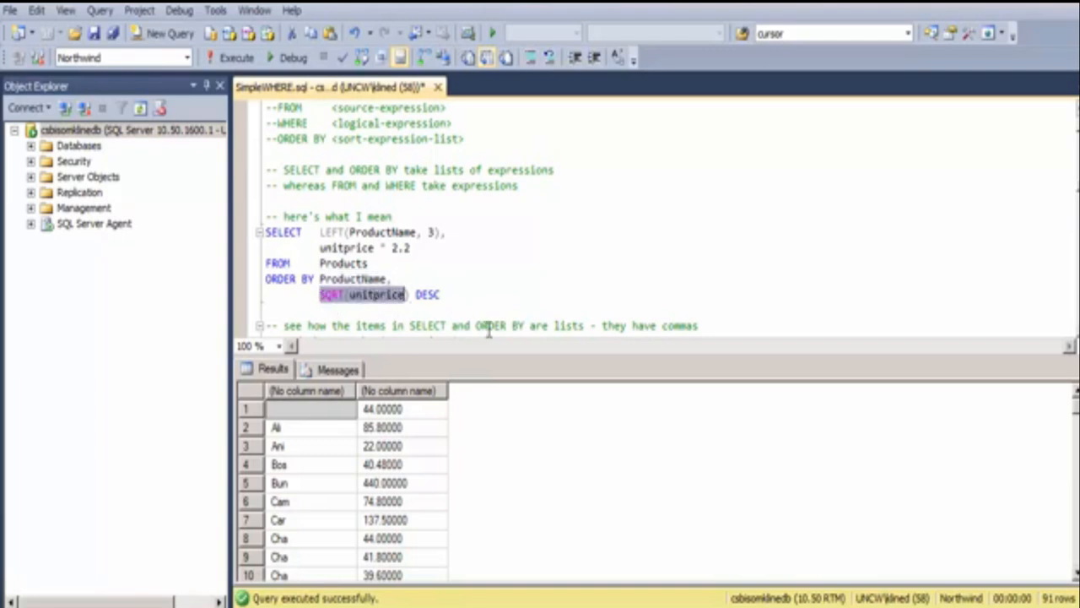
click(520, 281)
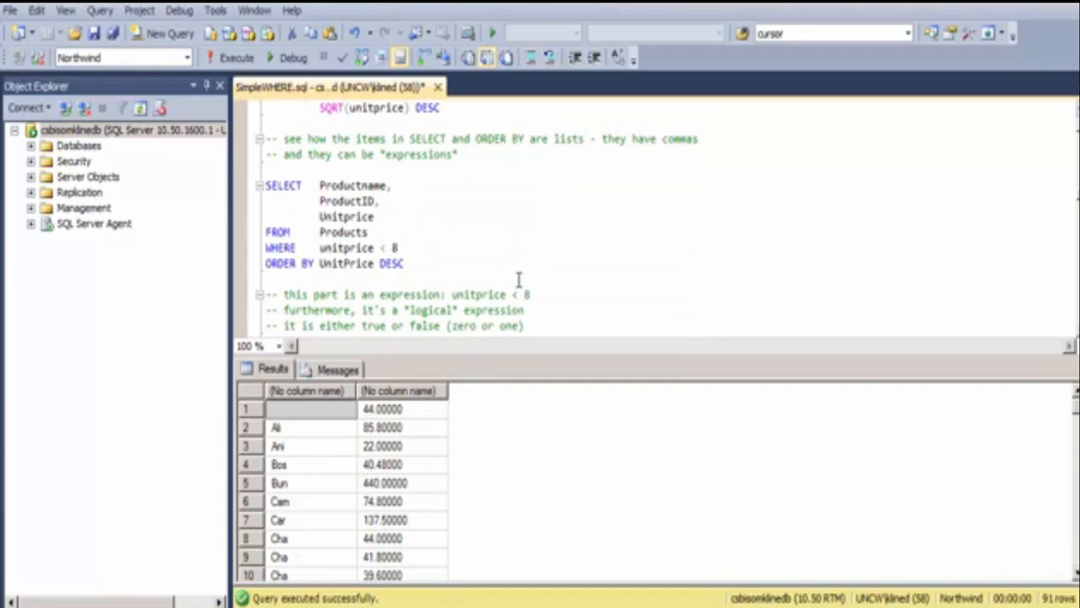
Re-run the Productname, ProductID, Unitprice query with WHERE unitprice < 8, returning 11 rows.
drag(321, 247, 405, 263)
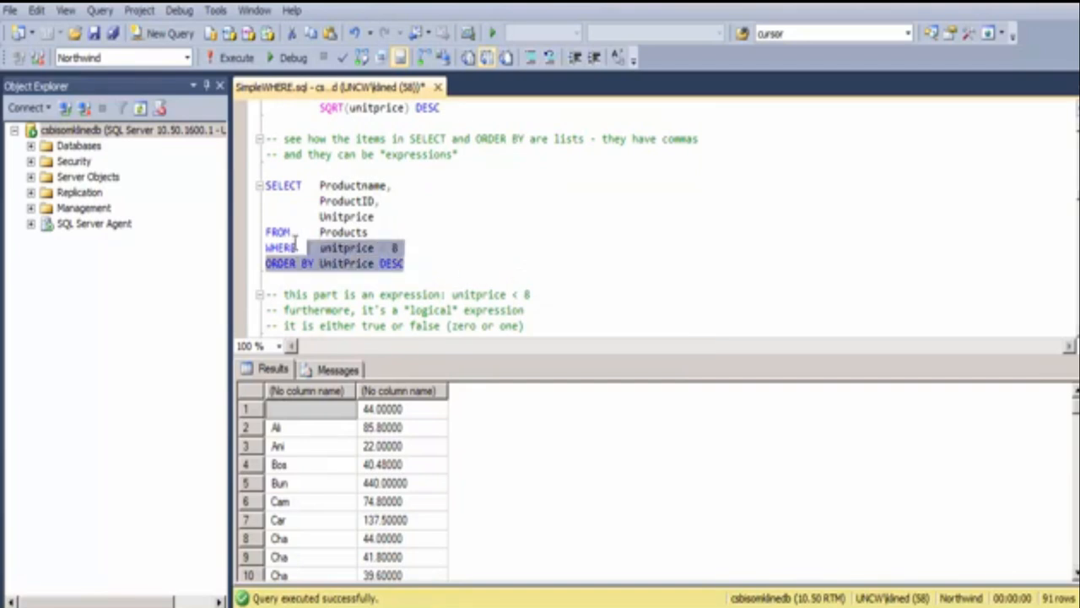
click(236, 57)
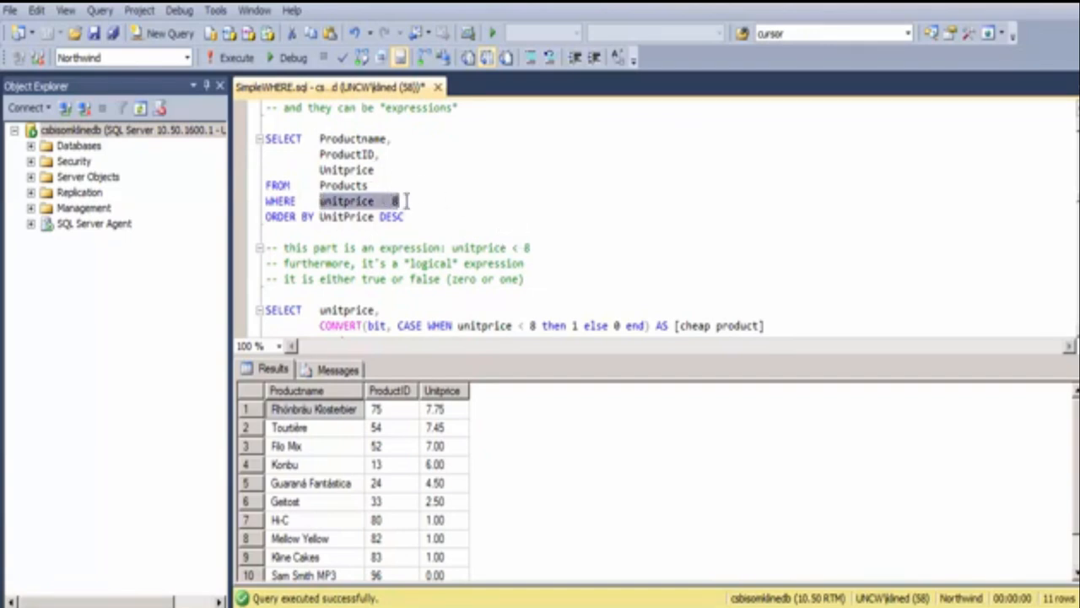
mouse_move(393, 203)
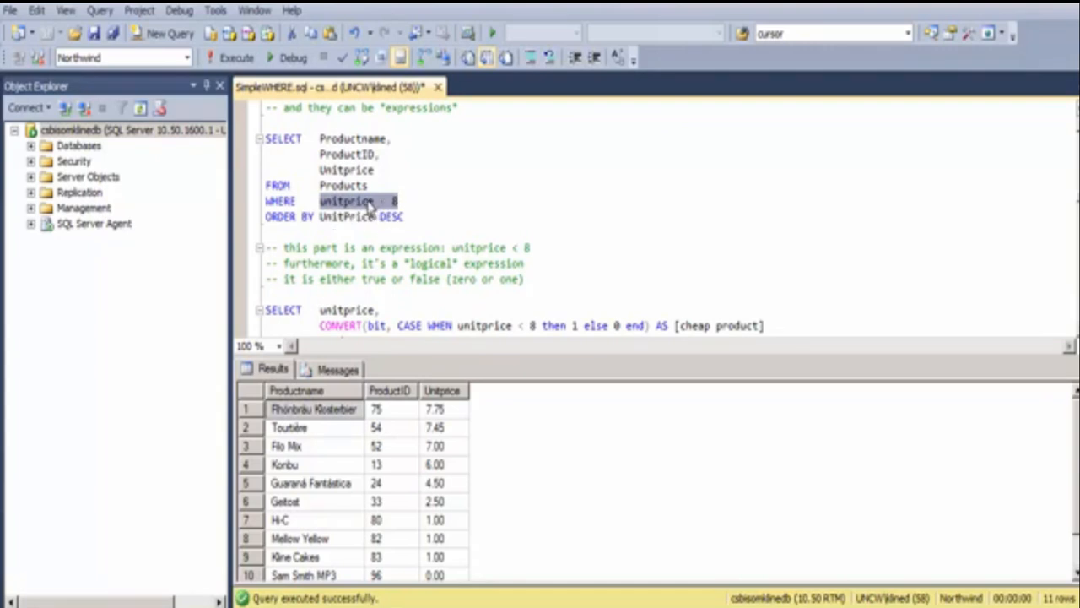
scroll(down, 3)
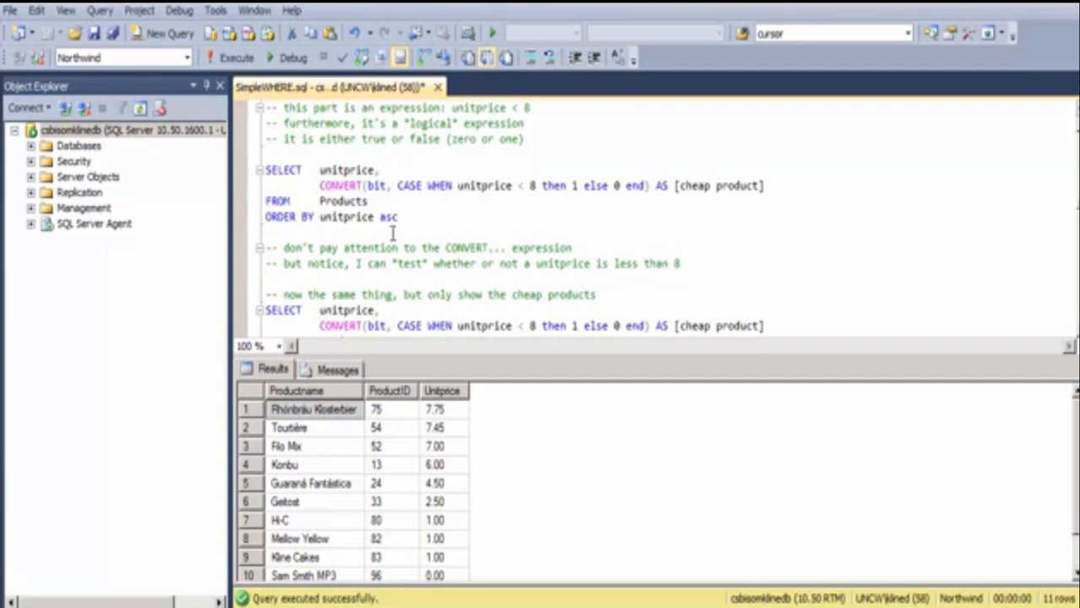
Run the cheap product flag query and locate where the flag switches from 1 to 0.
drag(263, 169, 398, 216)
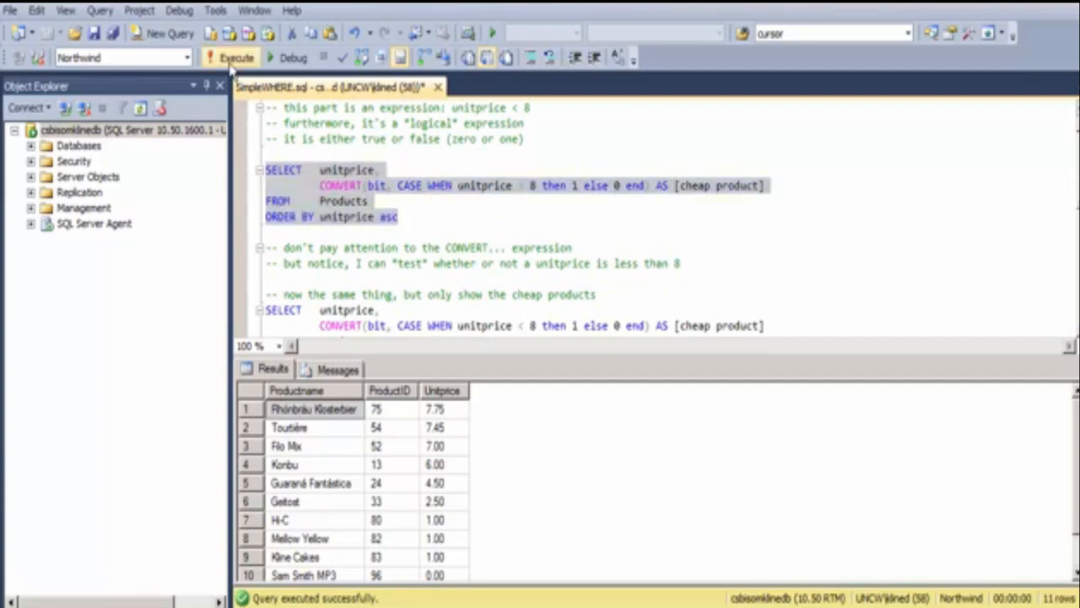
click(233, 57)
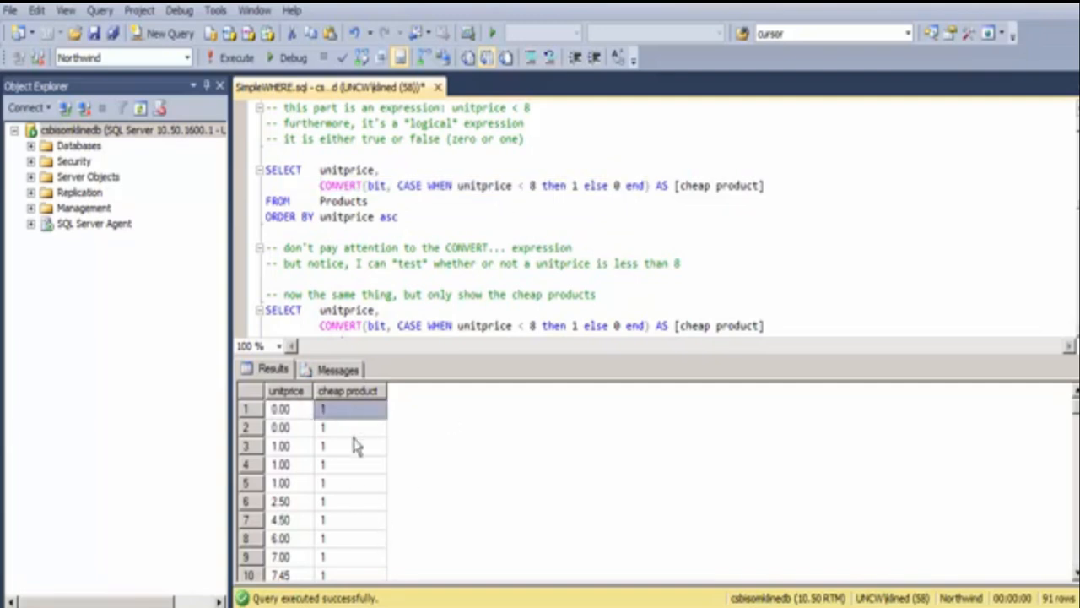
click(351, 483)
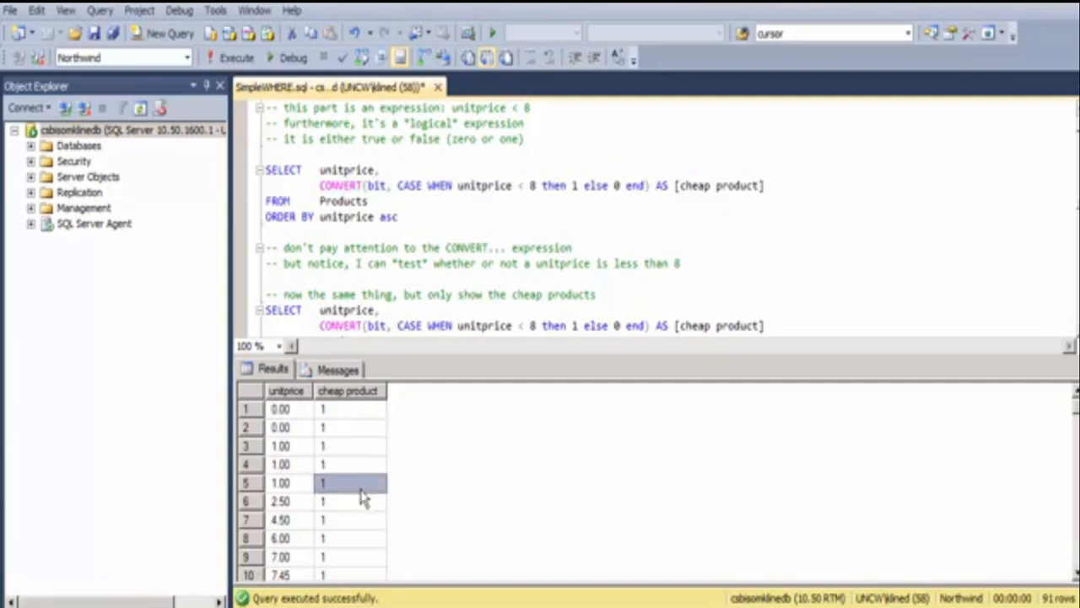
scroll(down, 3)
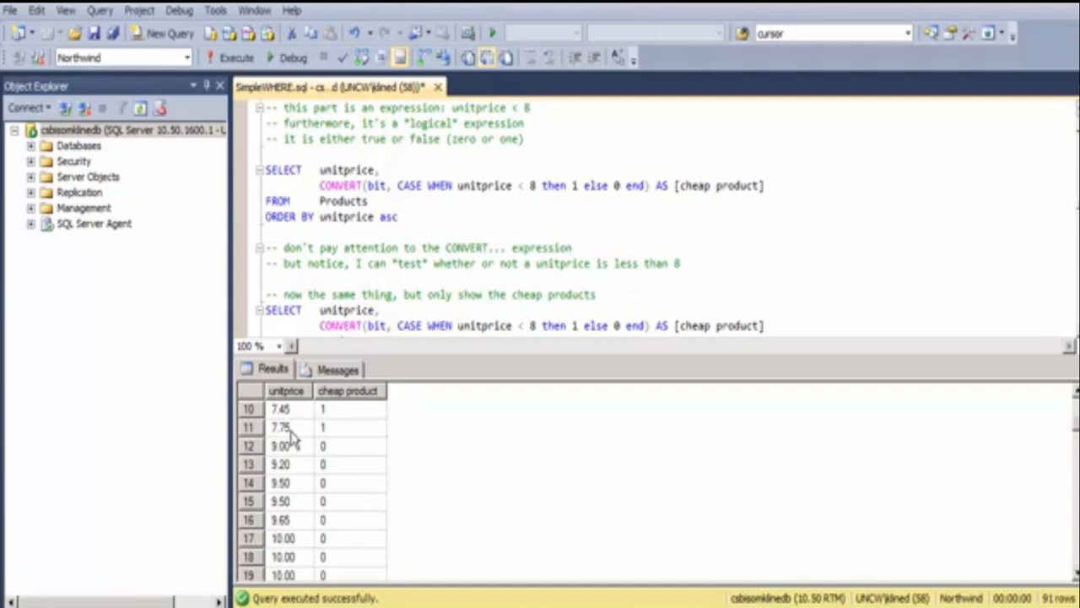
click(350, 445)
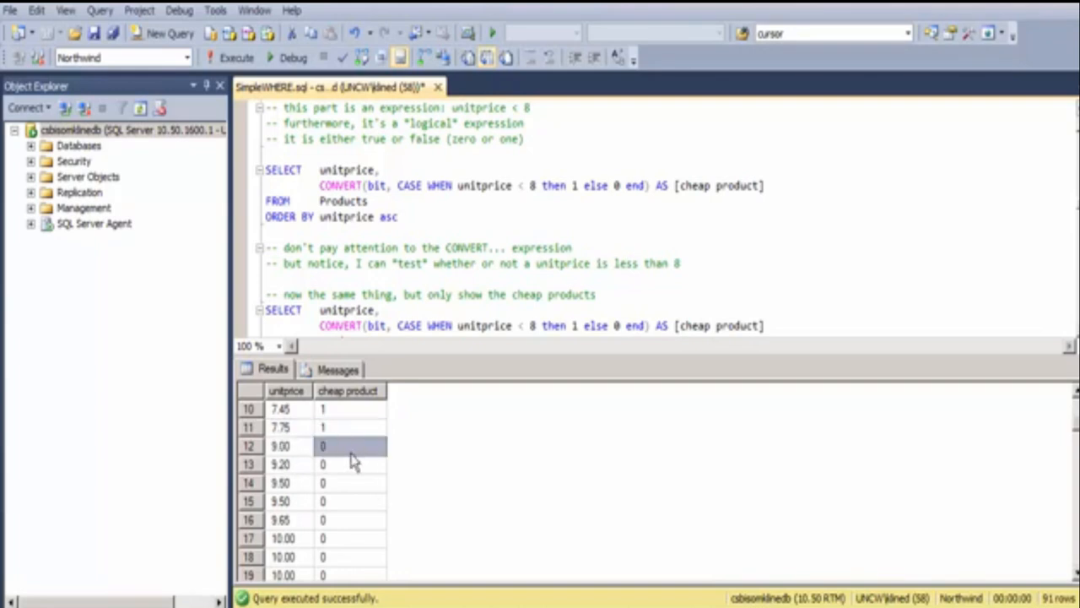
Check the boundary prices 9.65, 7.45 and 7.75 against their flags, then mark the cheap-products-only query.
click(304, 519)
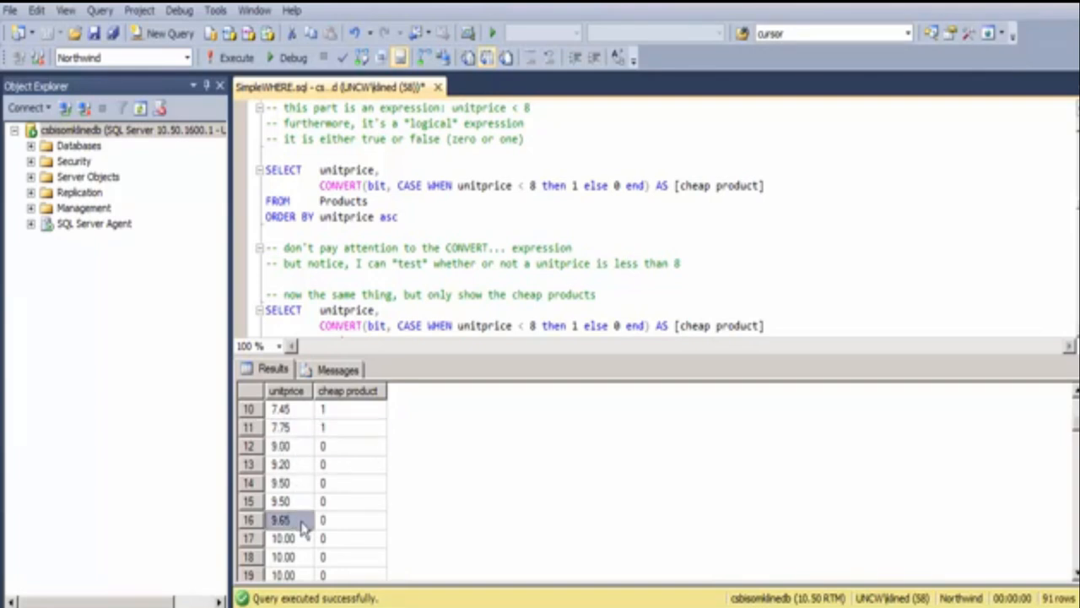
click(280, 408)
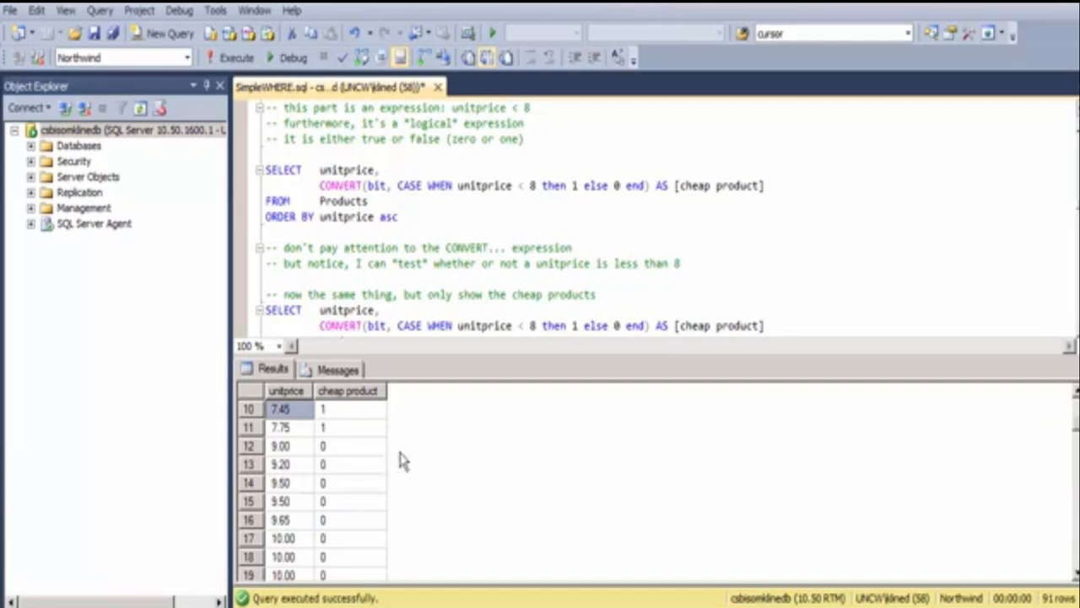
mouse_move(328, 469)
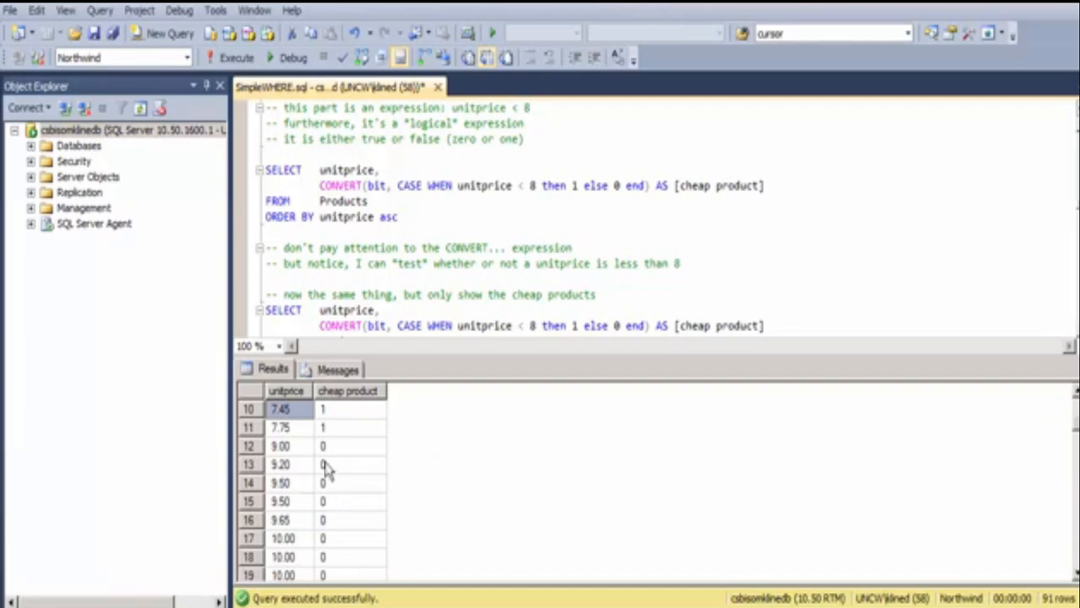
click(280, 427)
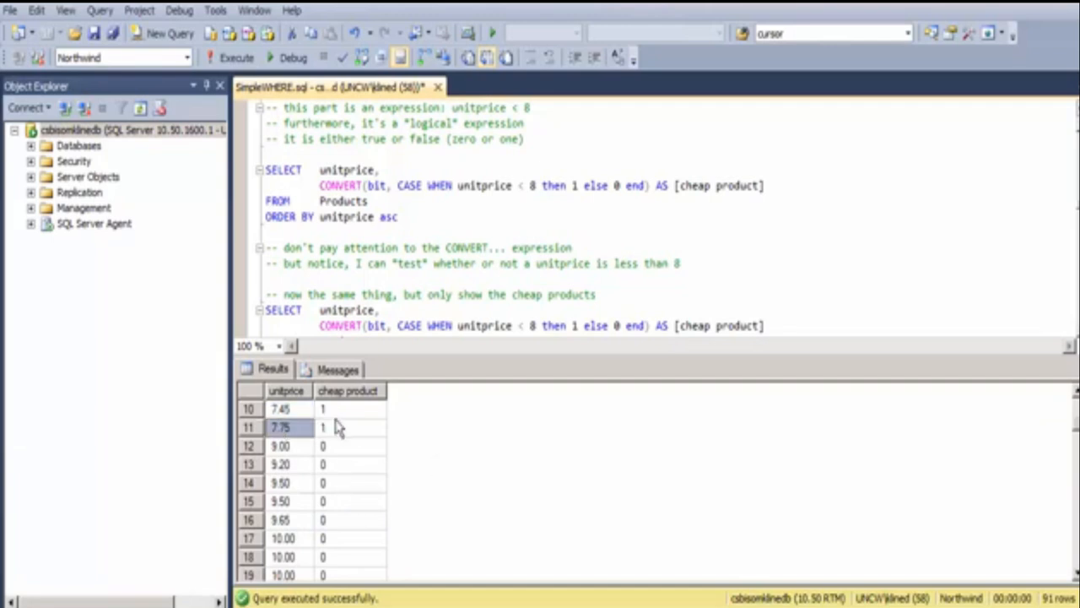
click(349, 425)
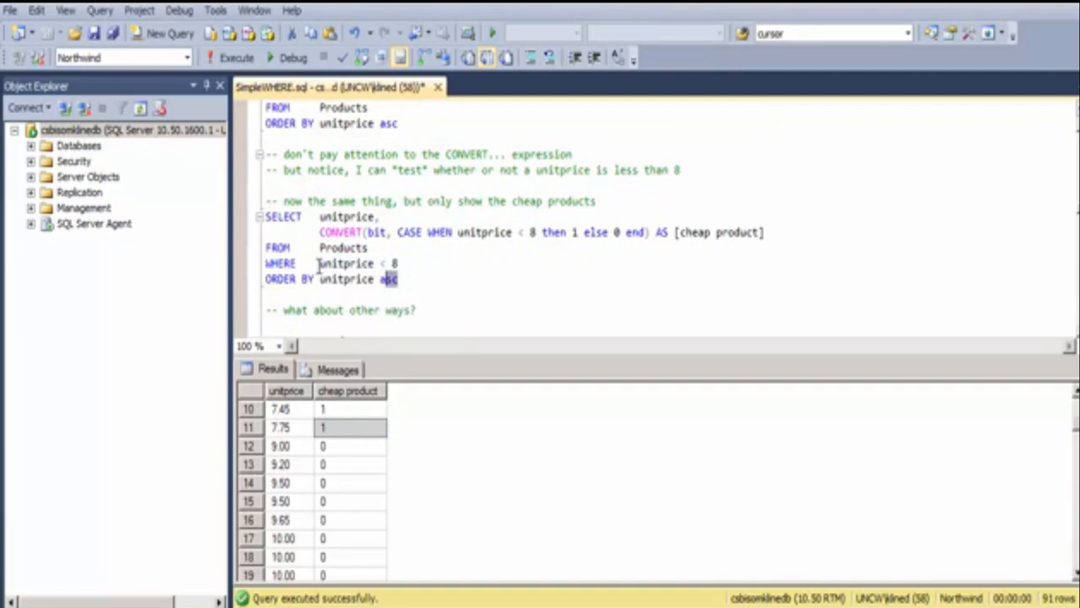
drag(265, 216, 398, 281)
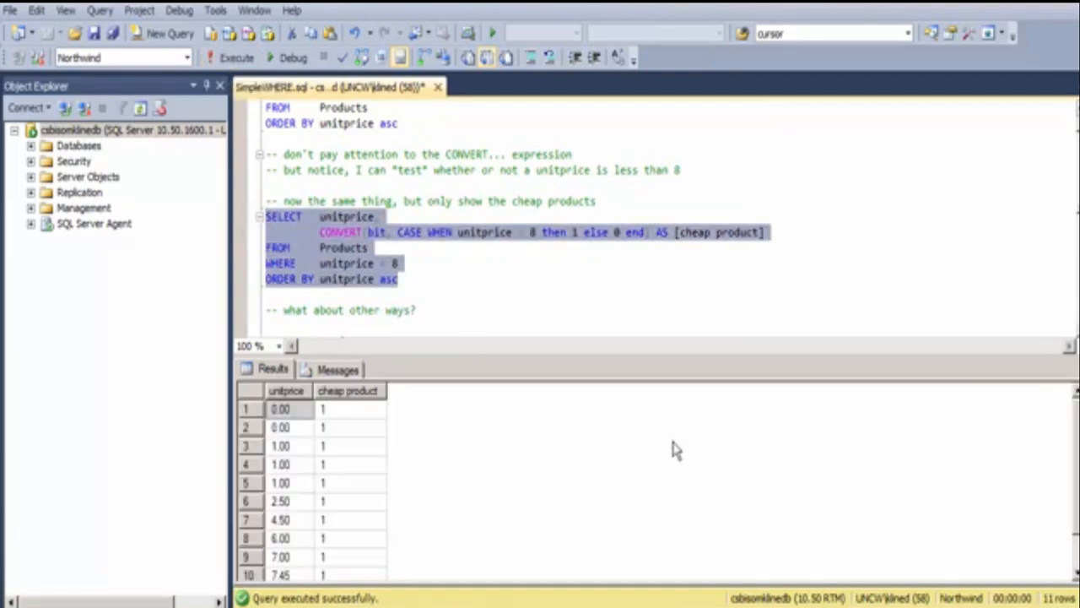
mouse_move(1067, 388)
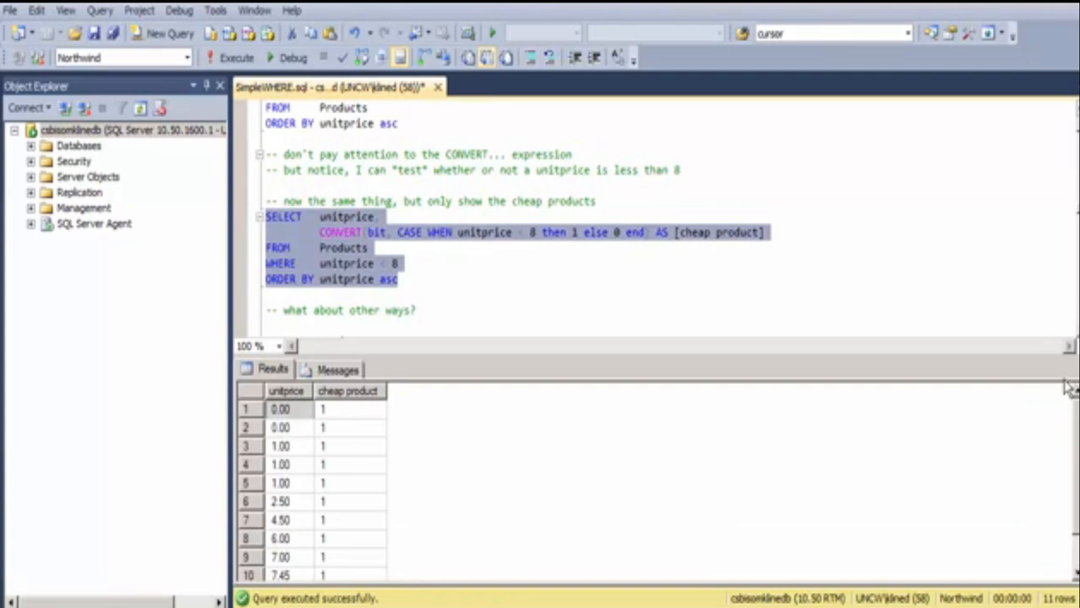
mouse_move(375, 425)
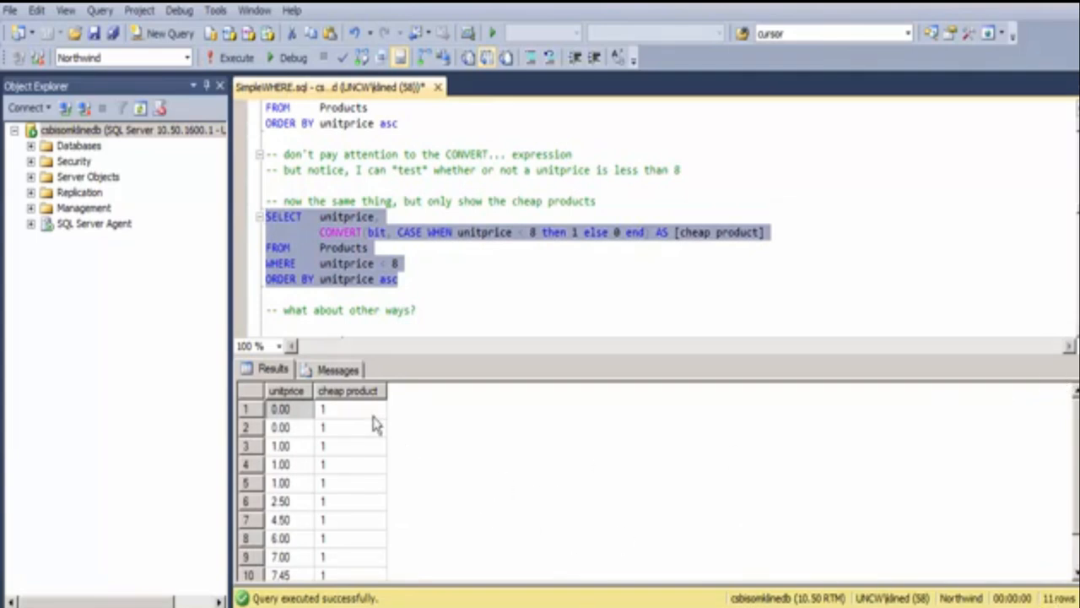
mouse_move(365, 446)
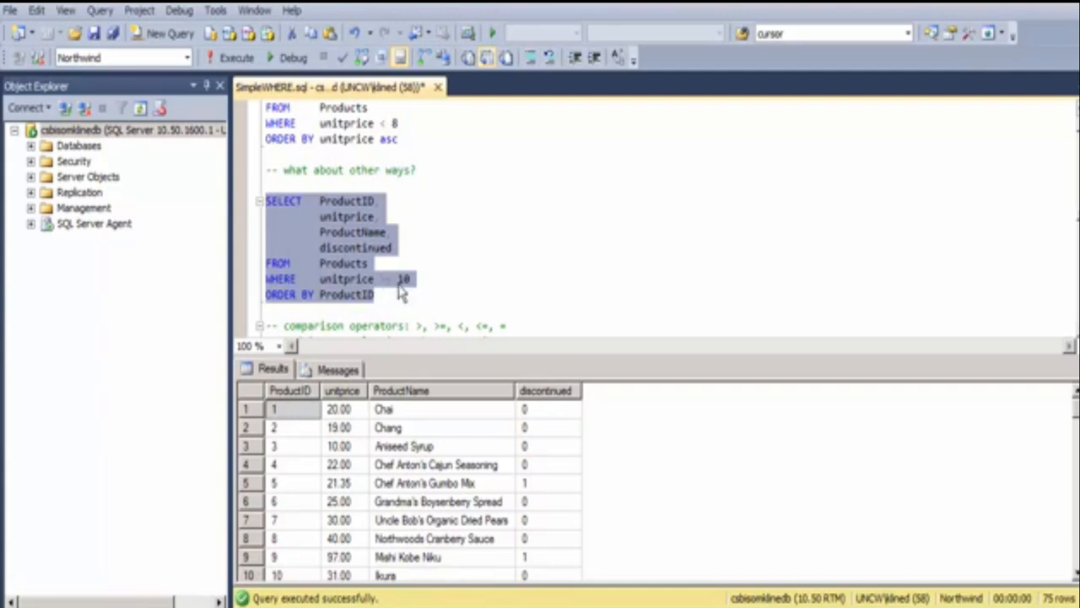
mouse_move(408, 294)
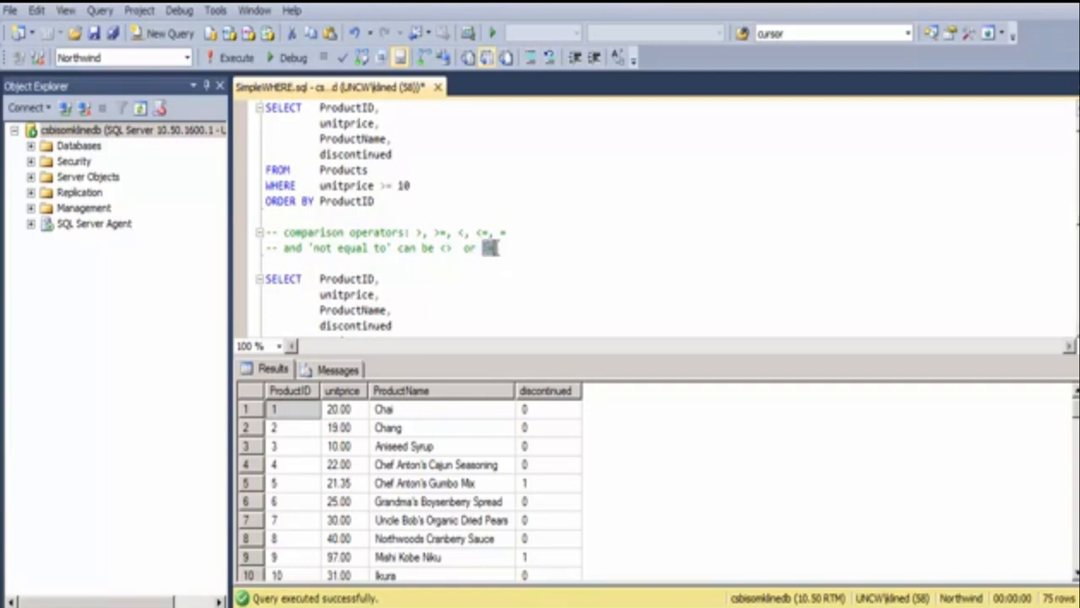
Run the query filtering on the product Chai and review its result row.
scroll(down, 3)
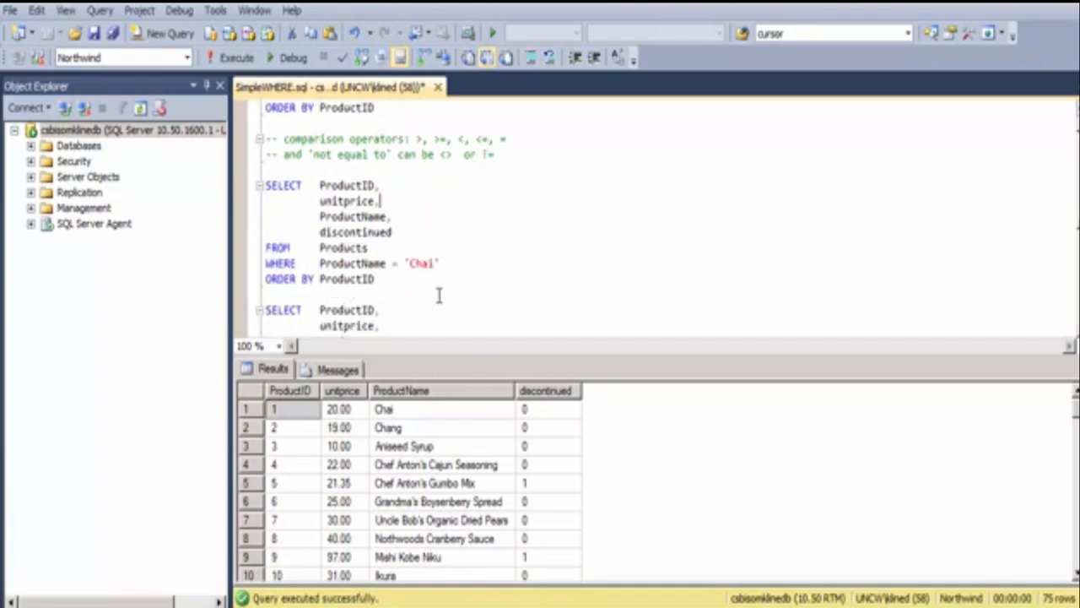
drag(263, 184, 375, 280)
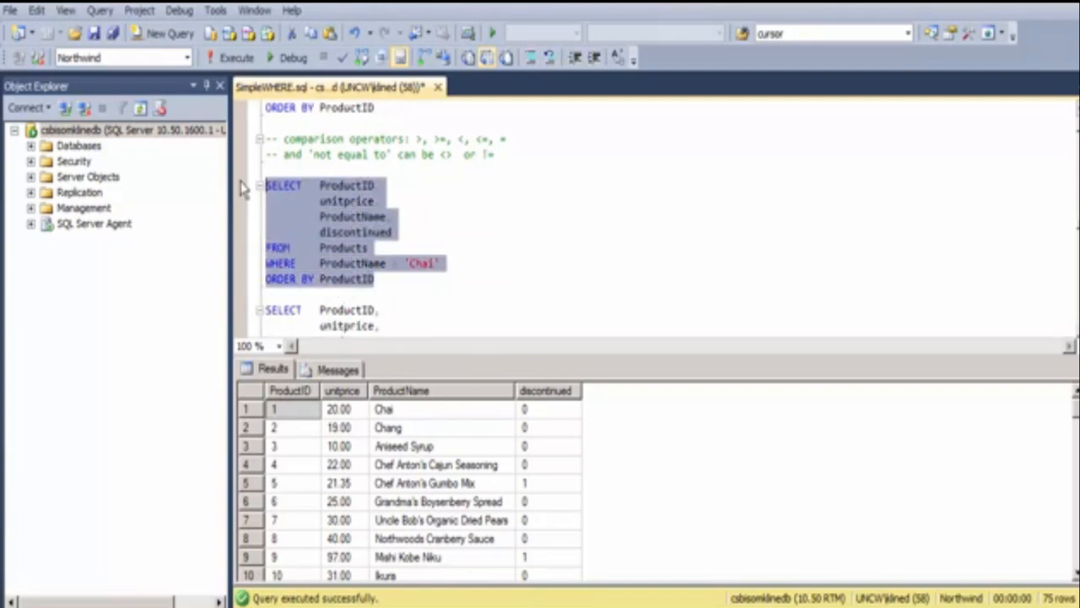
click(236, 57)
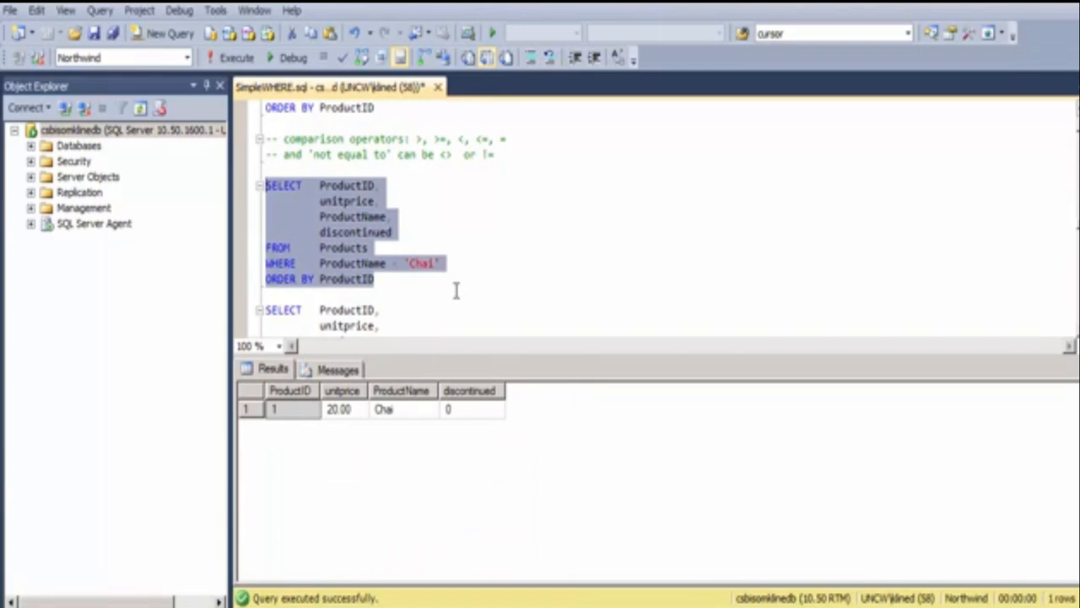
mouse_move(425, 271)
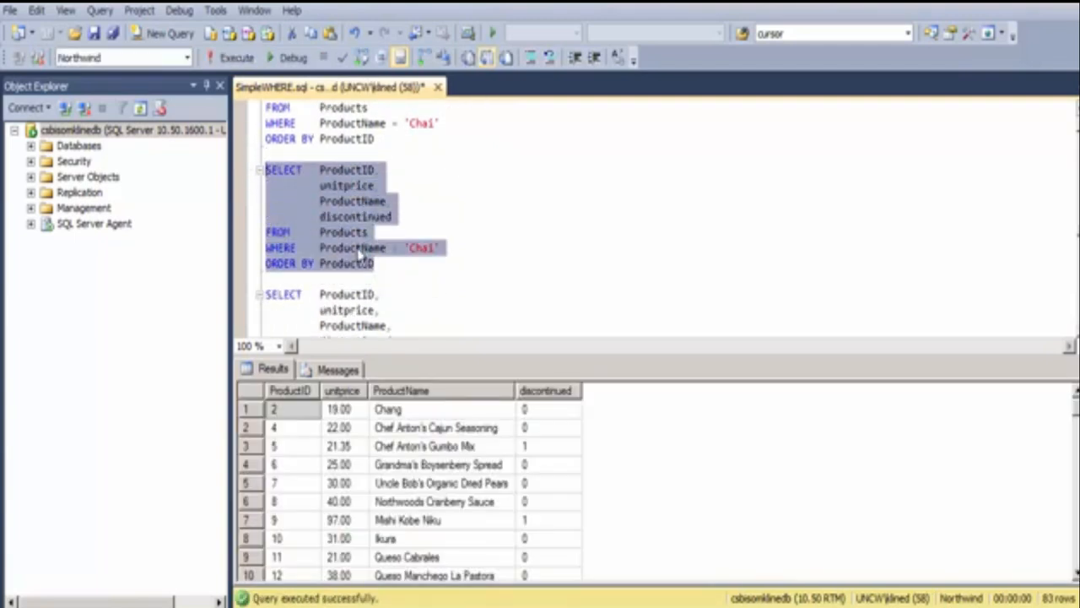
mouse_move(442, 262)
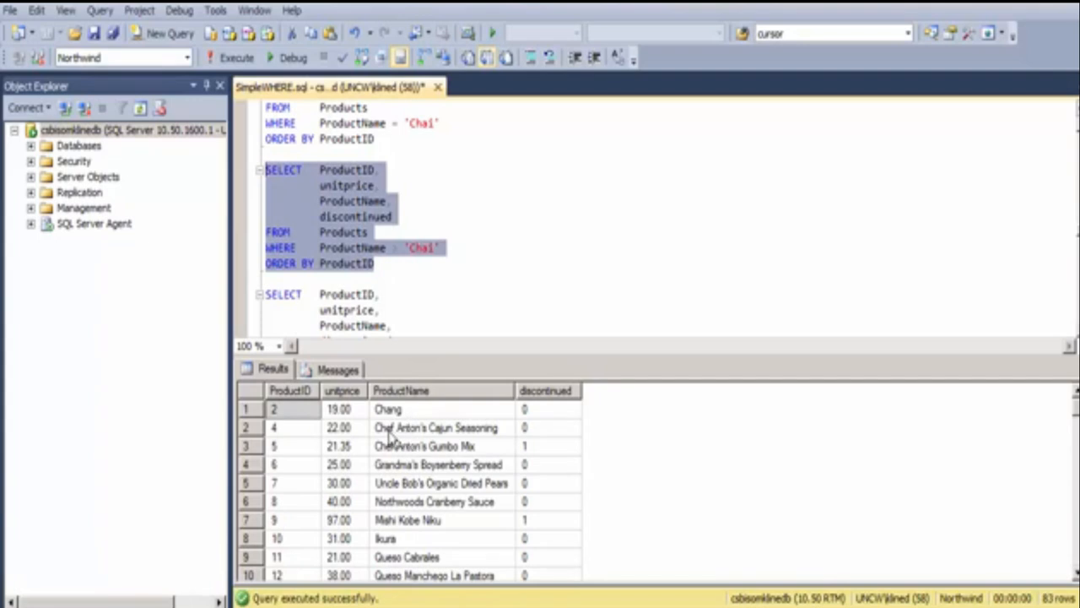
click(395, 246)
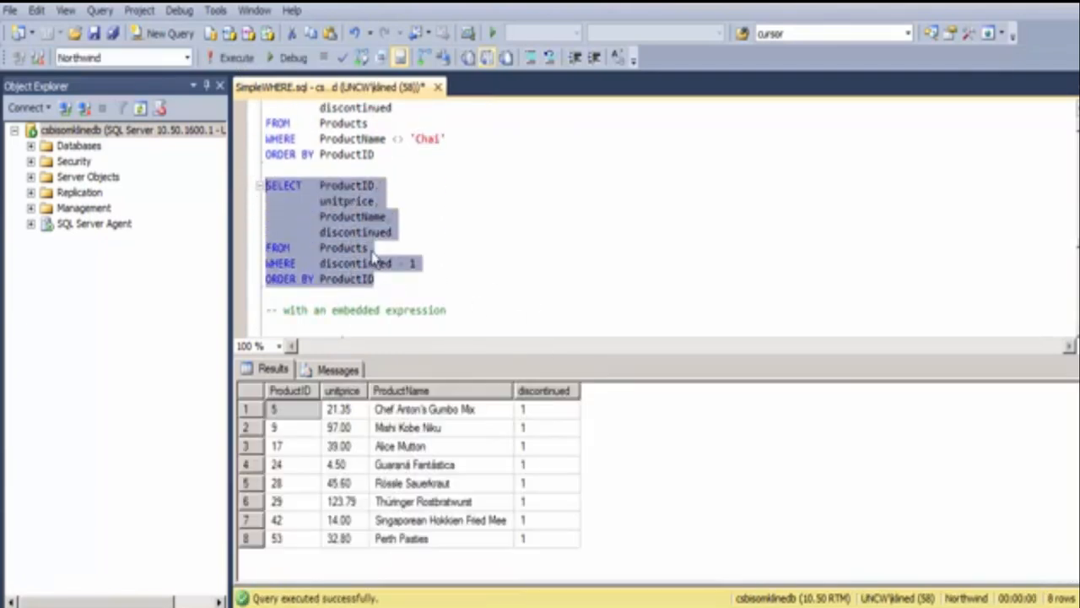
mouse_move(483, 308)
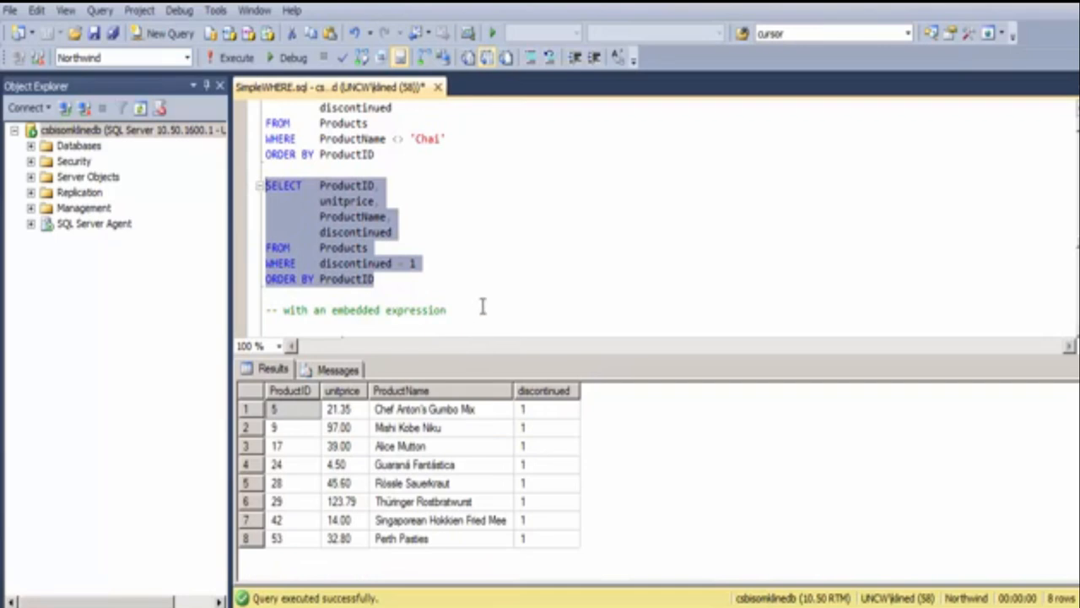
Rewrite the WHERE comparison as the embedded expression (Unitprice)/2.0 > 5.
scroll(down, 3)
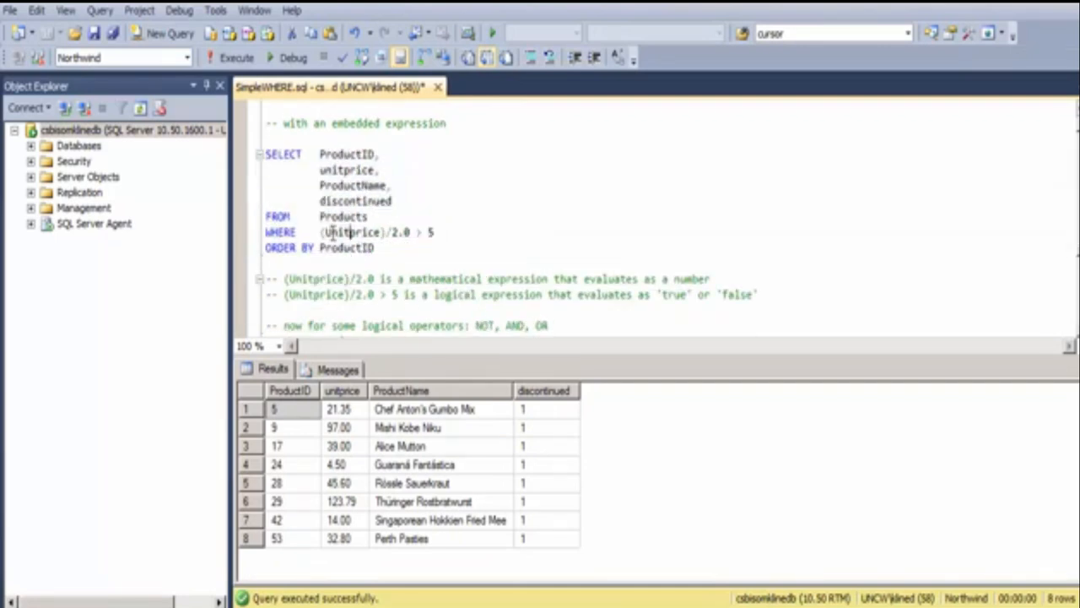
drag(324, 233, 374, 246)
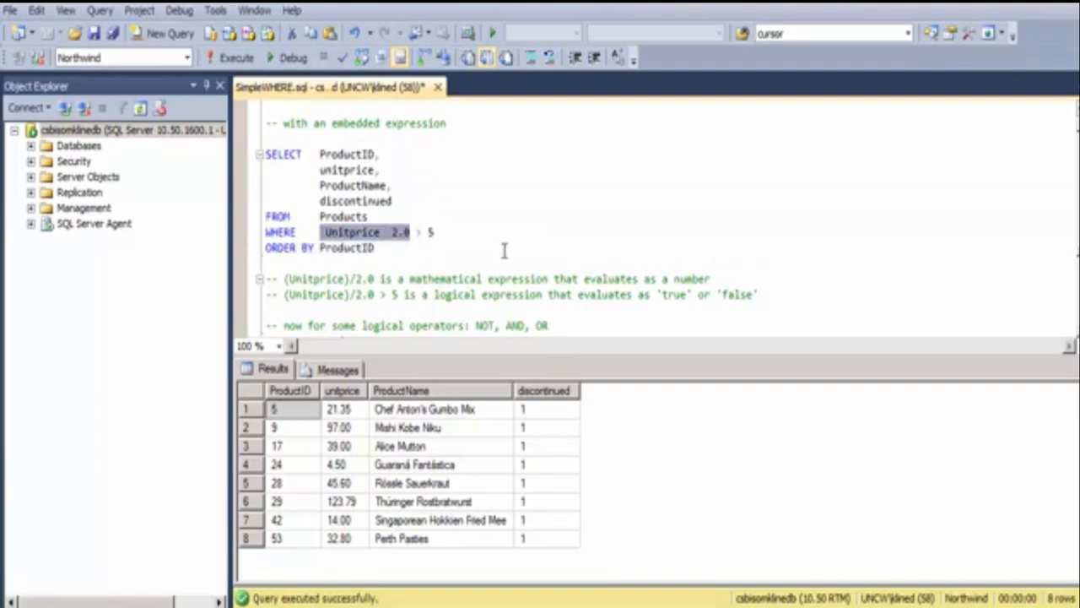
click(503, 250)
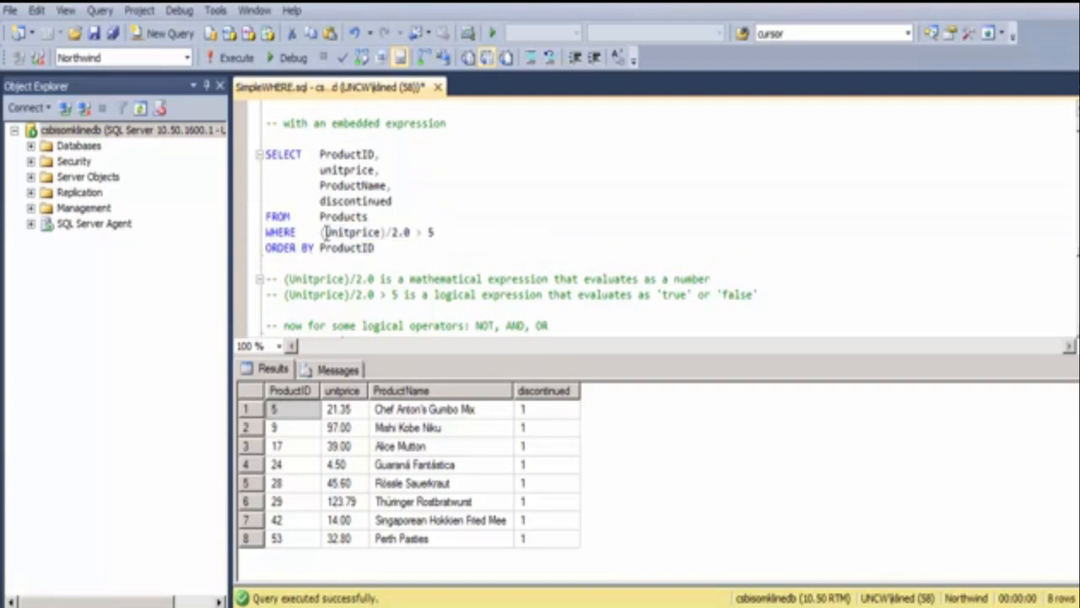
drag(320, 233, 415, 233)
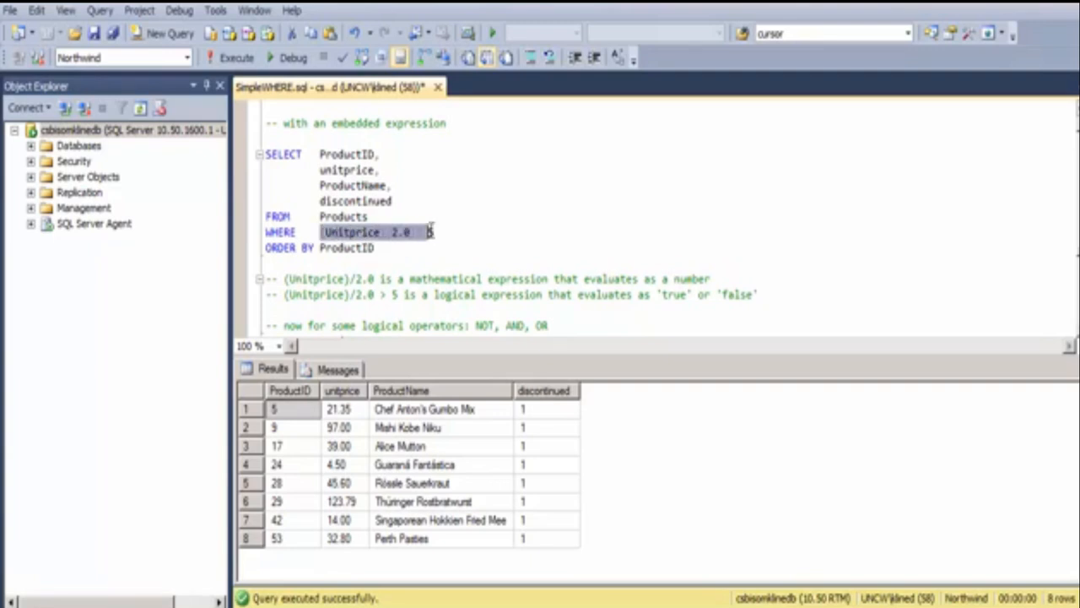
text((Unitprice)/2.0 > 5)
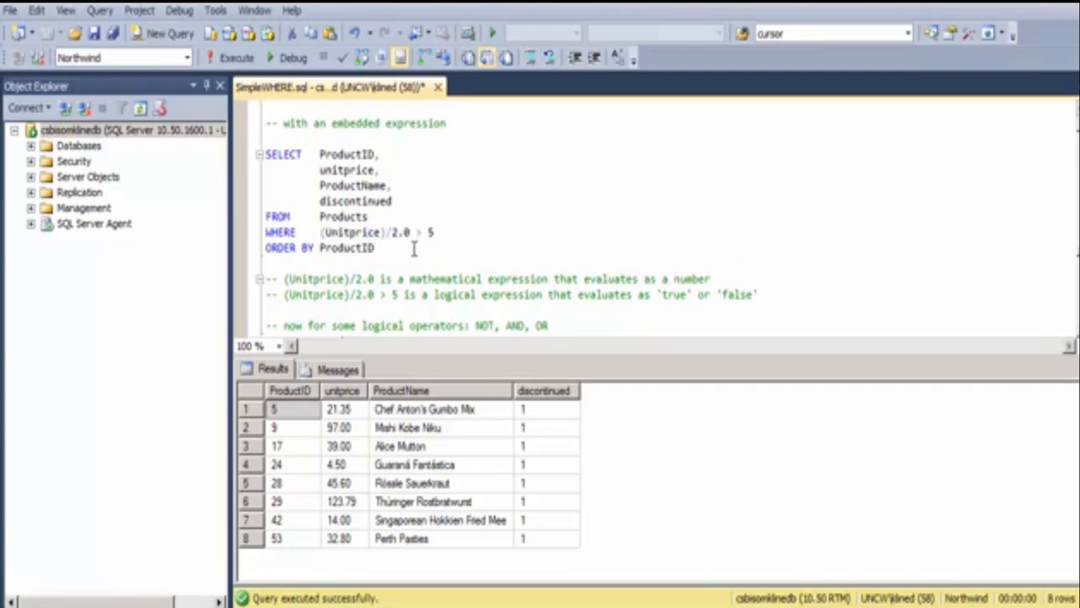
Run the embedded-expression query, returning 71 rows.
click(237, 57)
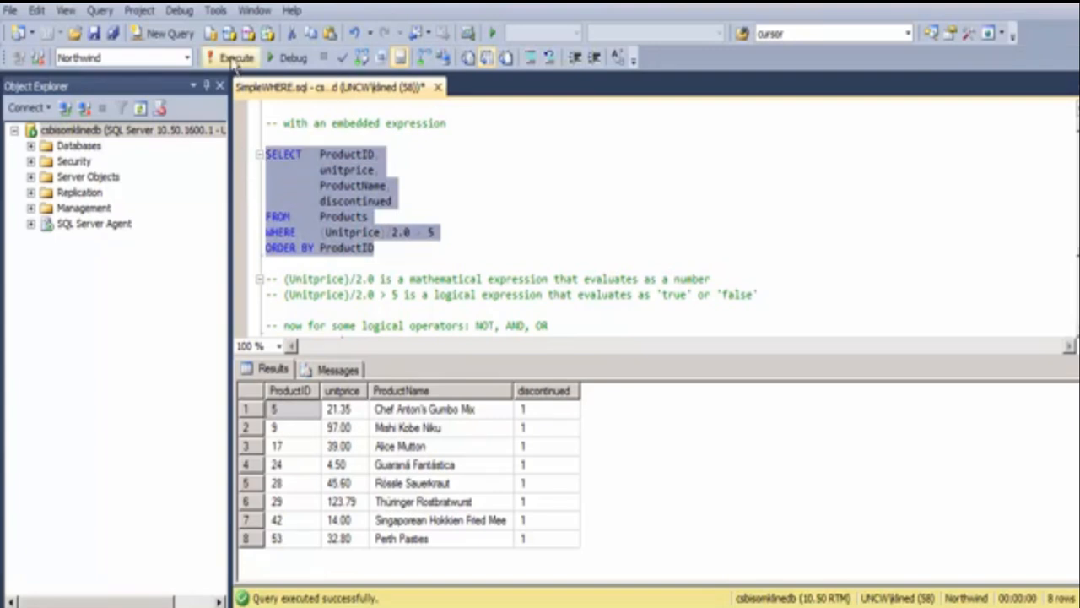
click(230, 57)
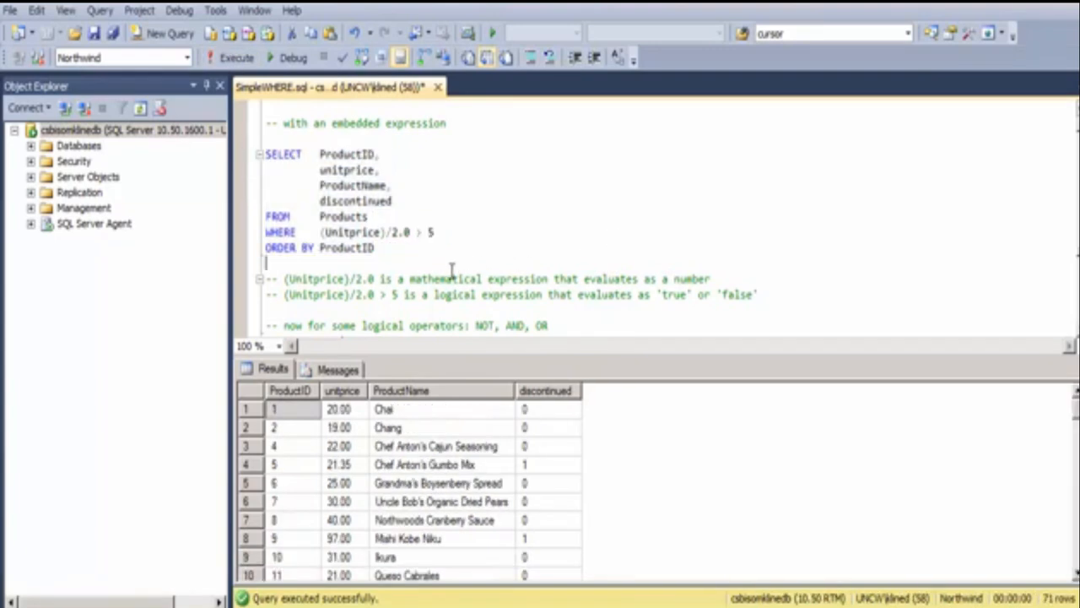
scroll(down, 3)
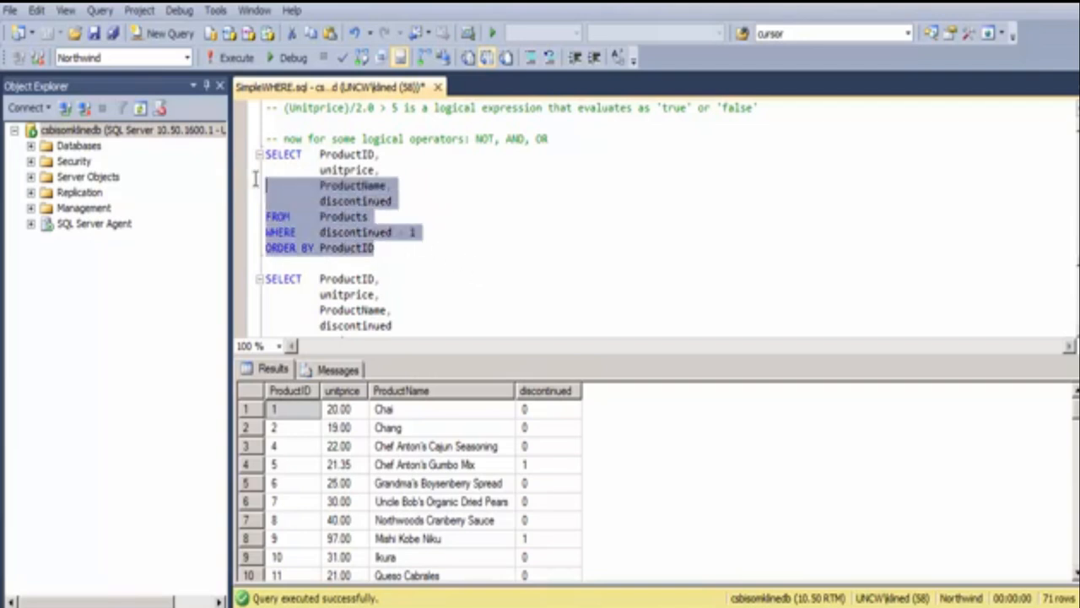
Run the discontinued = 1 query opening the logical-operators section.
click(236, 58)
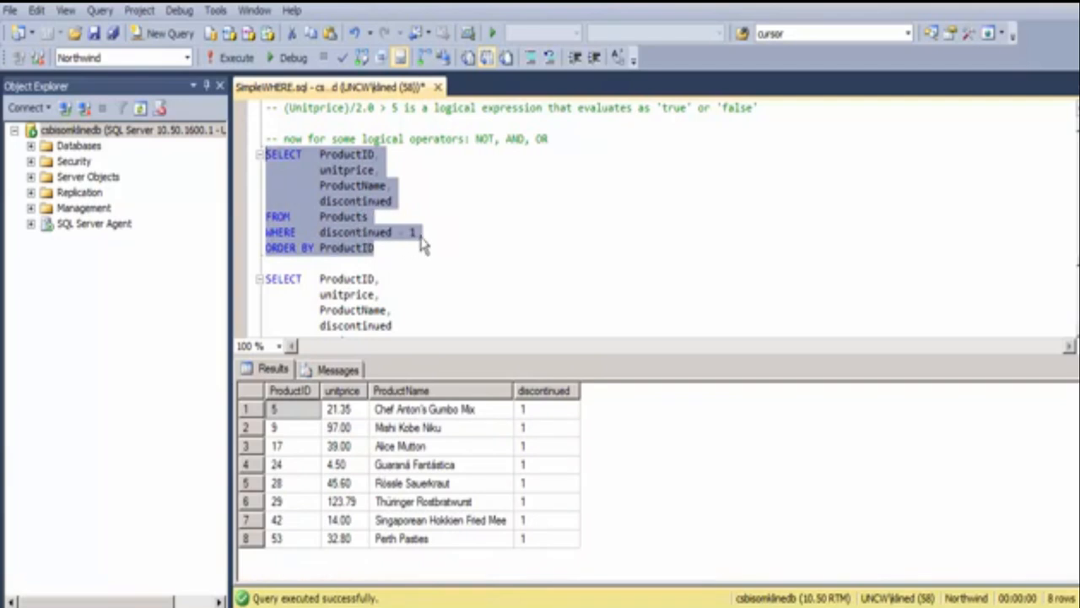
mouse_move(539, 436)
text(WHERE    NOT (discontinued = 1))
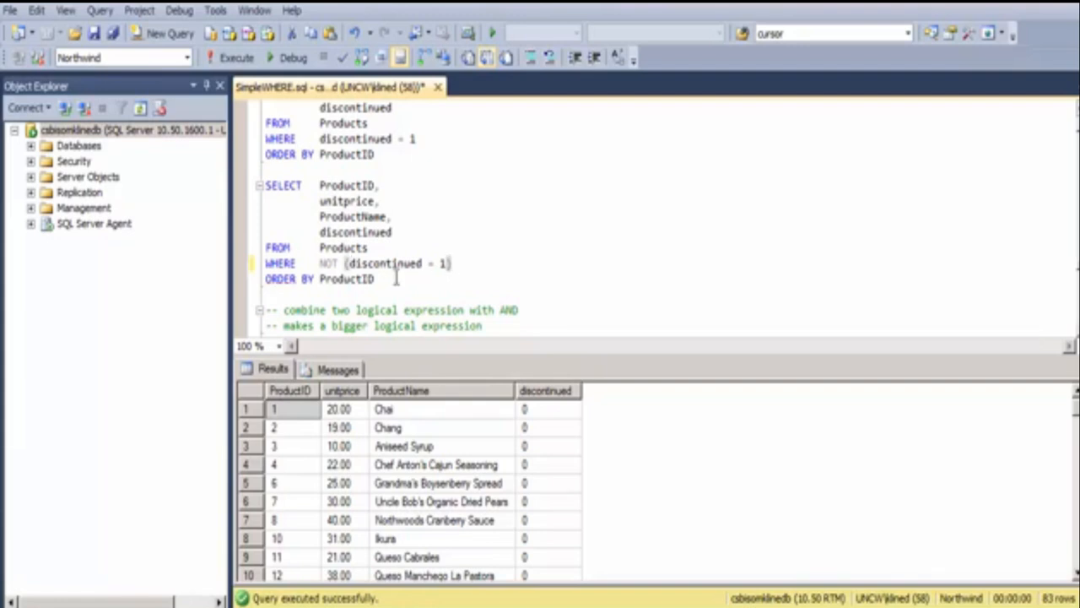
mouse_move(386, 264)
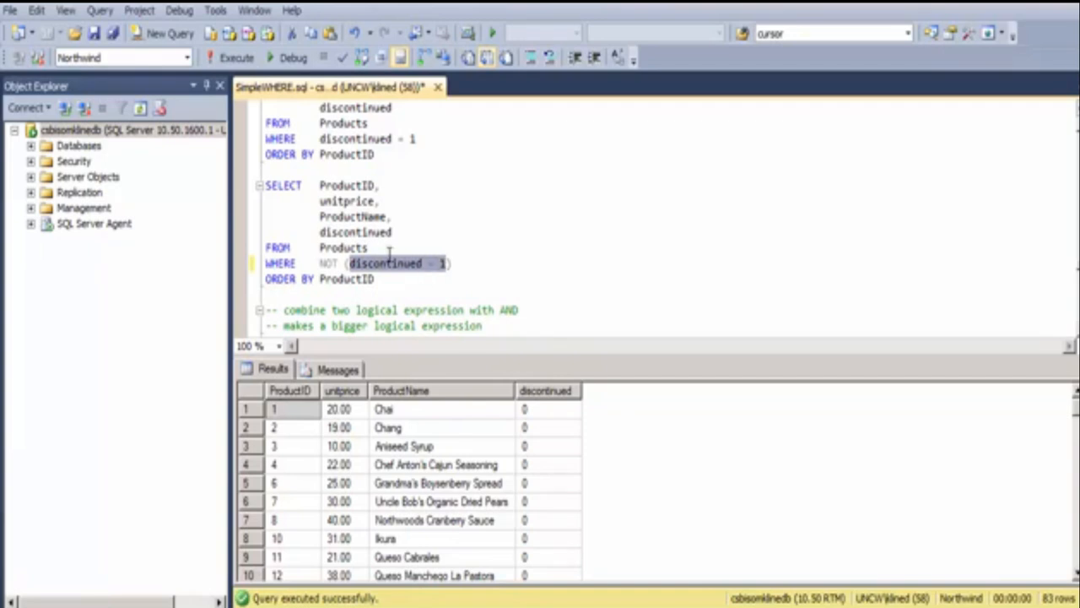
mouse_move(408, 278)
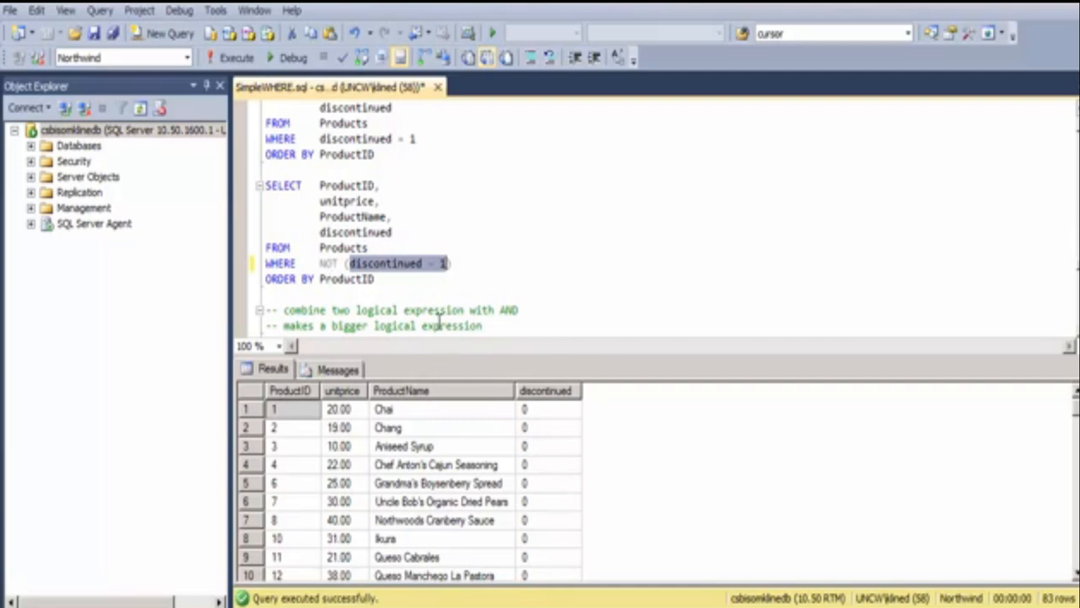
Correct the AND query to discontinued = 0 and unitprice > 5 and run it, returning 77 rows.
scroll(down, 3)
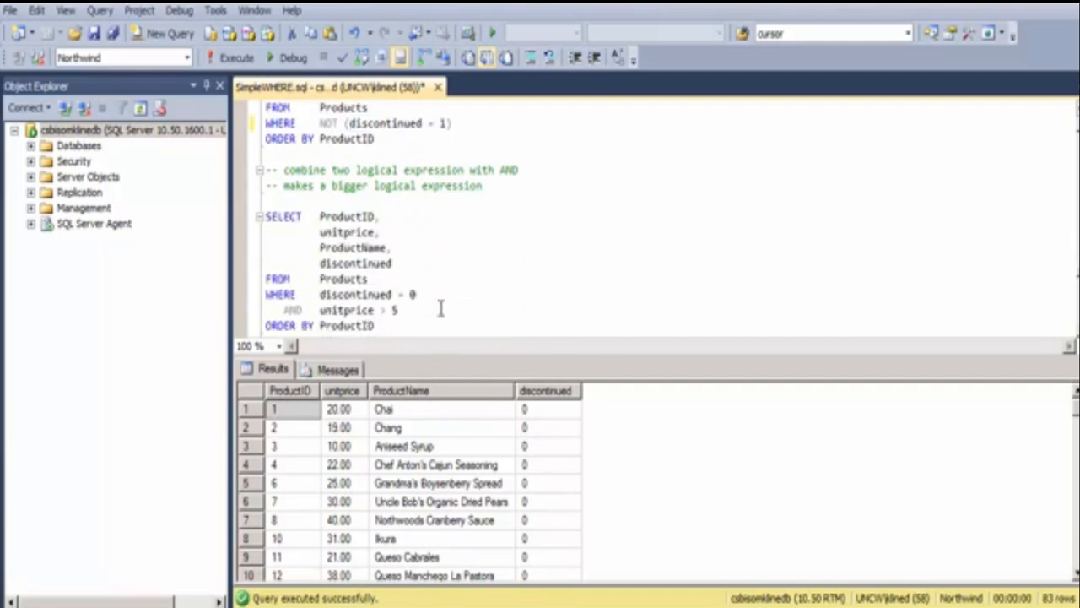
scroll(down, 3)
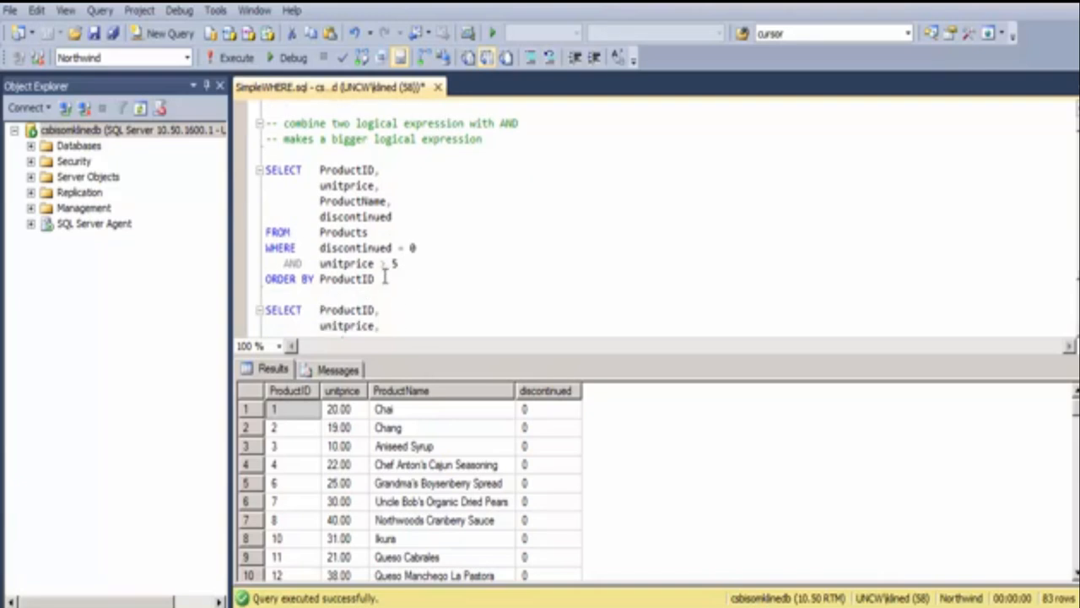
drag(267, 169, 374, 280)
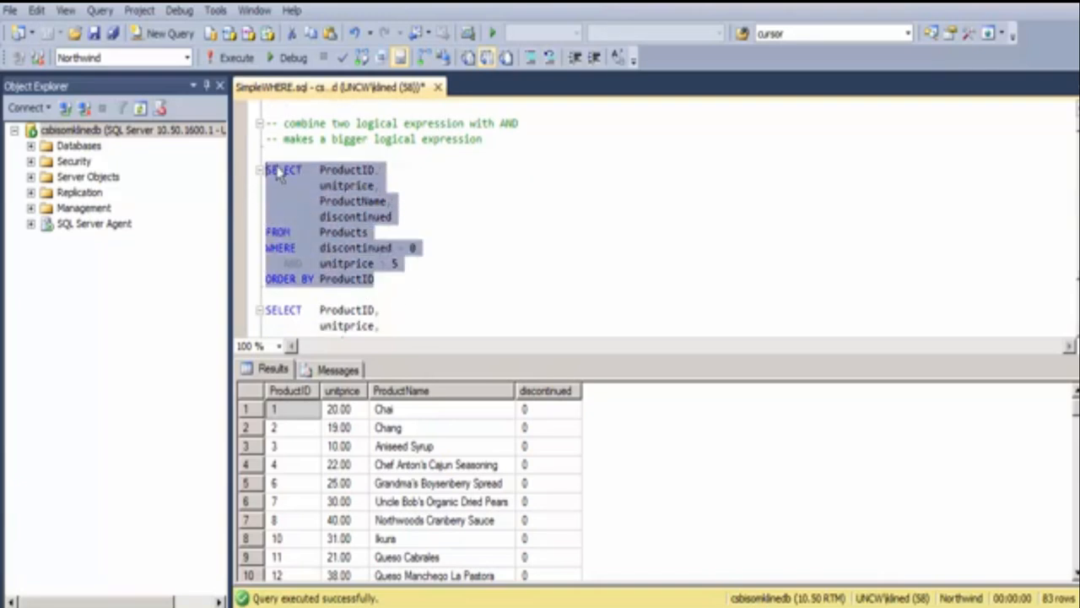
click(229, 57)
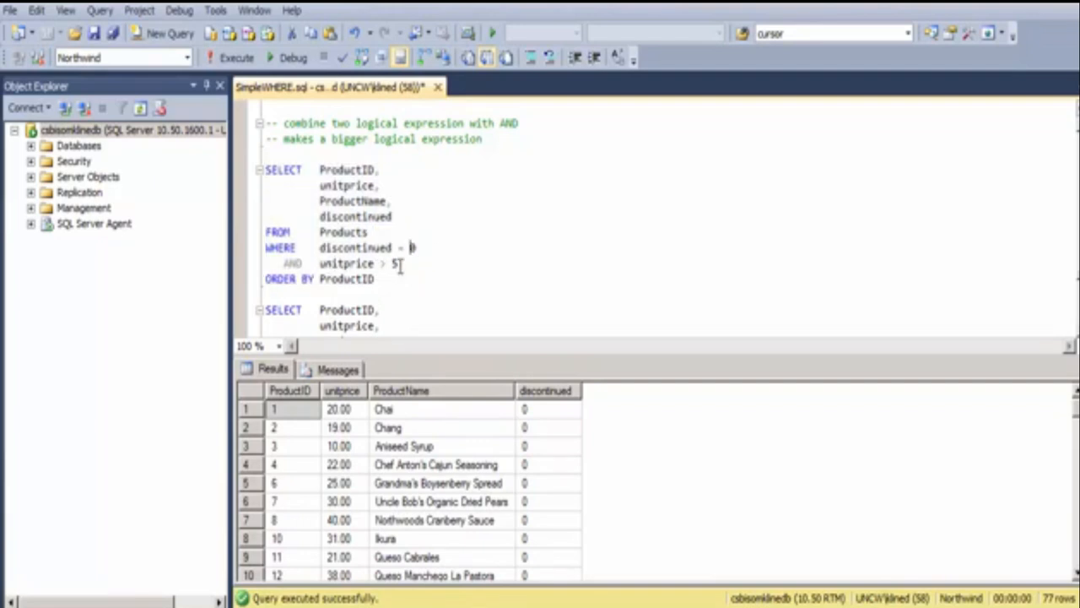
text(0)
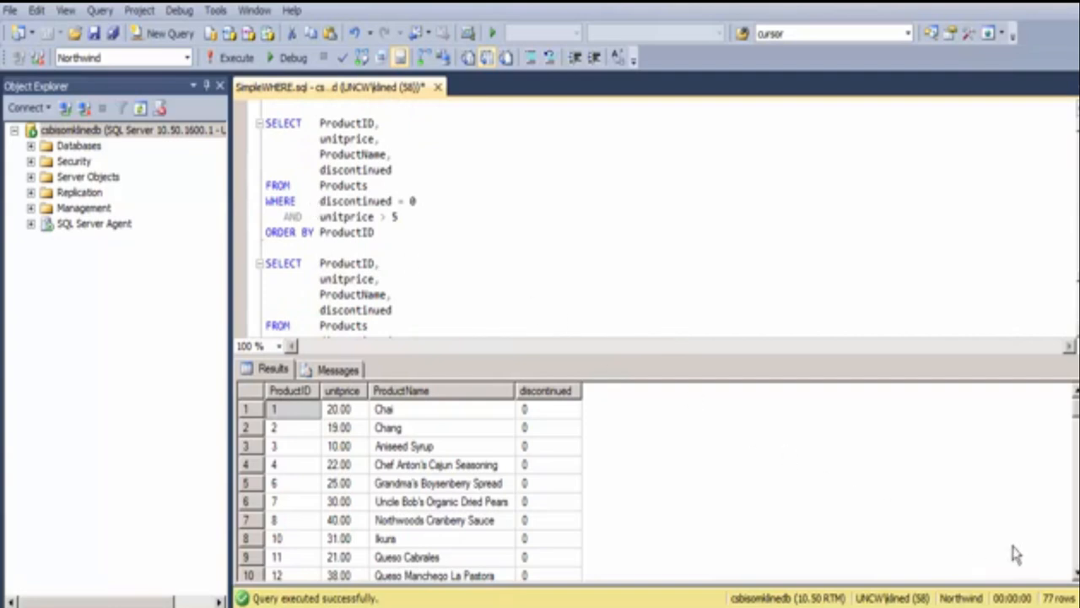
mouse_move(962, 563)
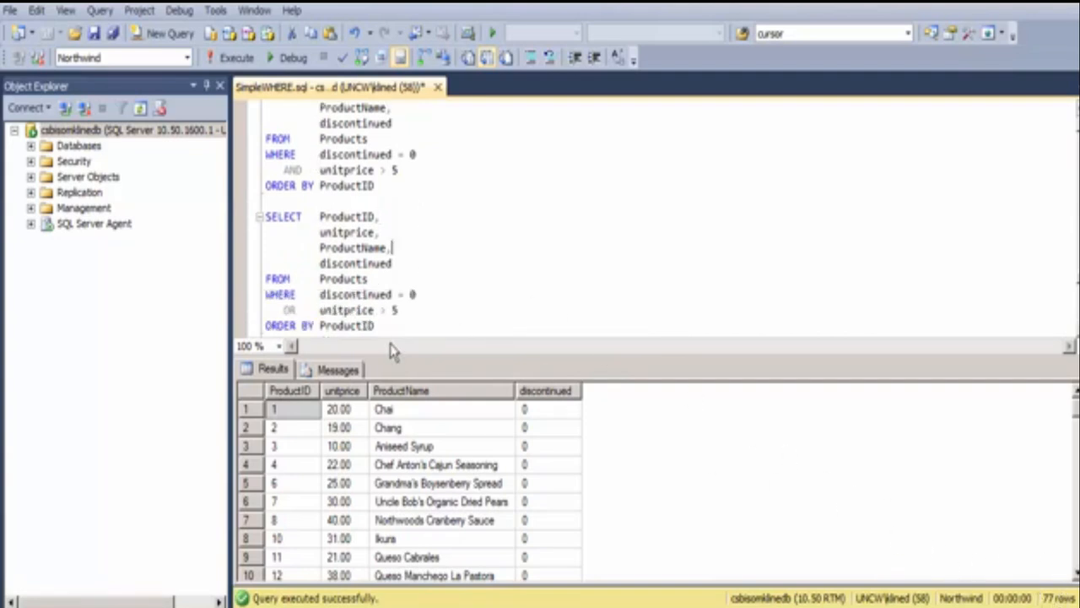
Run the OR version of the same conditions, returning 90 rows.
drag(266, 216, 374, 326)
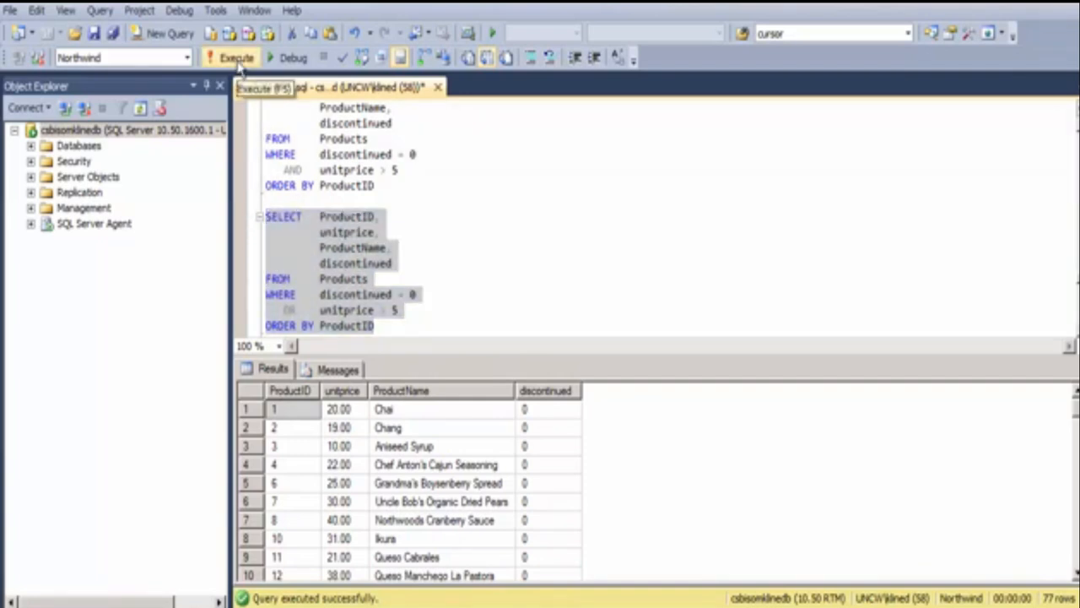
click(236, 57)
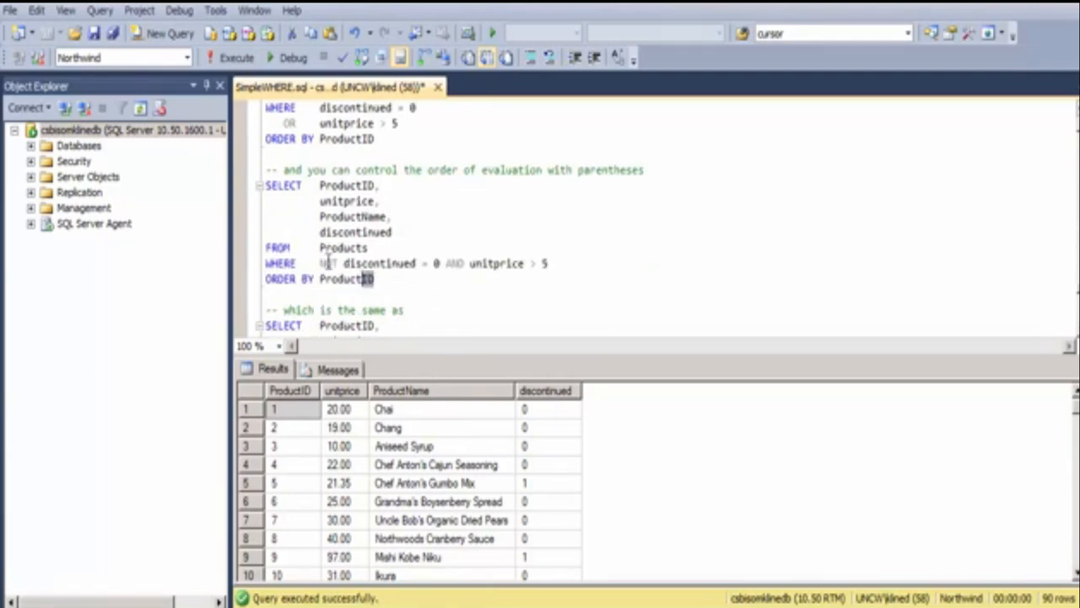
Run the parenthesized NOT query (7 rows), then the differing variant returning 14 rows.
drag(264, 184, 374, 278)
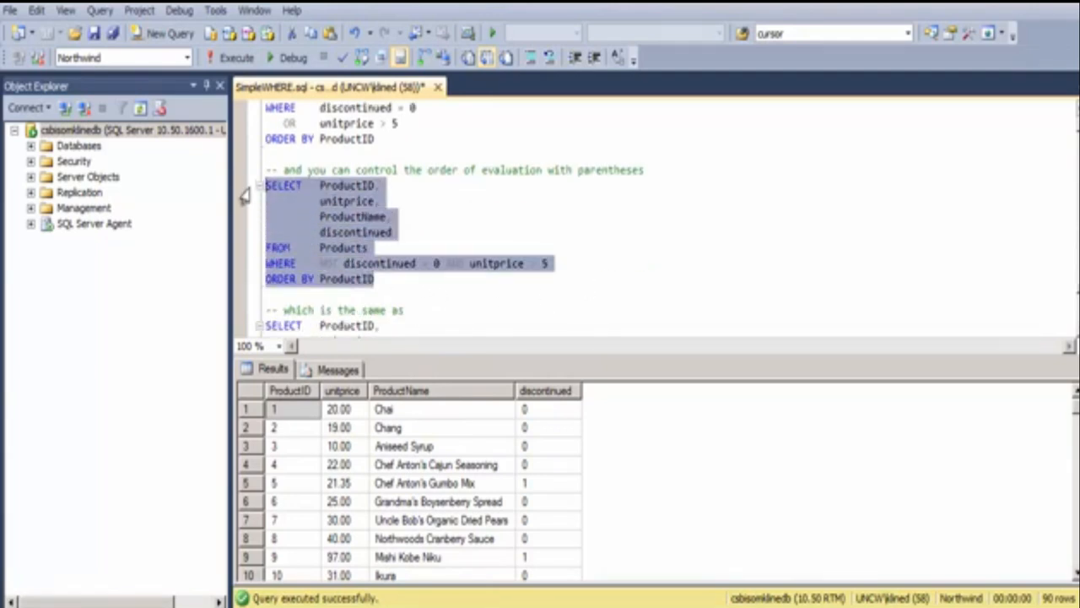
mouse_move(229, 58)
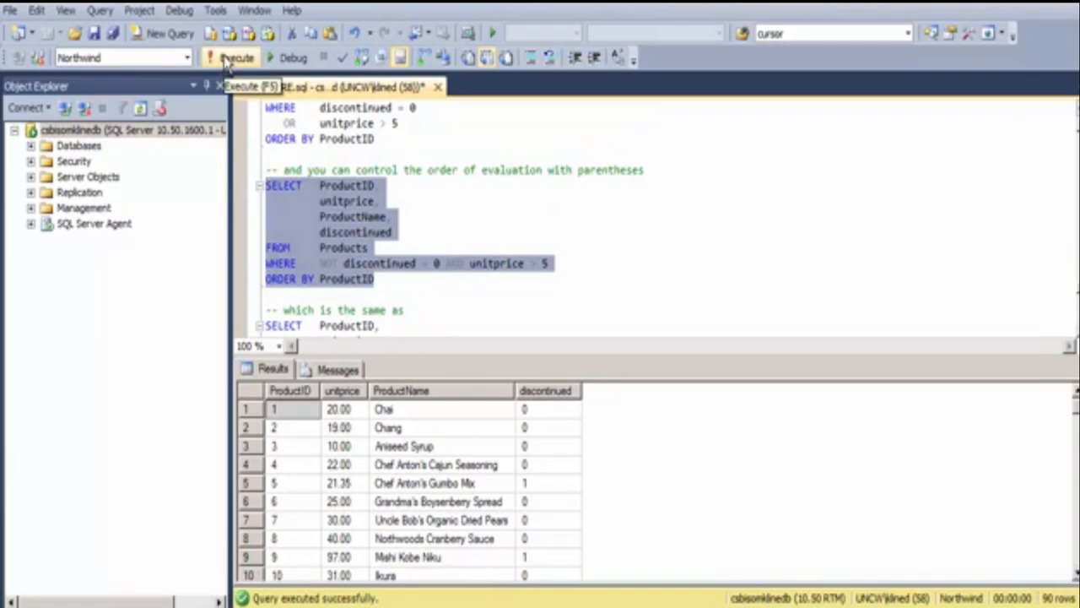
click(237, 57)
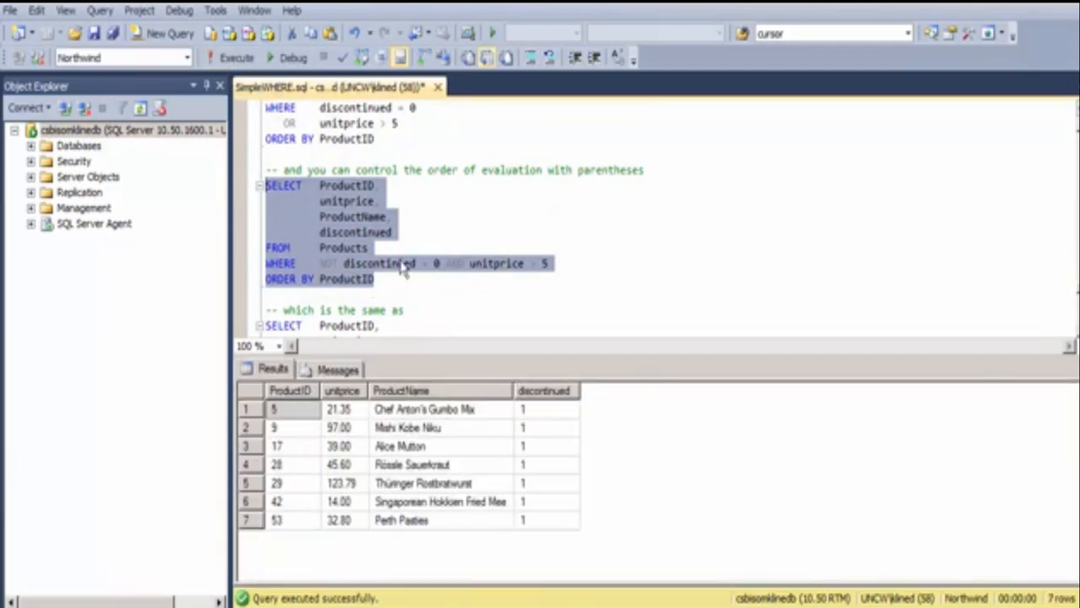
mouse_move(456, 273)
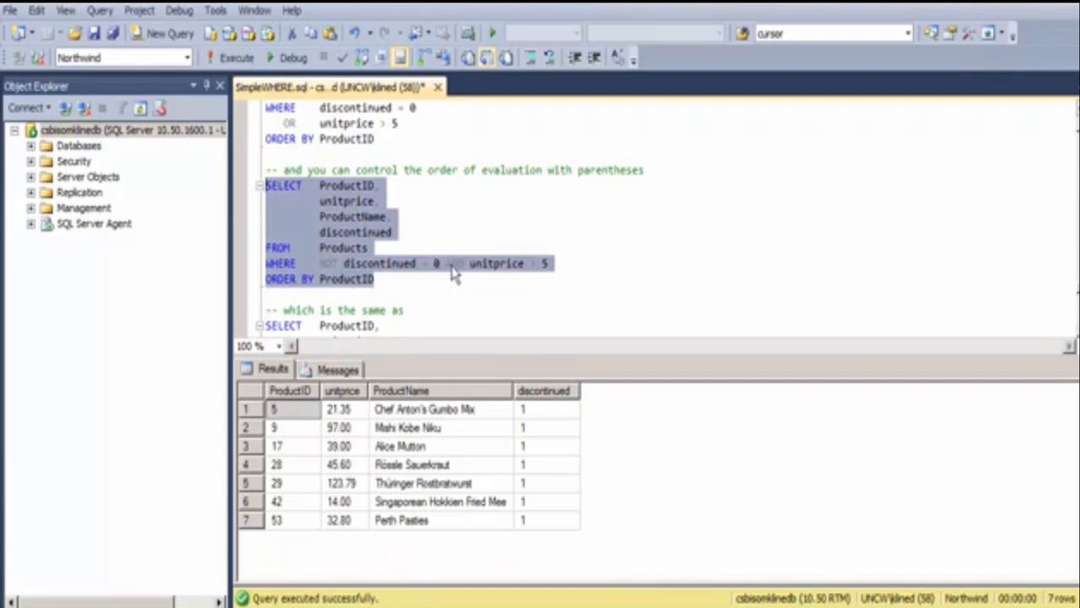
mouse_move(480, 275)
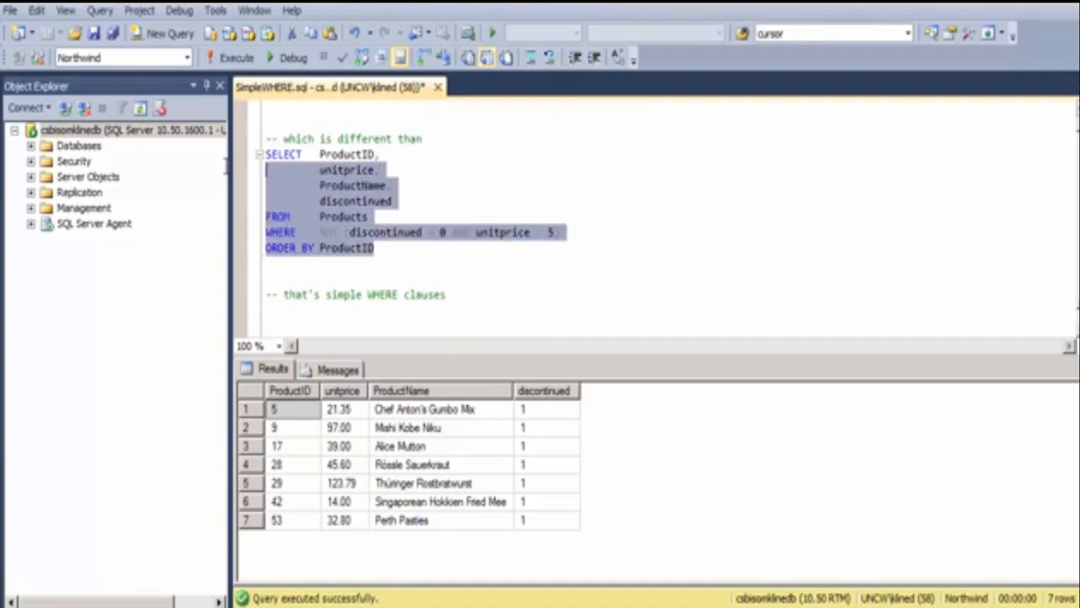
click(236, 57)
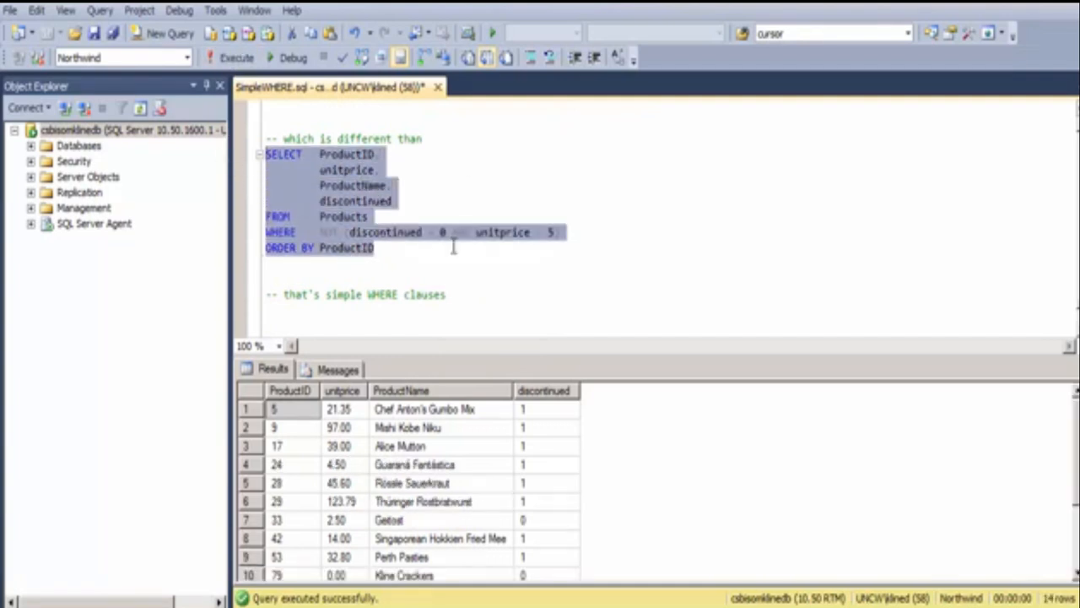